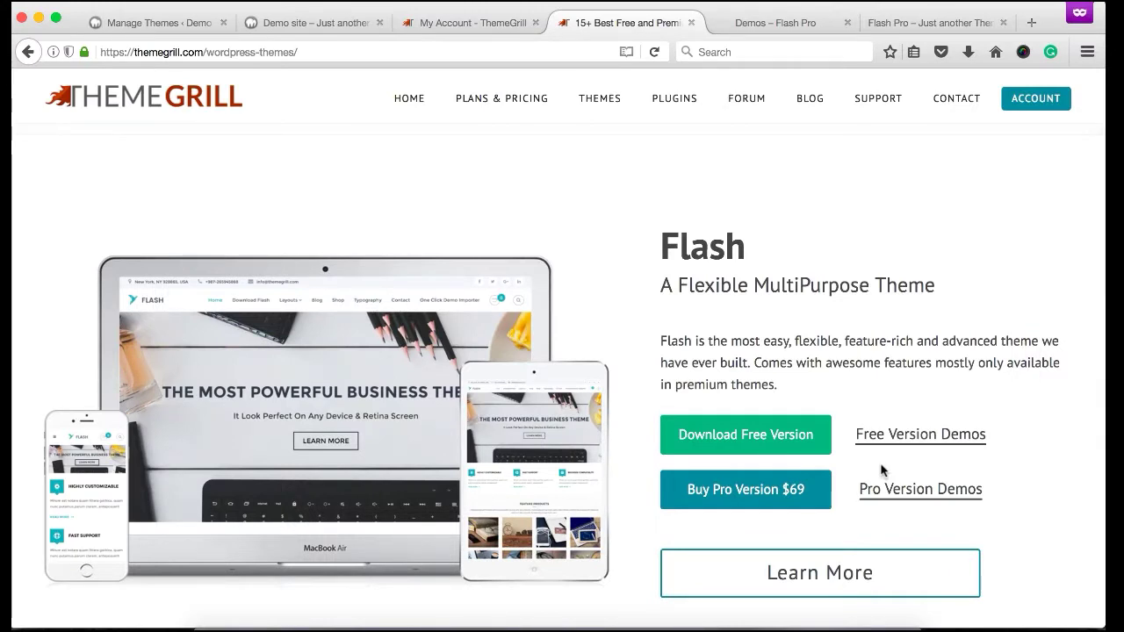
Go to the Flash Pro premium demos page from the Flash theme overview
{"action": "scroll", "scroll_direction": "down", "scroll_amount": 3}
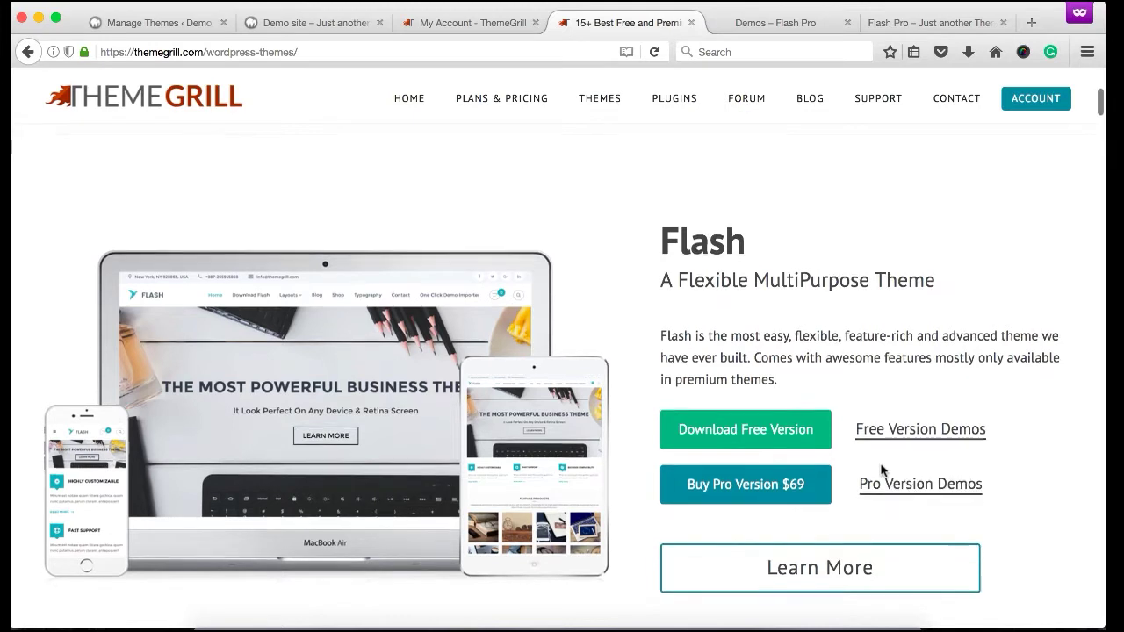
{"action": "scroll", "scroll_direction": "down", "scroll_amount": 3}
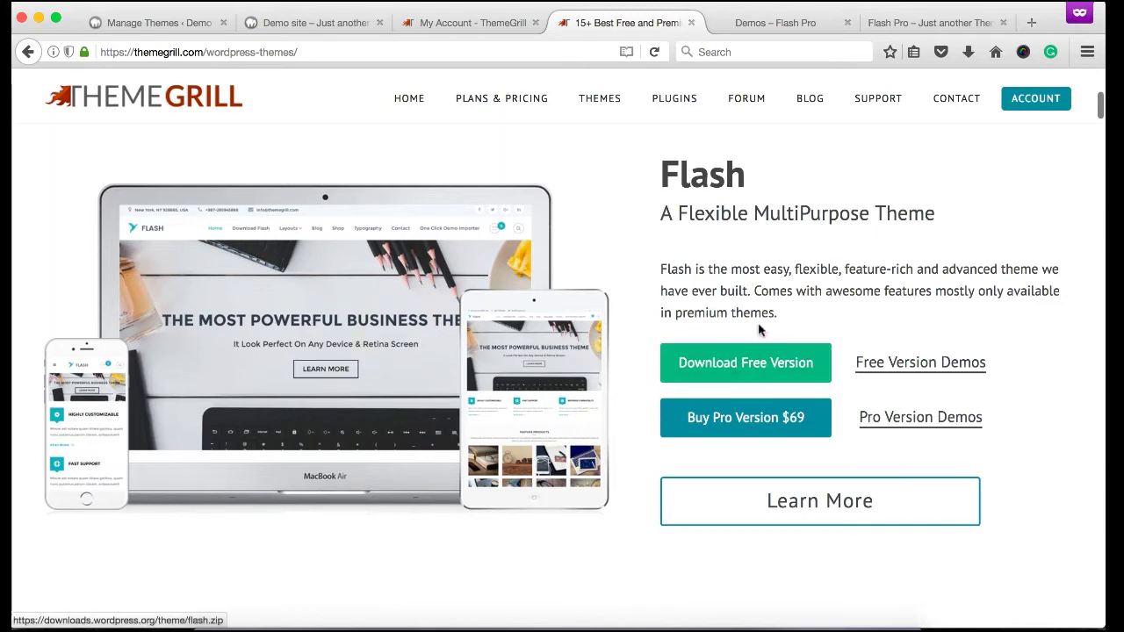
{"action": "left_click", "coordinate": [777, 21]}
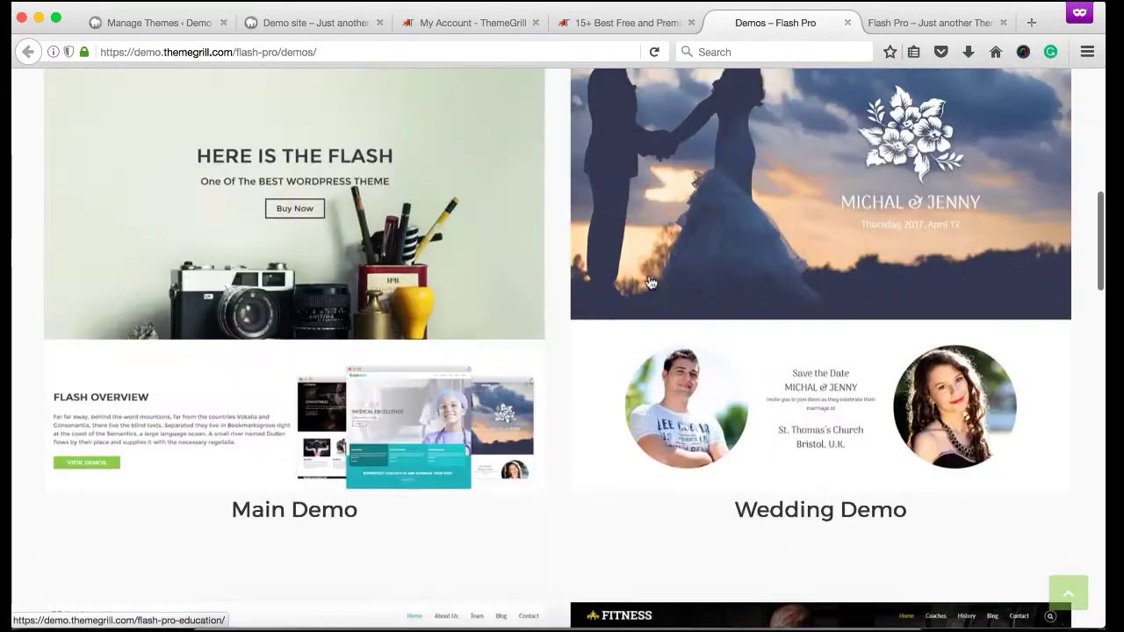
Browse the demo list, then bring up the Flash Pro main demo's features section
{"action": "scroll", "scroll_direction": "down", "scroll_amount": 3}
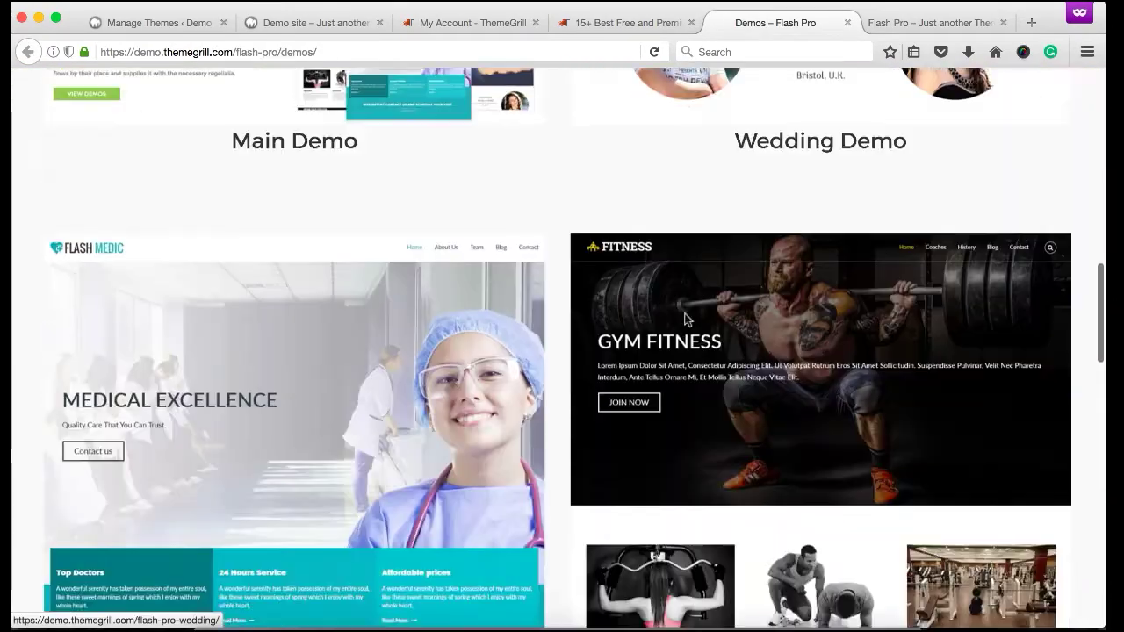
{"action": "scroll", "scroll_direction": "down", "scroll_amount": 3}
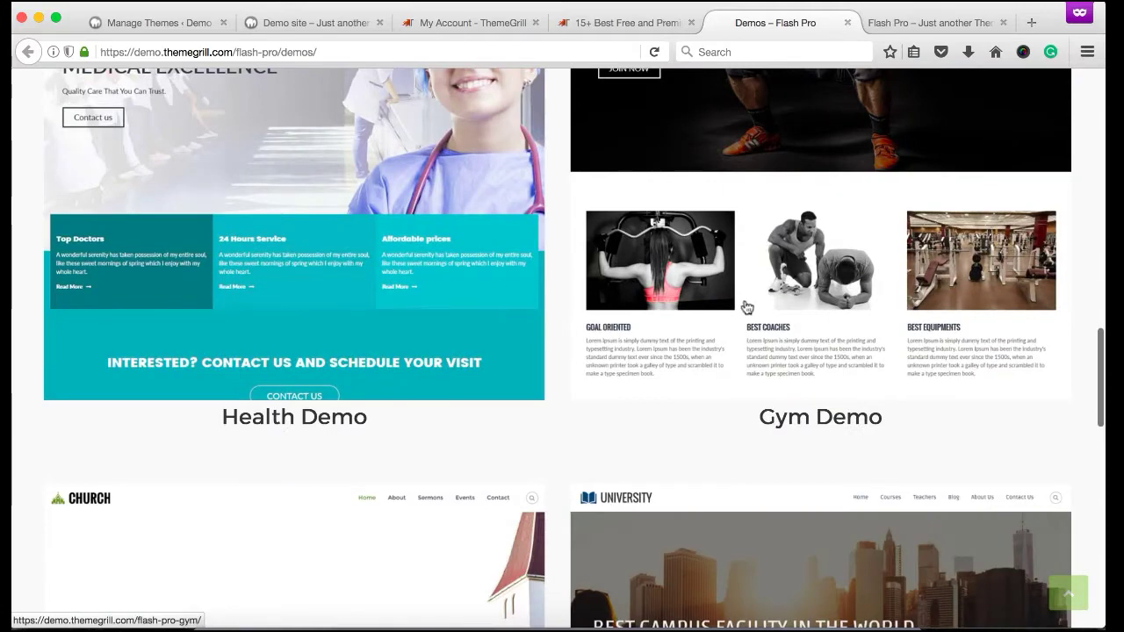
{"action": "scroll", "scroll_direction": "down", "scroll_amount": 3}
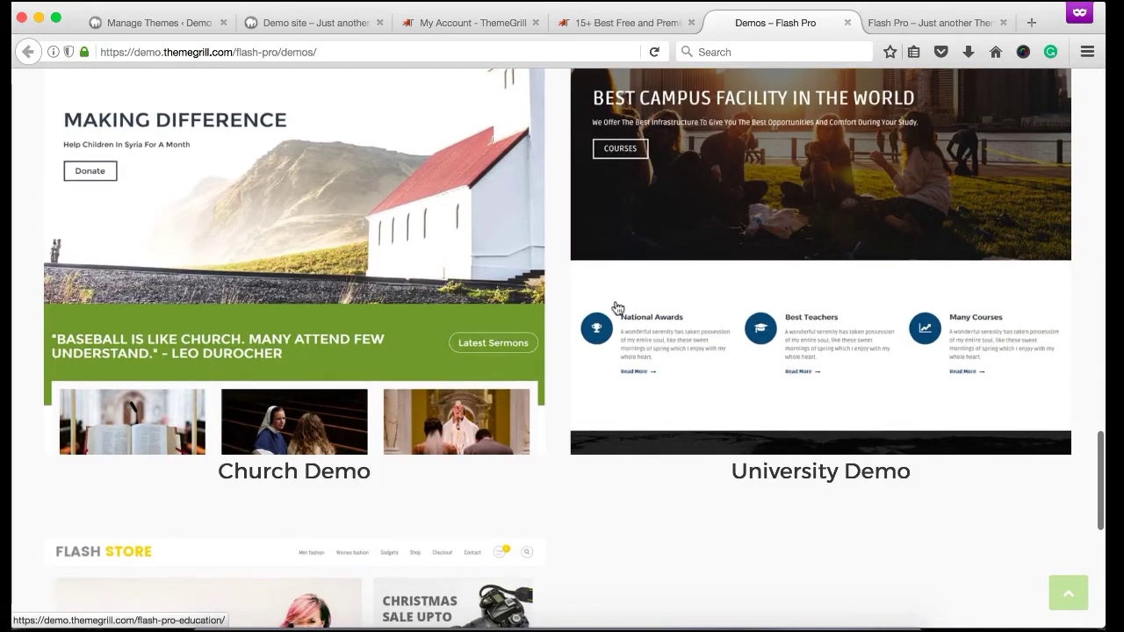
{"action": "left_click", "coordinate": [932, 21]}
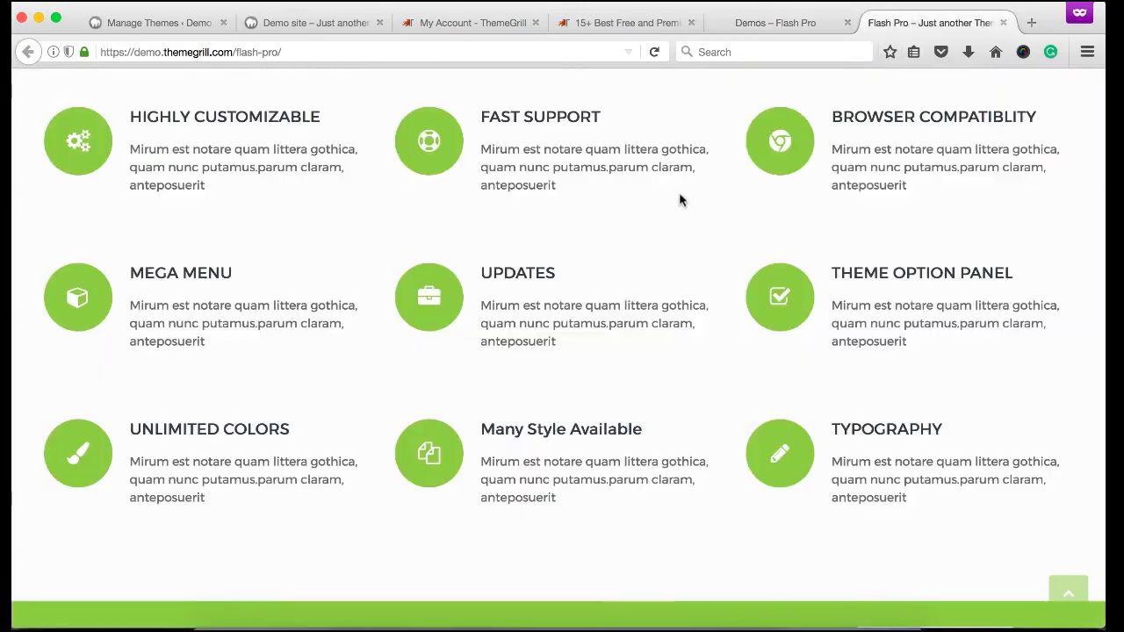
{"action": "scroll", "scroll_direction": "up", "scroll_amount": 3}
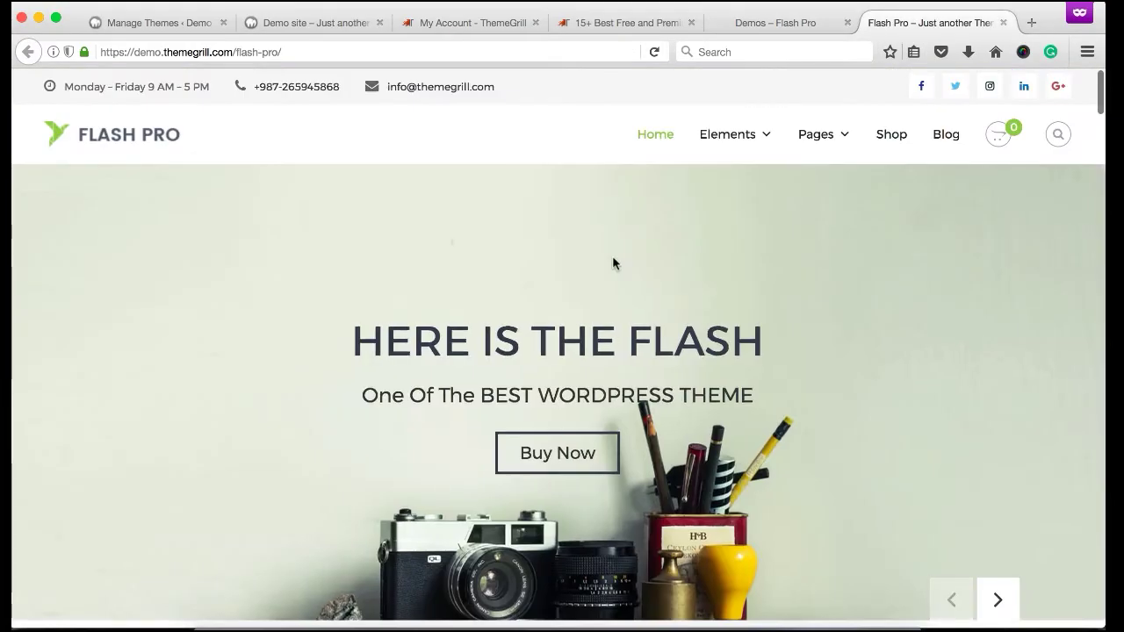
{"action": "scroll", "scroll_direction": "down", "scroll_amount": 3}
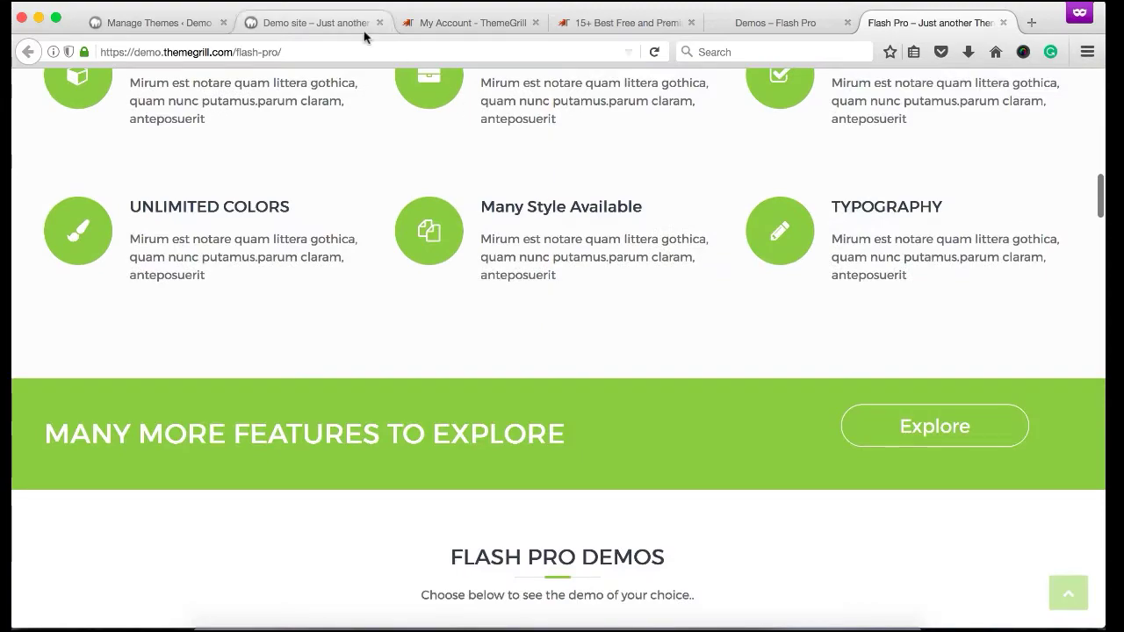
{"action": "mouse_move", "coordinate": [334, 37]}
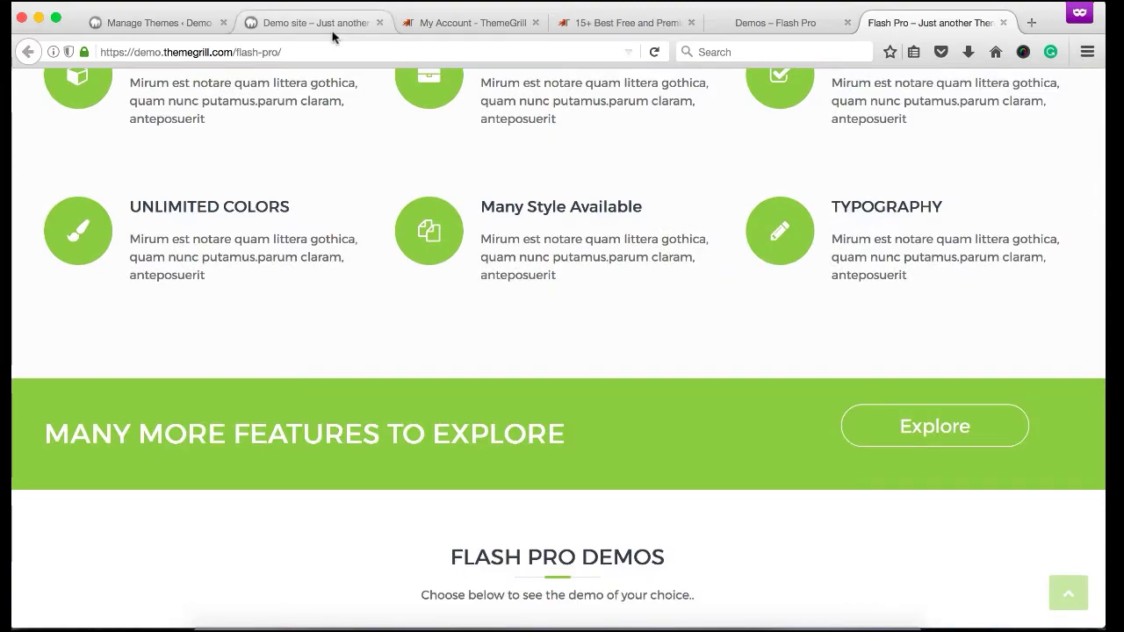
{"action": "mouse_move", "coordinate": [538, 195]}
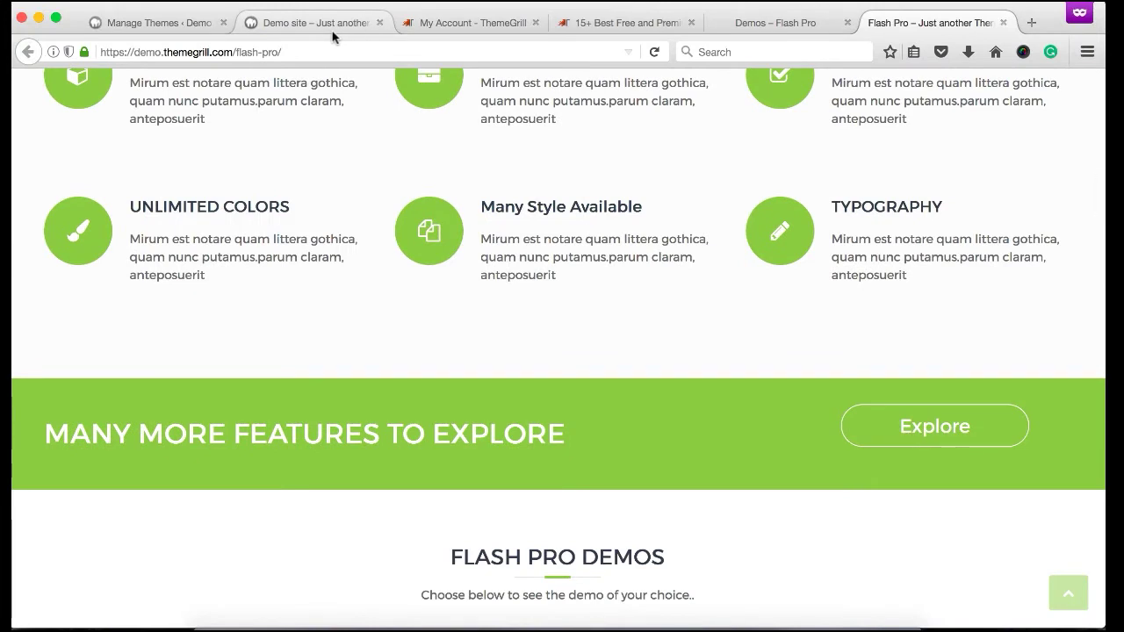
{"action": "mouse_move", "coordinate": [387, 51]}
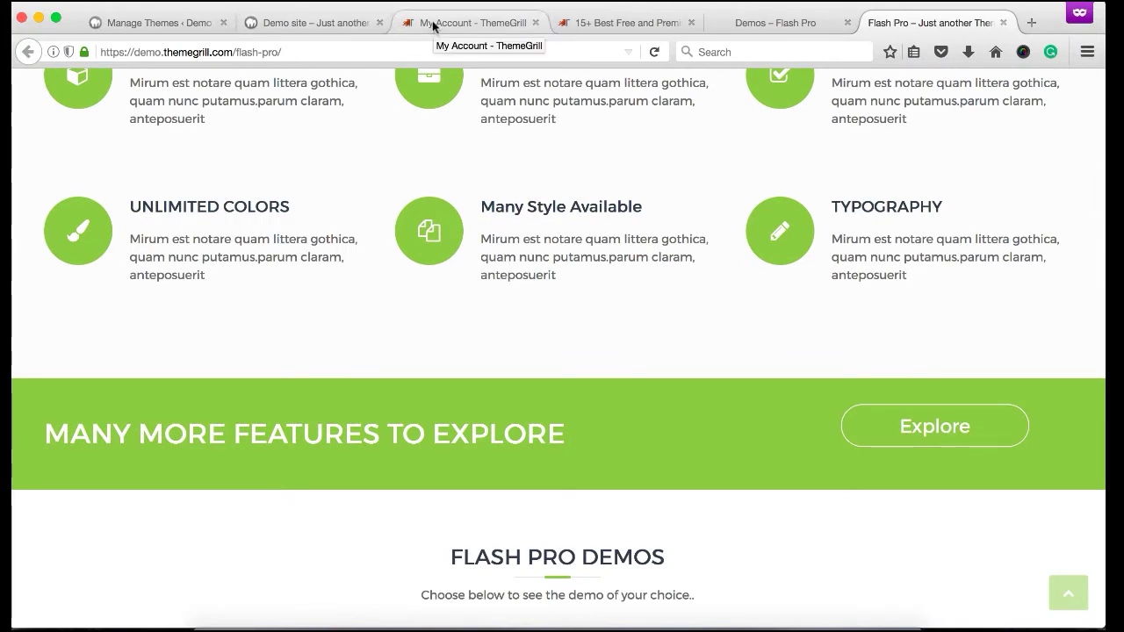
Download the Flash Pro 2.0 zip from the account's Downloads list, saving the file
{"action": "left_click", "coordinate": [470, 21]}
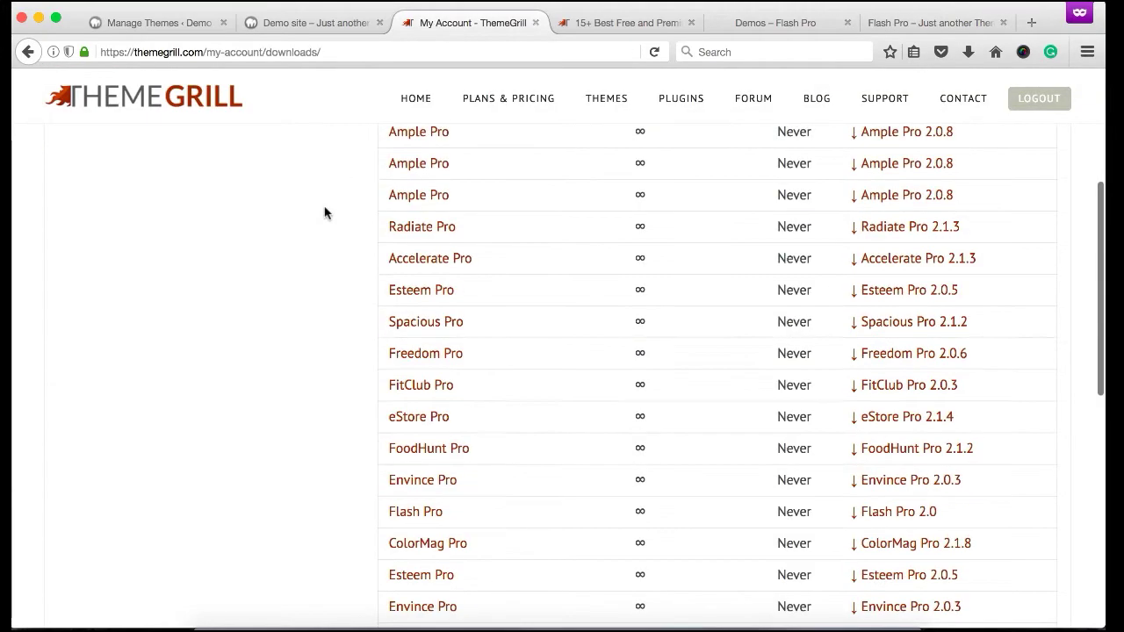
{"action": "scroll", "scroll_direction": "up", "scroll_amount": 3}
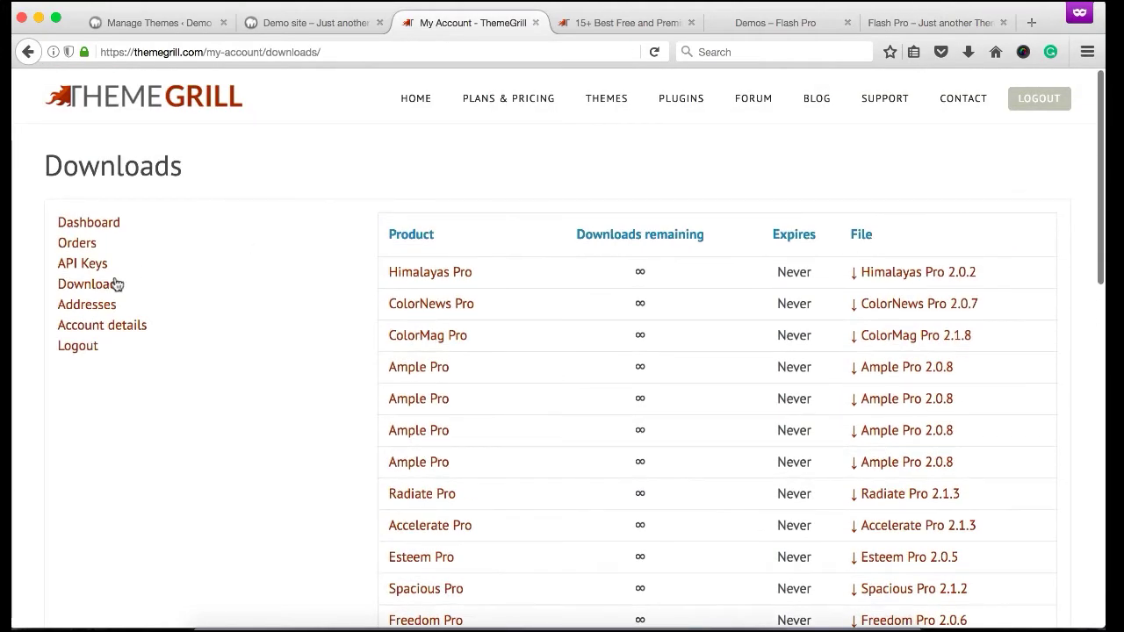
{"action": "scroll", "scroll_direction": "down", "scroll_amount": 3}
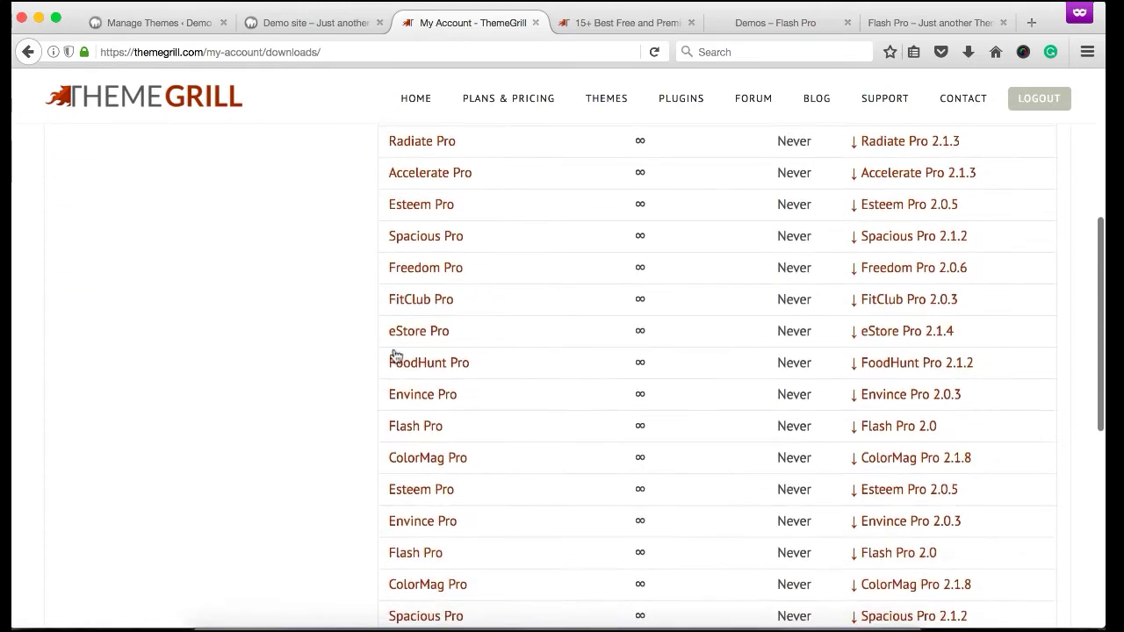
{"action": "scroll", "scroll_direction": "down", "scroll_amount": 3}
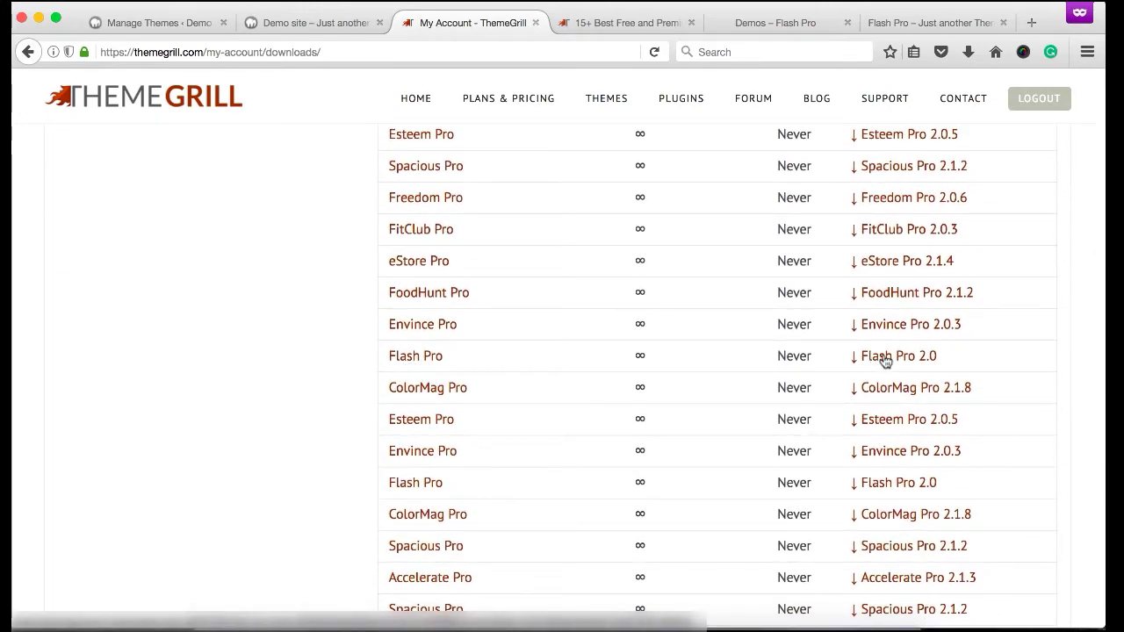
{"action": "left_click", "coordinate": [898, 355]}
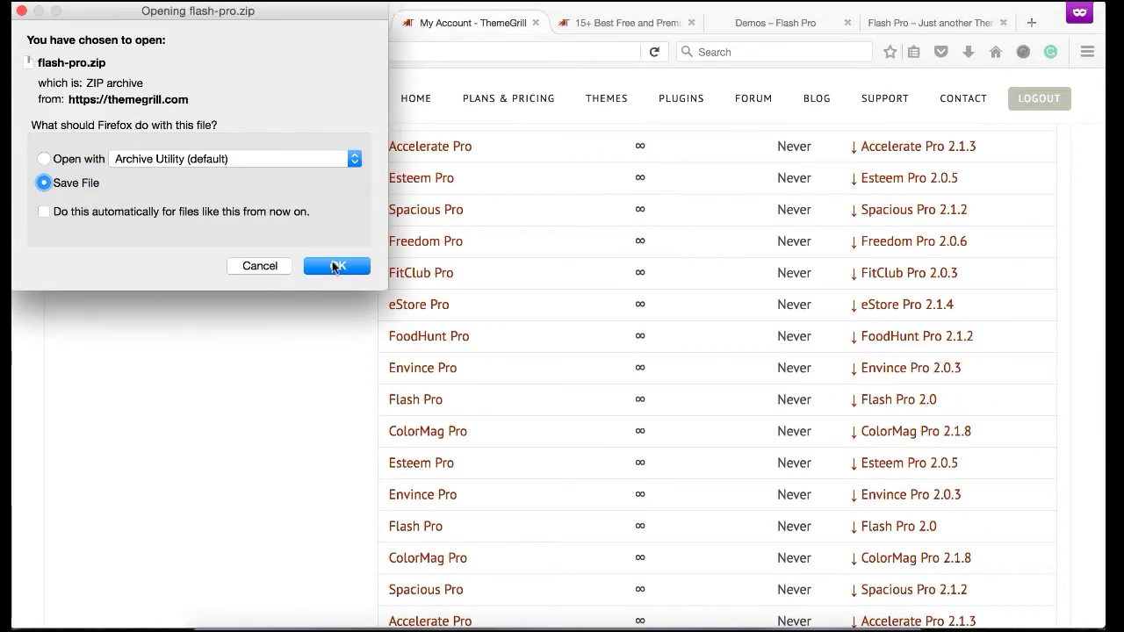
{"action": "left_click", "coordinate": [337, 267]}
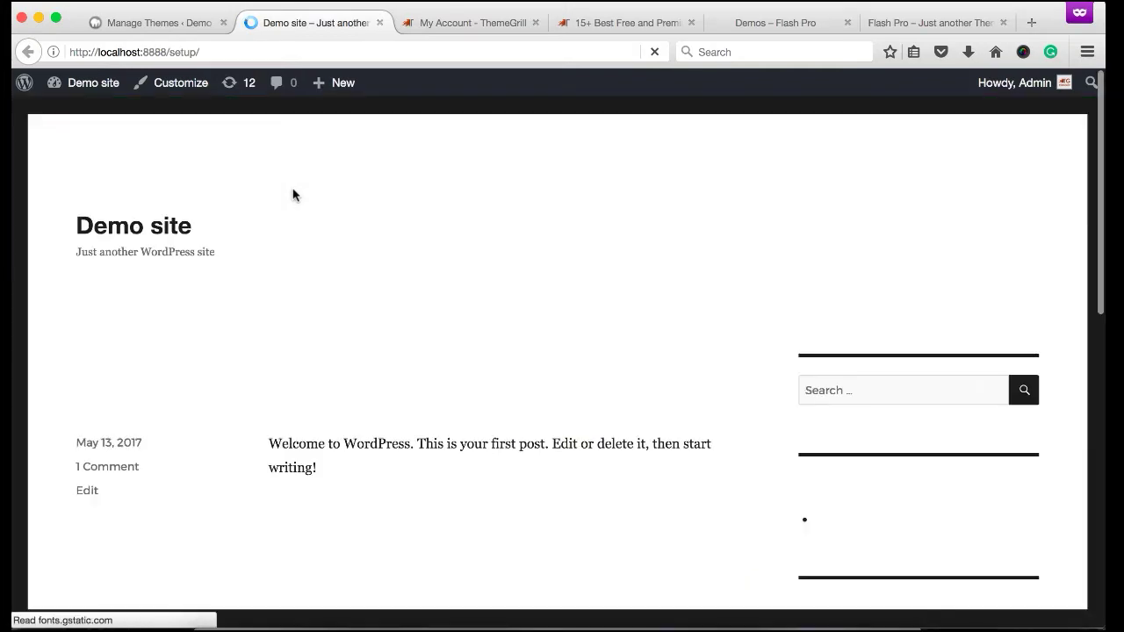
Bring up the local demo site's wp-admin Themes page listing installed themes
{"action": "left_click", "coordinate": [654, 51]}
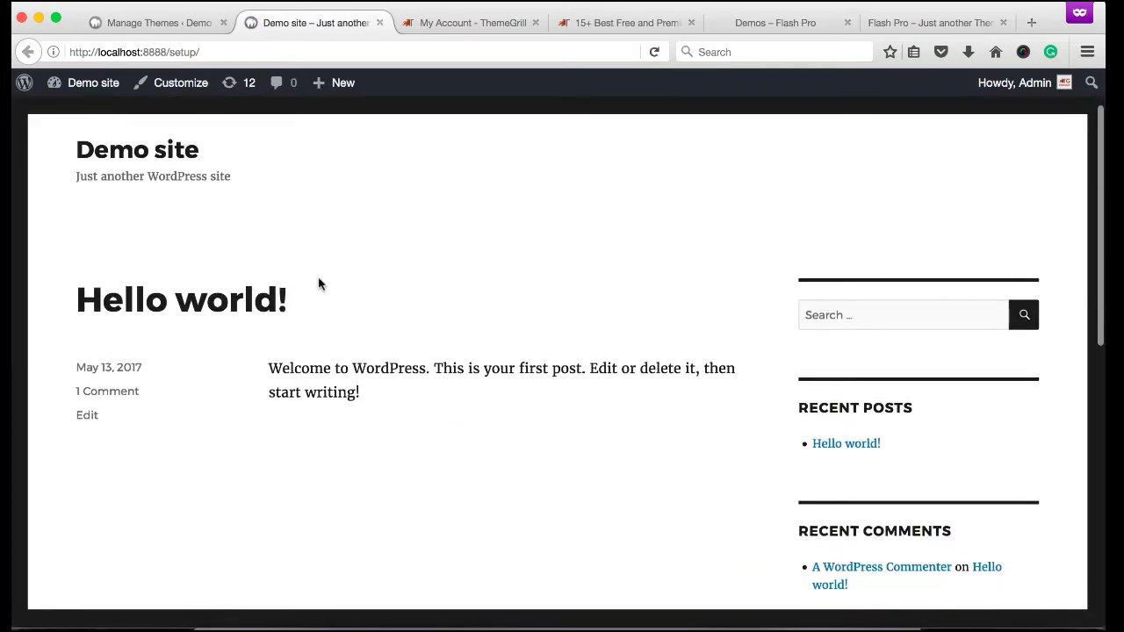
{"action": "left_click", "coordinate": [158, 21]}
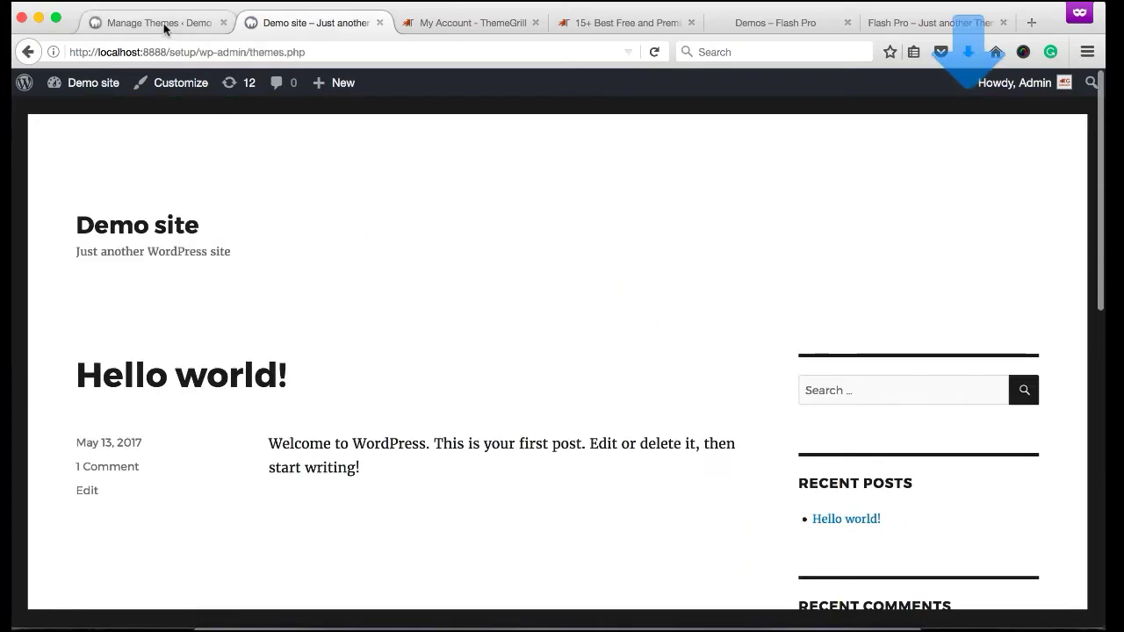
{"action": "left_click", "coordinate": [155, 21]}
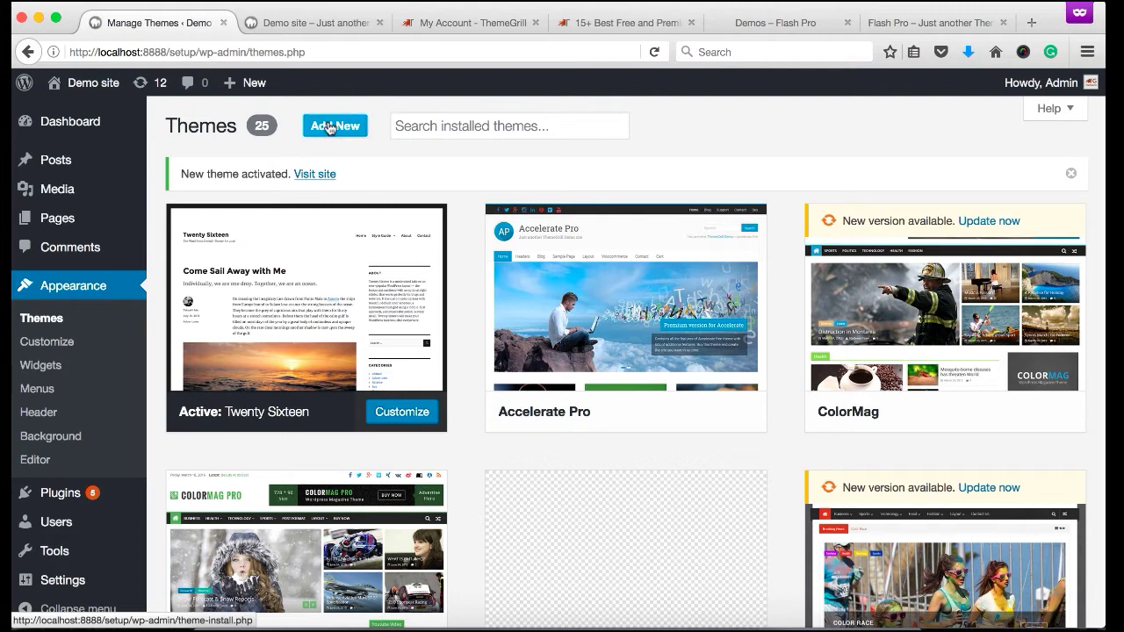
Start a theme upload and choose flash-pro.zip as the package file
{"action": "left_click", "coordinate": [334, 126]}
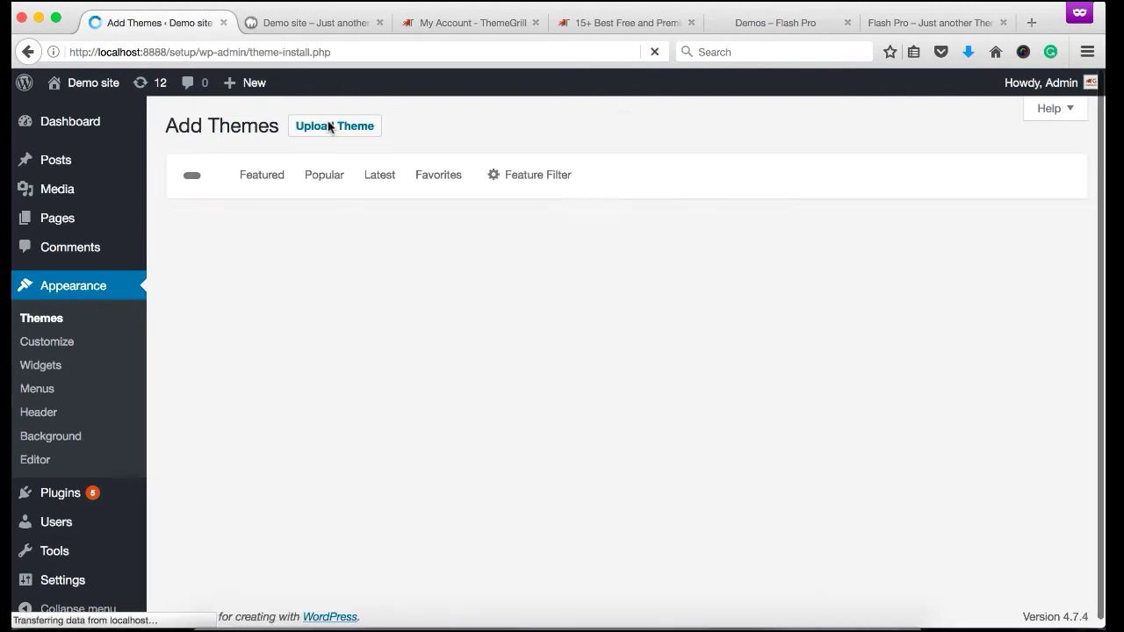
{"action": "left_click", "coordinate": [334, 126]}
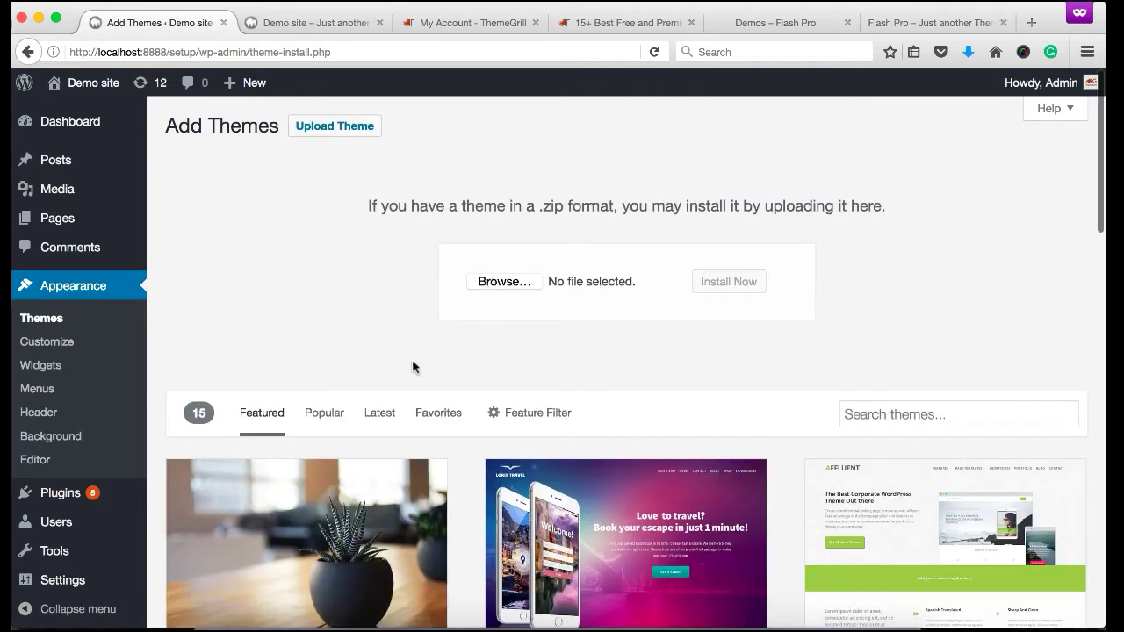
{"action": "left_click", "coordinate": [504, 281]}
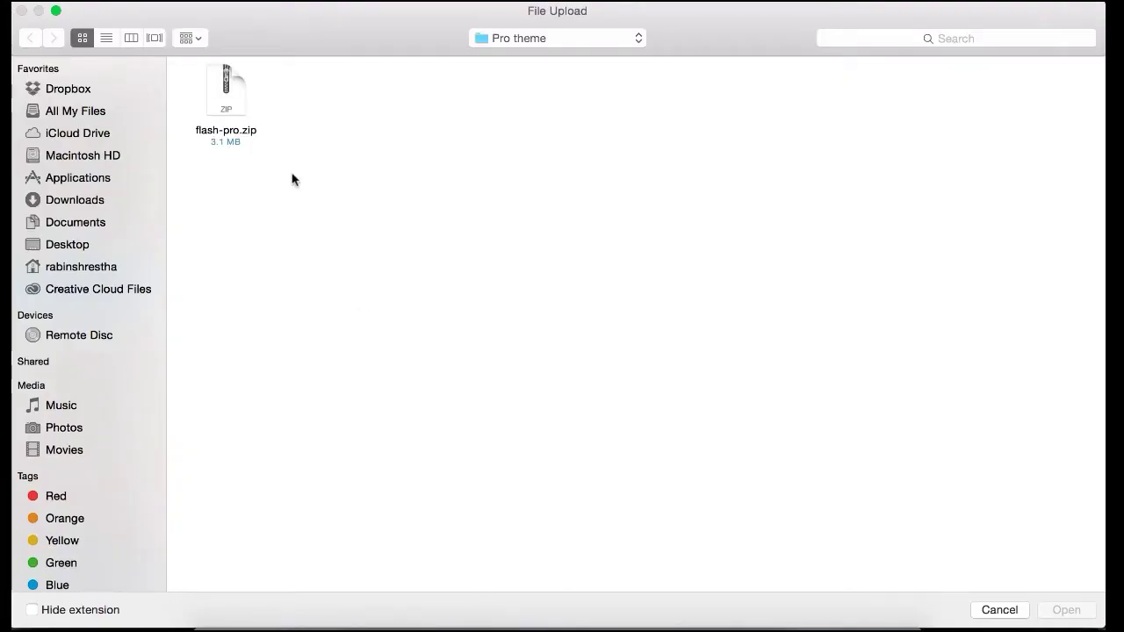
{"action": "left_click", "coordinate": [225, 91]}
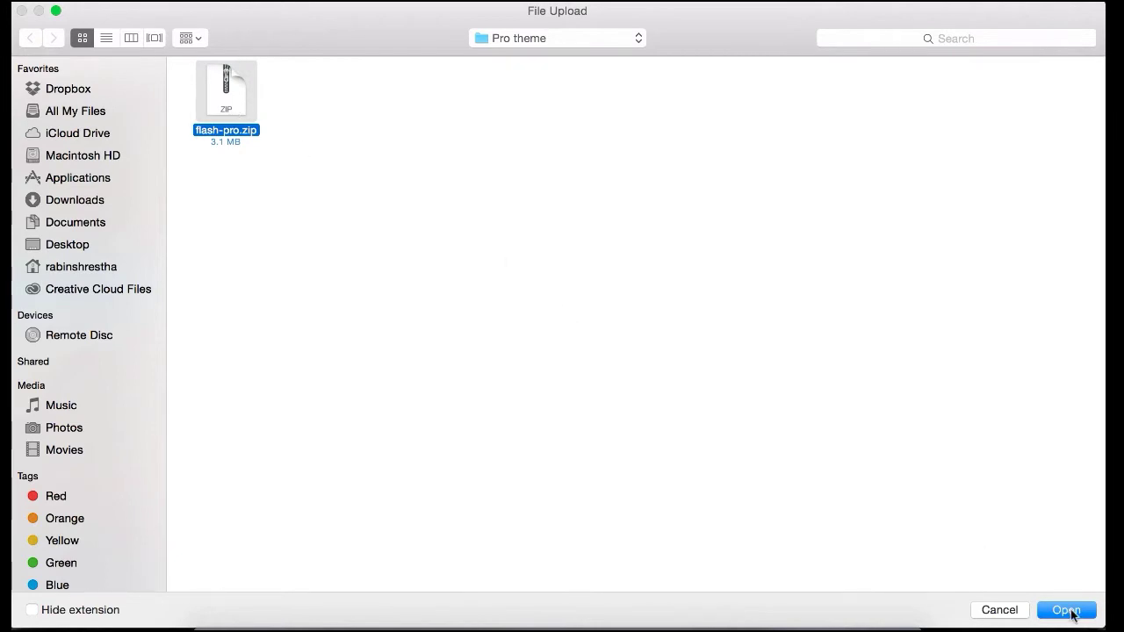
{"action": "left_click", "coordinate": [1064, 609]}
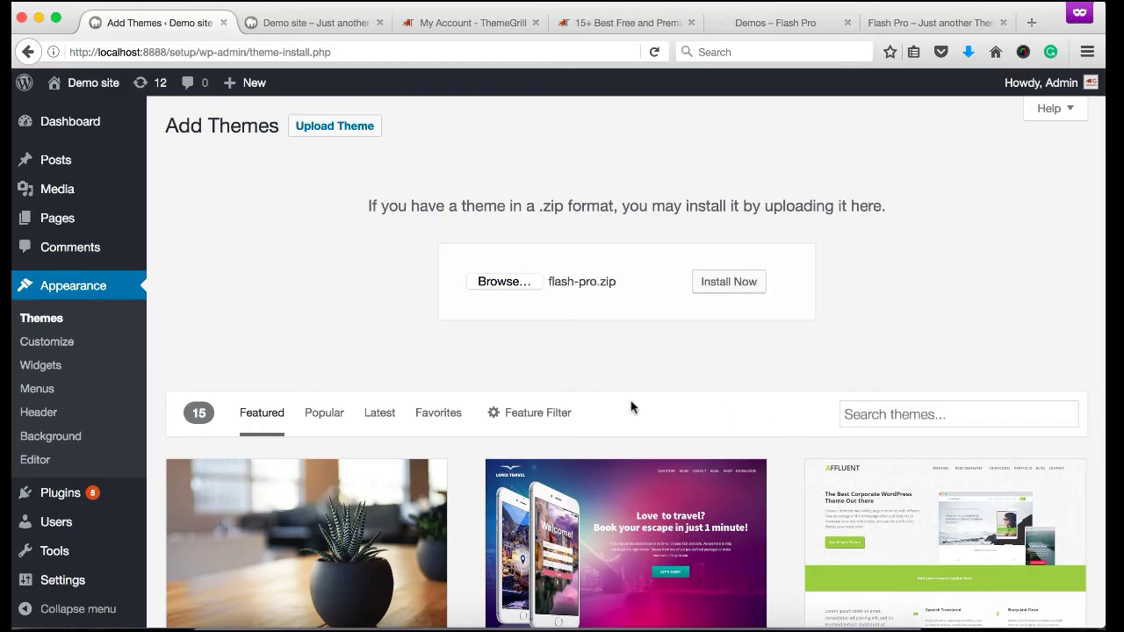
Install the uploaded Flash Pro theme package
{"action": "left_click", "coordinate": [728, 281]}
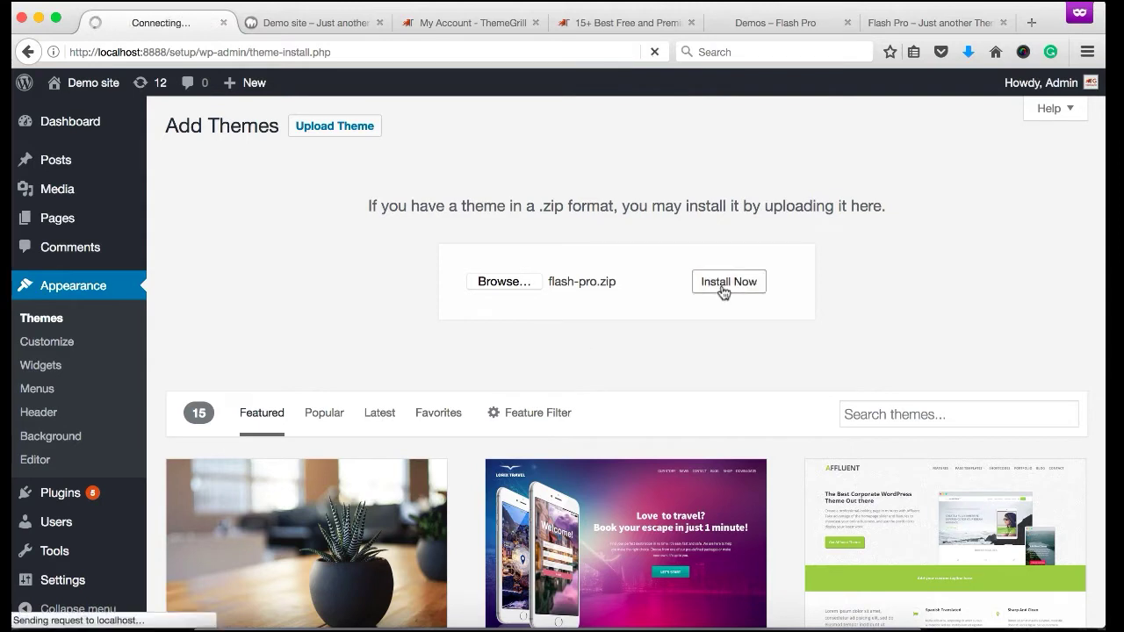
{"action": "left_click", "coordinate": [727, 281]}
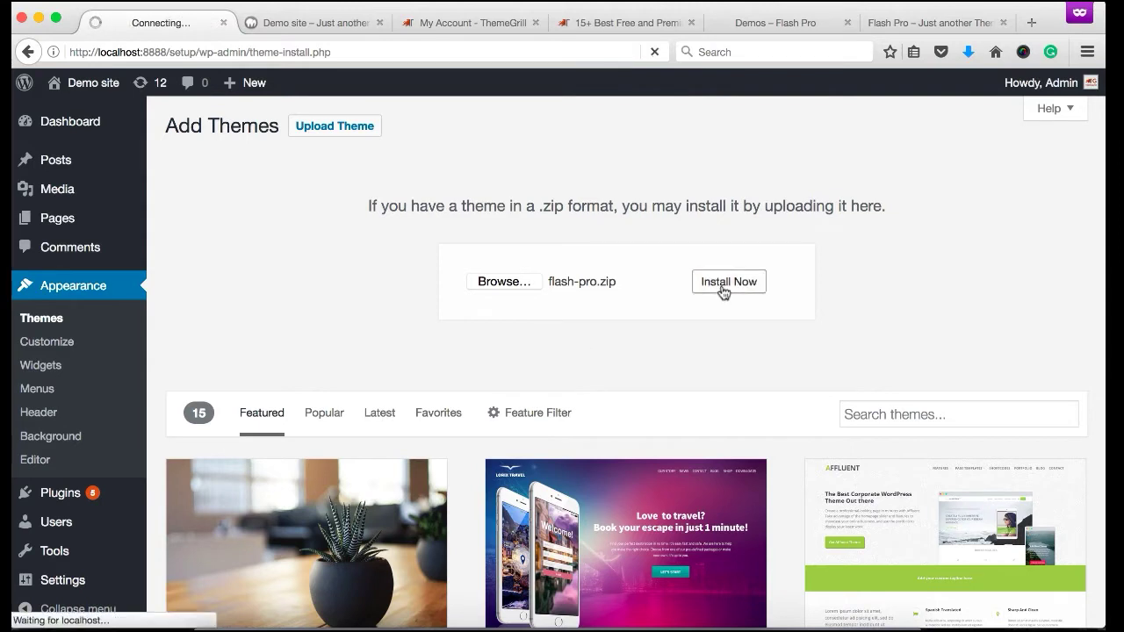
{"action": "left_click", "coordinate": [727, 281]}
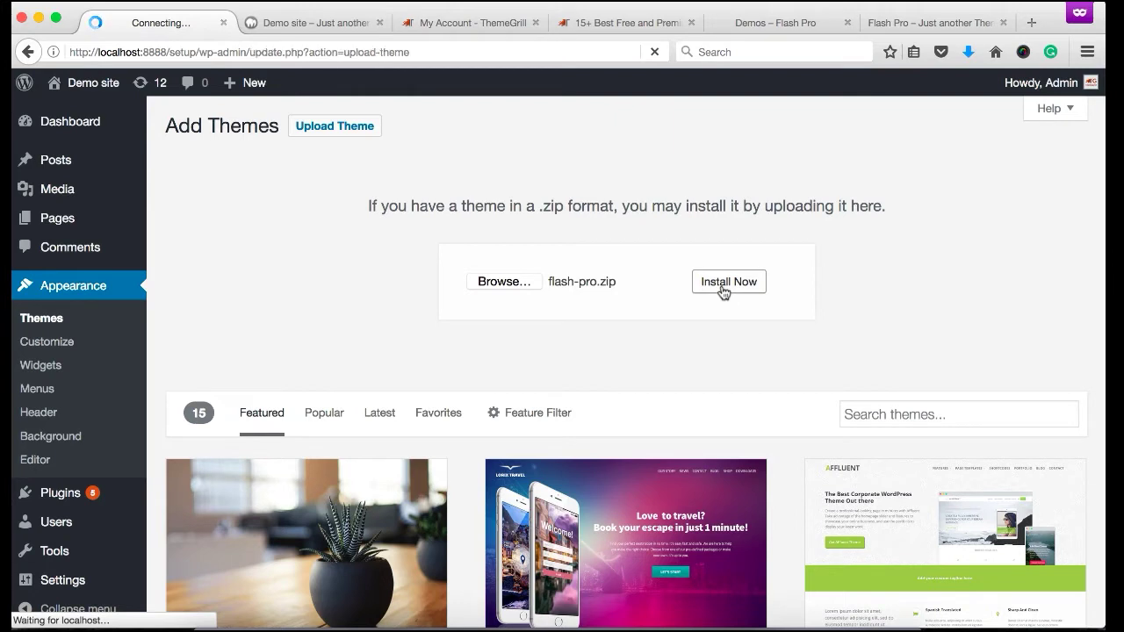
{"action": "left_click", "coordinate": [728, 281]}
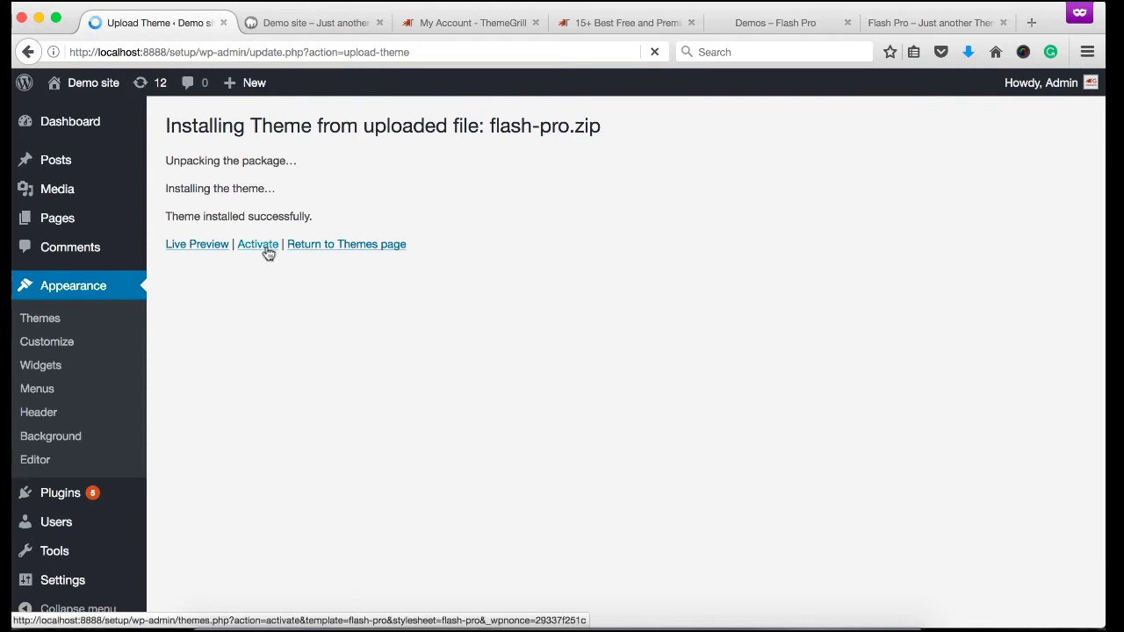
Activate the newly installed Flash Pro theme
{"action": "left_click", "coordinate": [256, 245]}
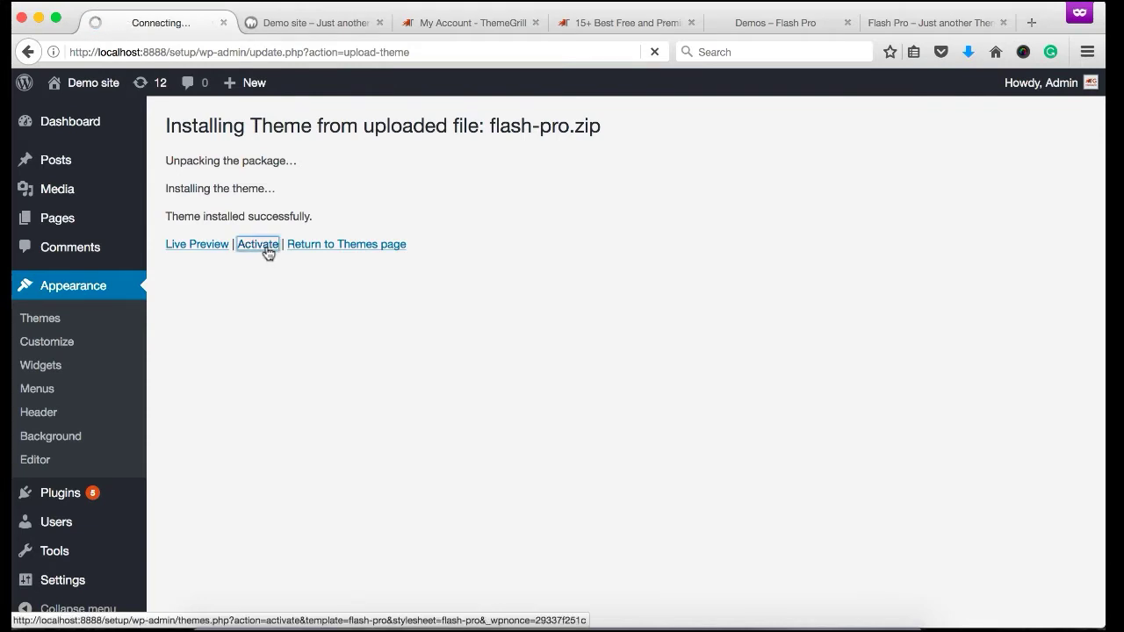
{"action": "left_click", "coordinate": [256, 244]}
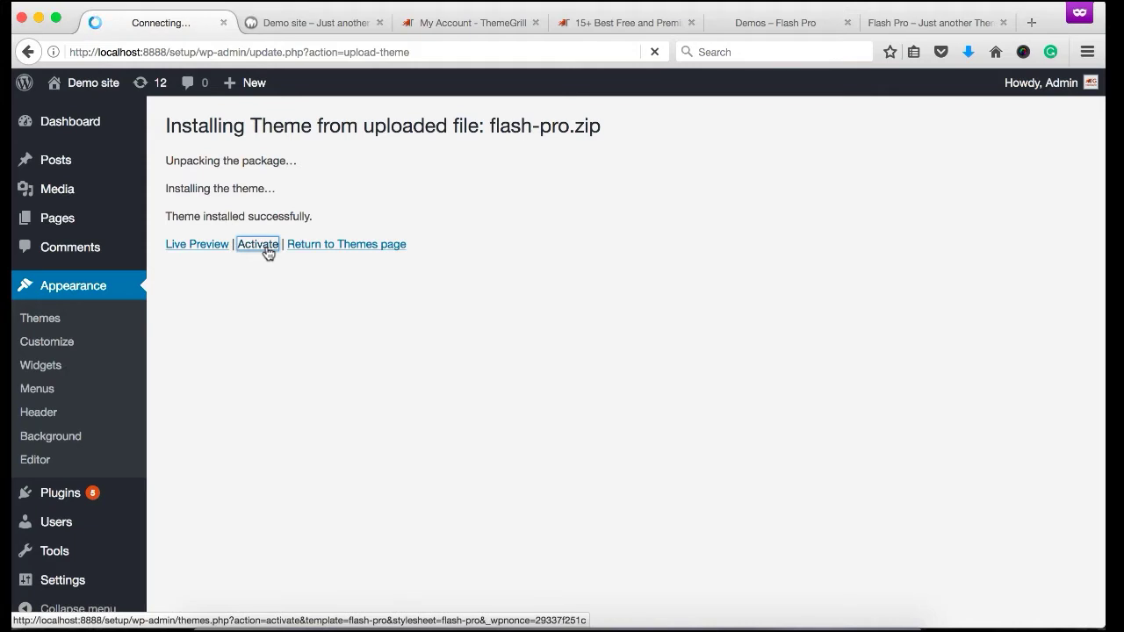
{"action": "left_click", "coordinate": [257, 244]}
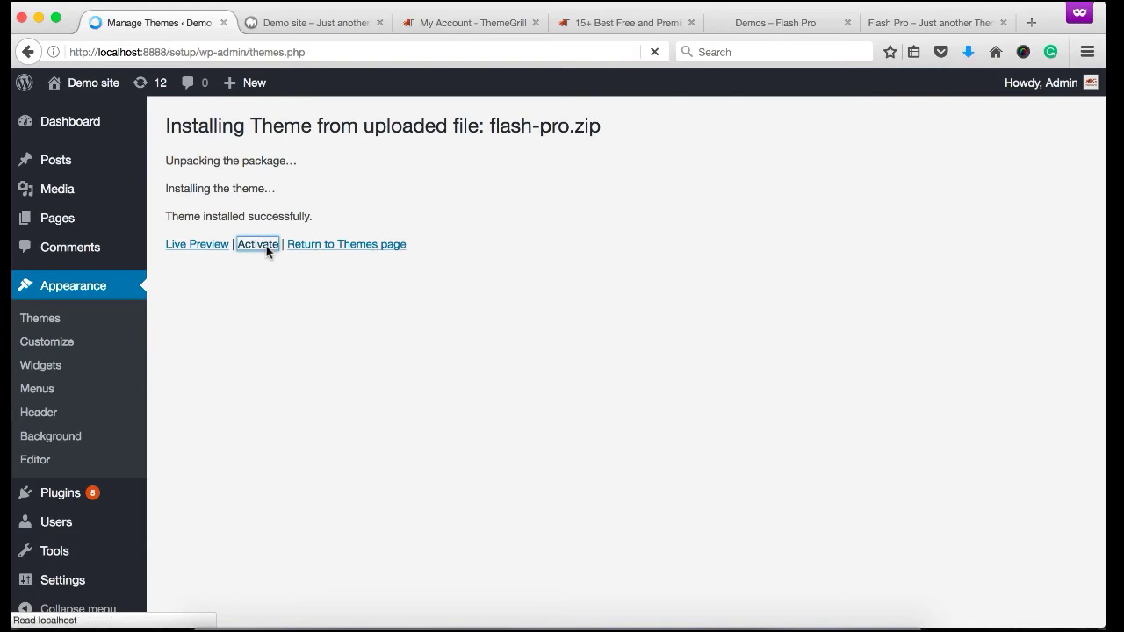
{"action": "left_click", "coordinate": [256, 244]}
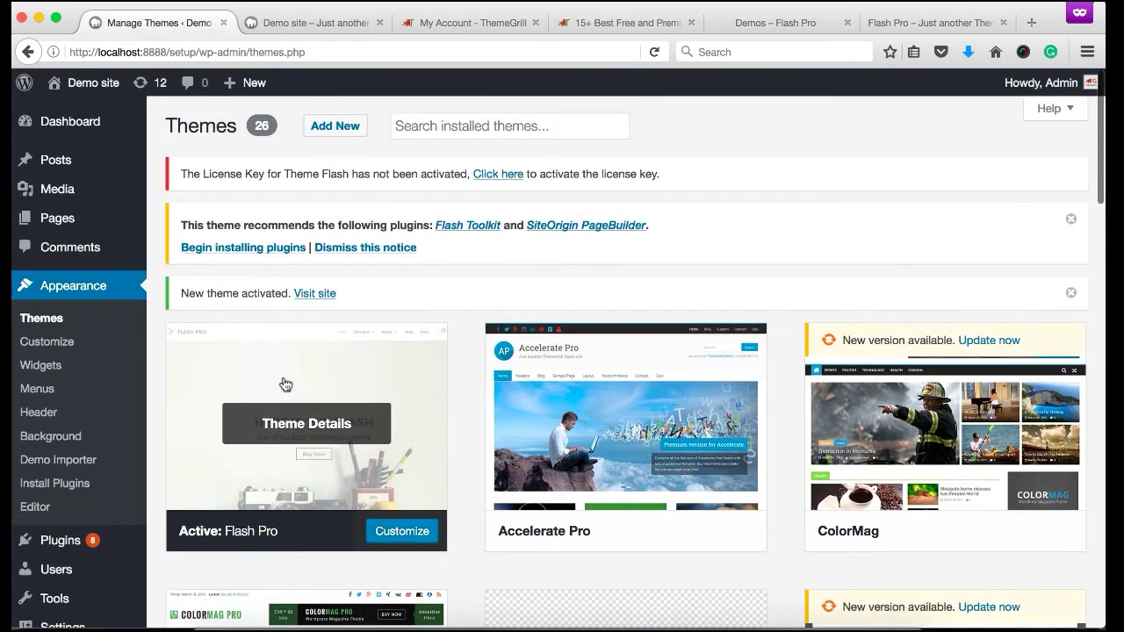
{"action": "mouse_move", "coordinate": [226, 305]}
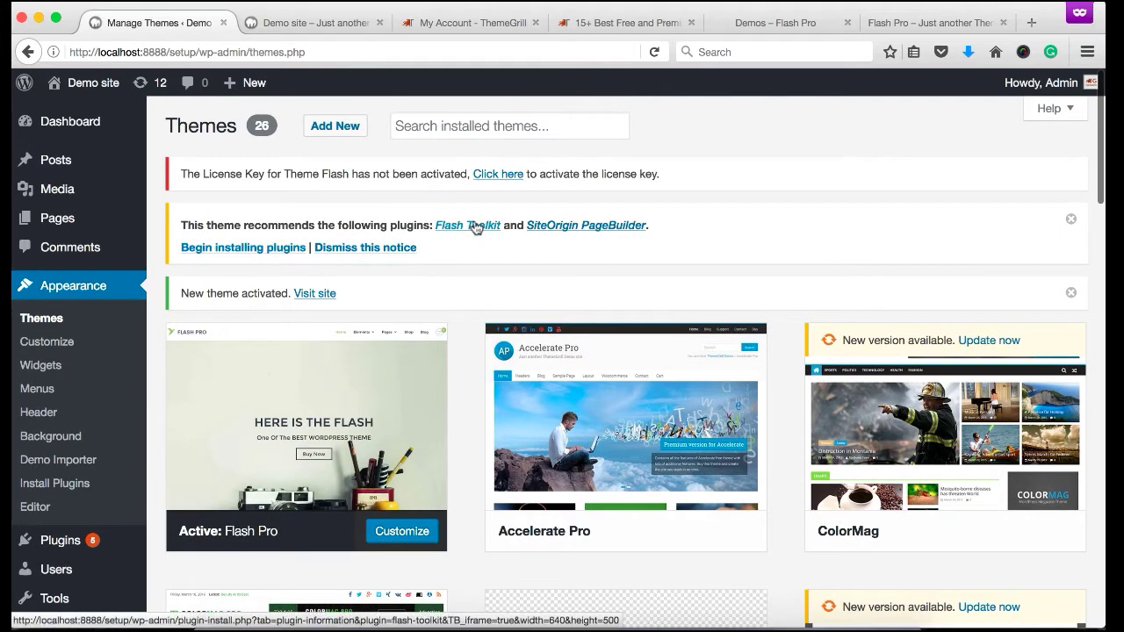
{"action": "mouse_move", "coordinate": [555, 228]}
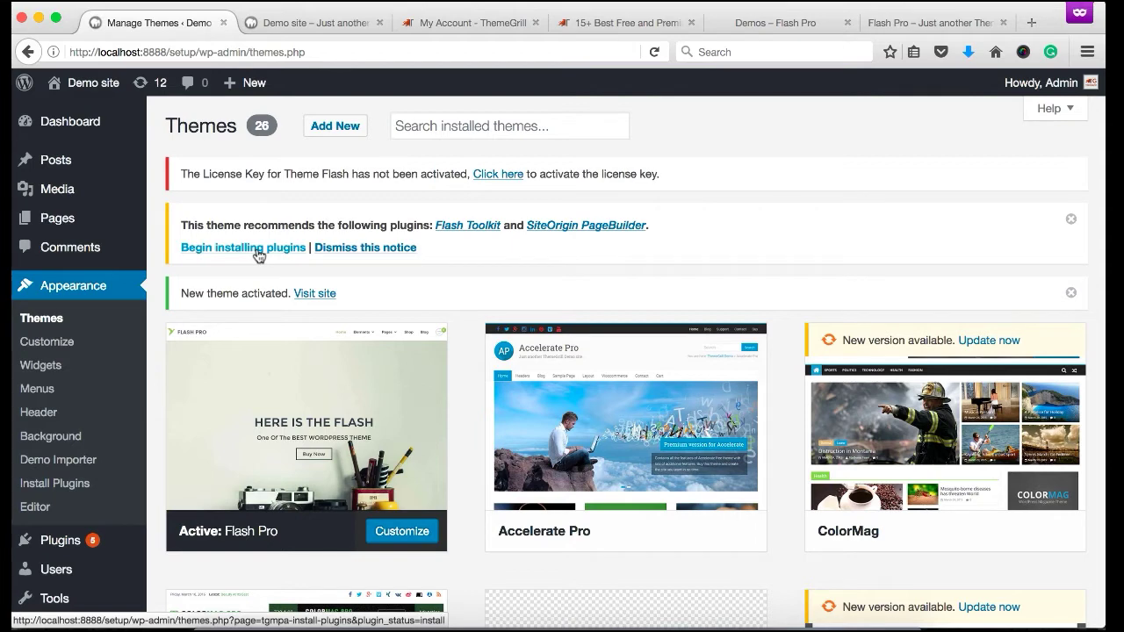
Bulk-install Flash Toolkit and SiteOrigin PageBuilder, then return to the plugins list
{"action": "left_click", "coordinate": [243, 246]}
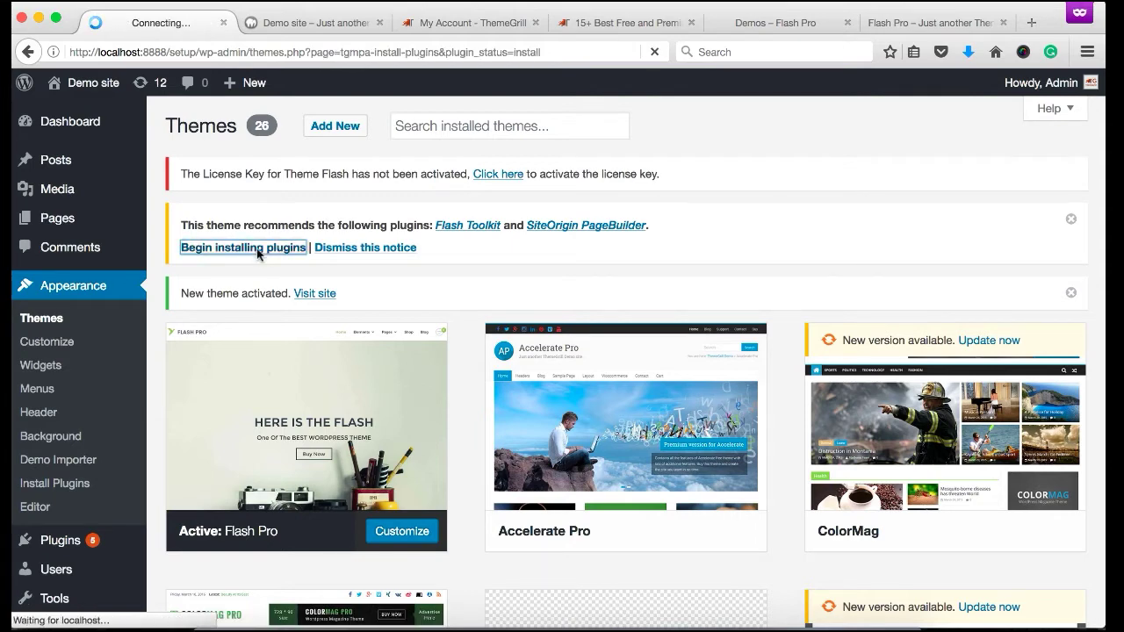
{"action": "left_click", "coordinate": [243, 248]}
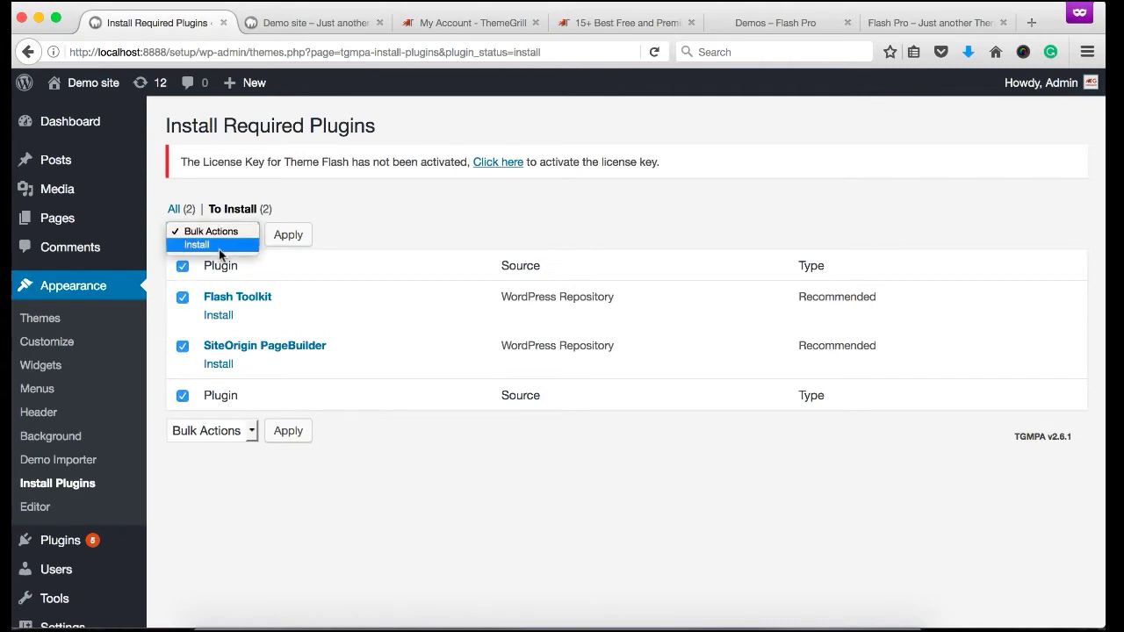
{"action": "left_click", "coordinate": [288, 235]}
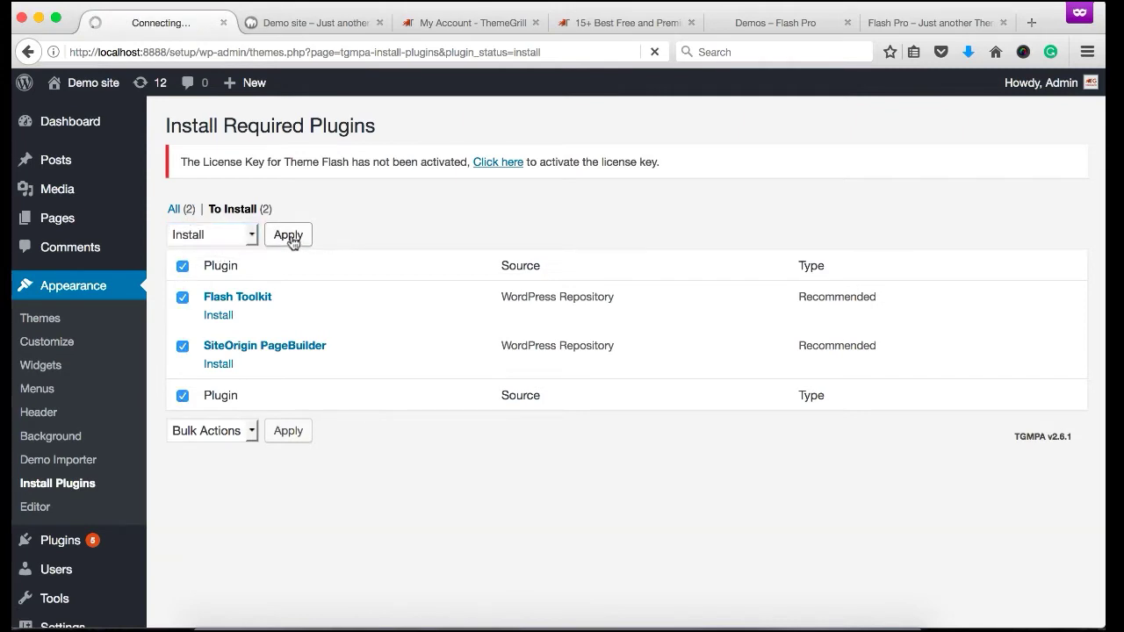
{"action": "left_click", "coordinate": [288, 235]}
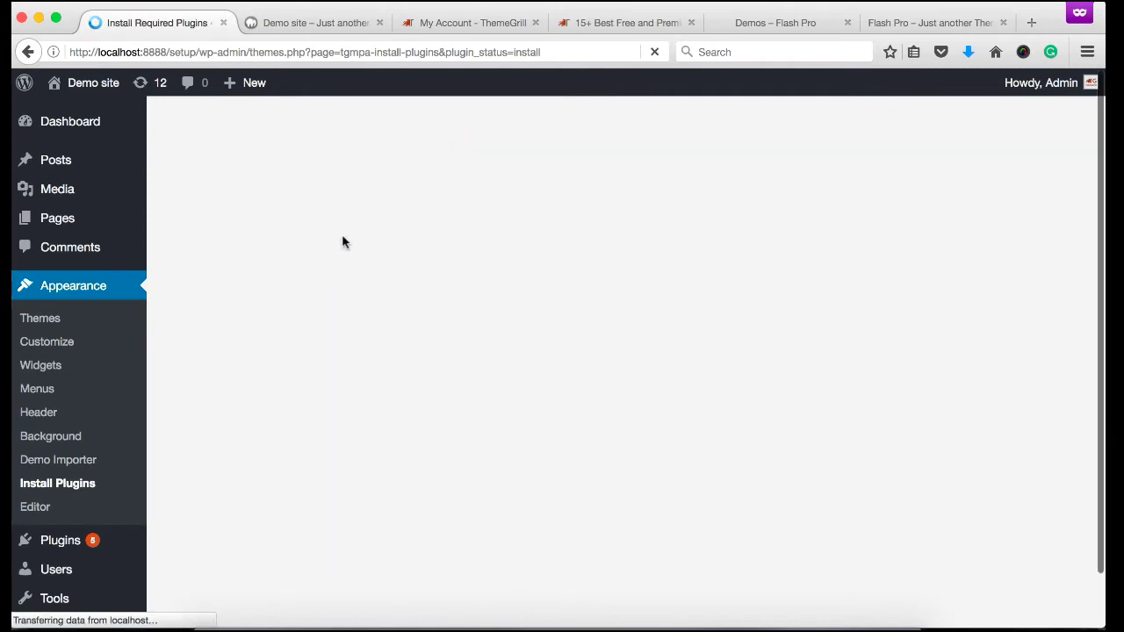
{"action": "mouse_move", "coordinate": [330, 235]}
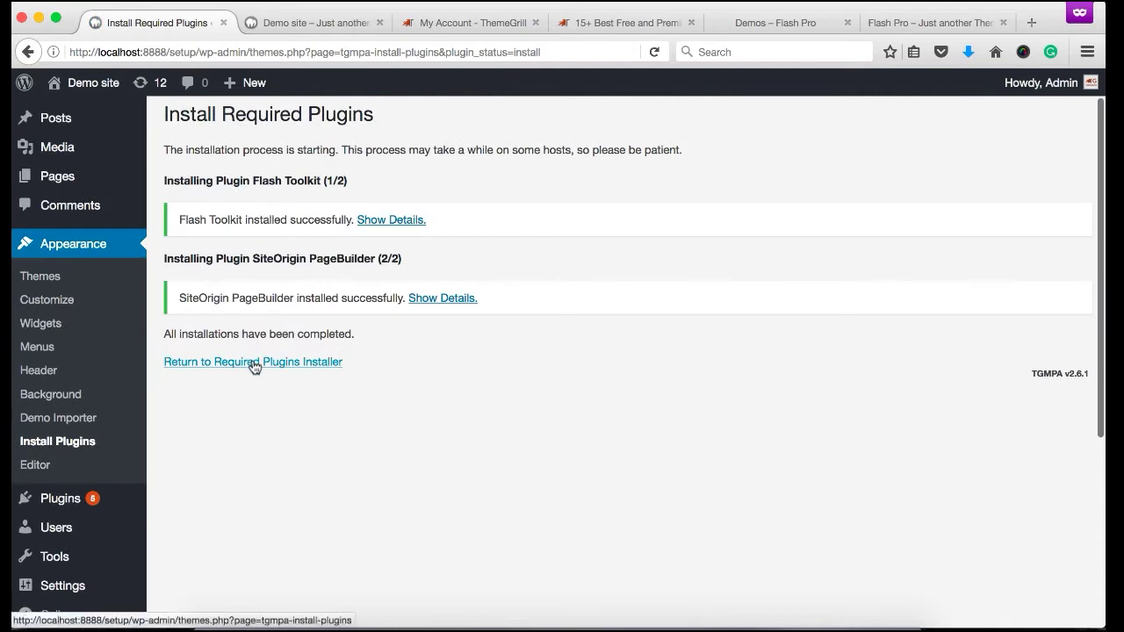
{"action": "left_click", "coordinate": [253, 362]}
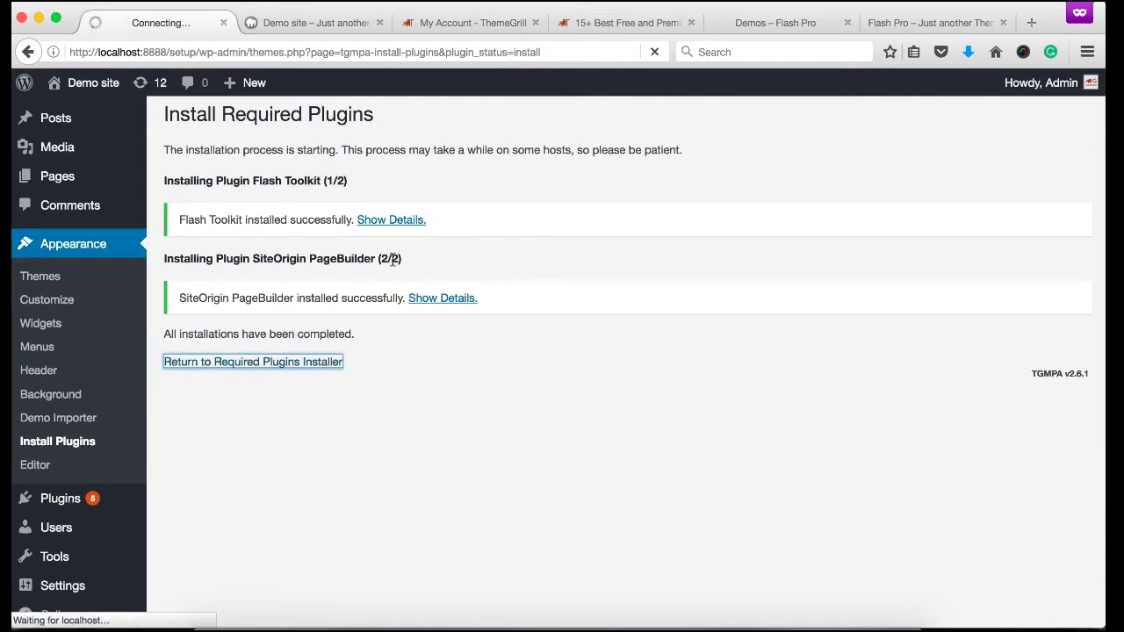
Bulk-activate Flash Toolkit and SiteOrigin PageBuilder, then view the site's front page
{"action": "left_click", "coordinate": [253, 362]}
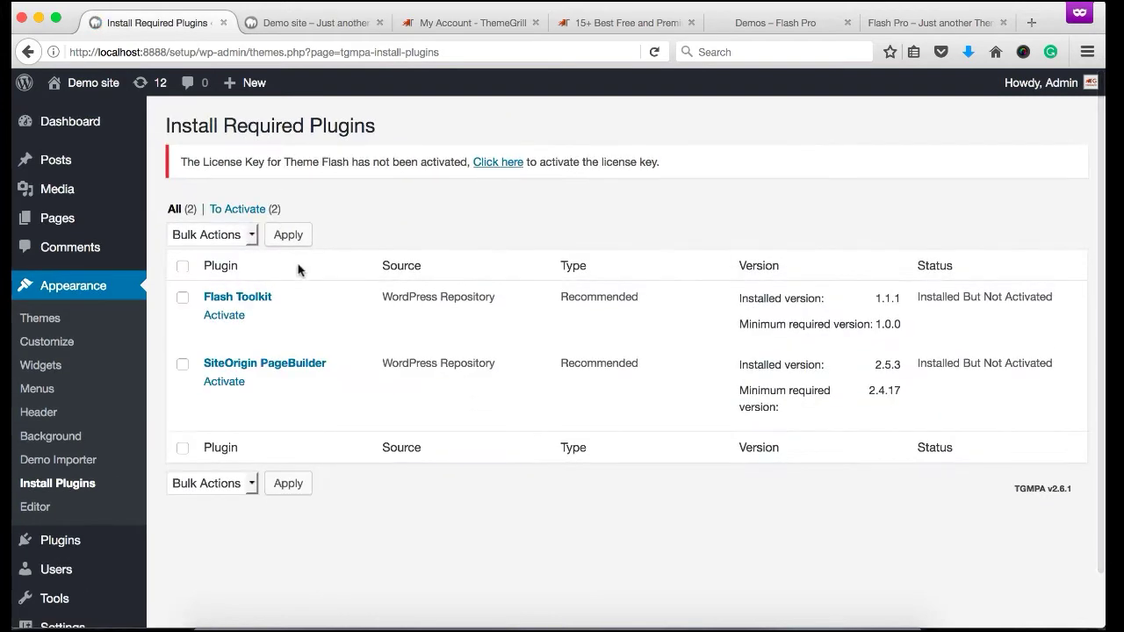
{"action": "left_click", "coordinate": [211, 233]}
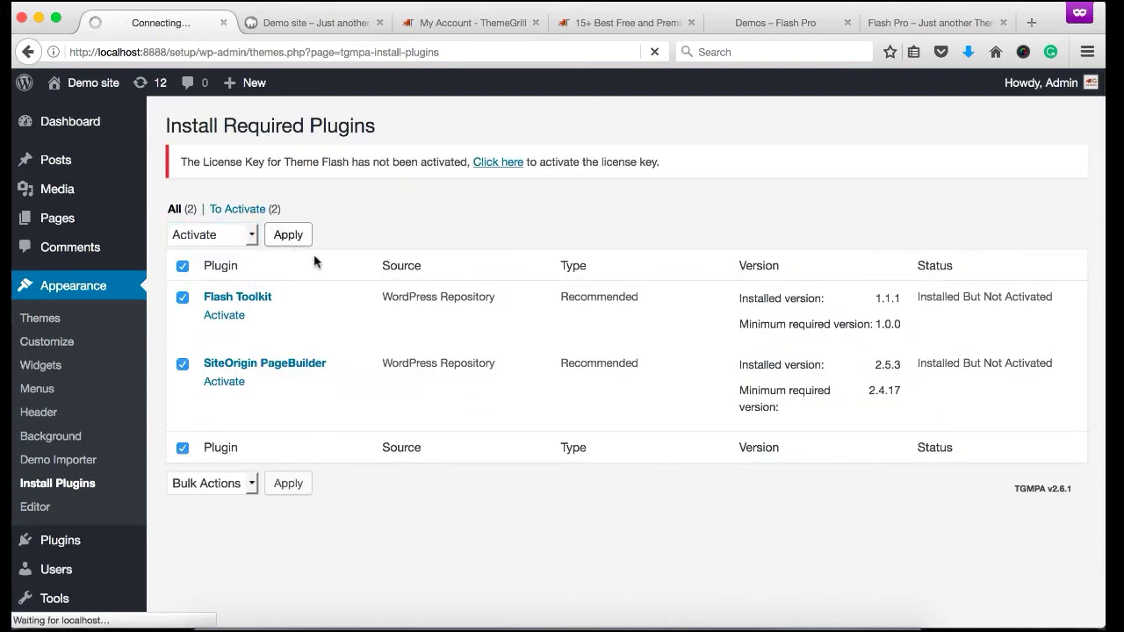
{"action": "left_click", "coordinate": [288, 235]}
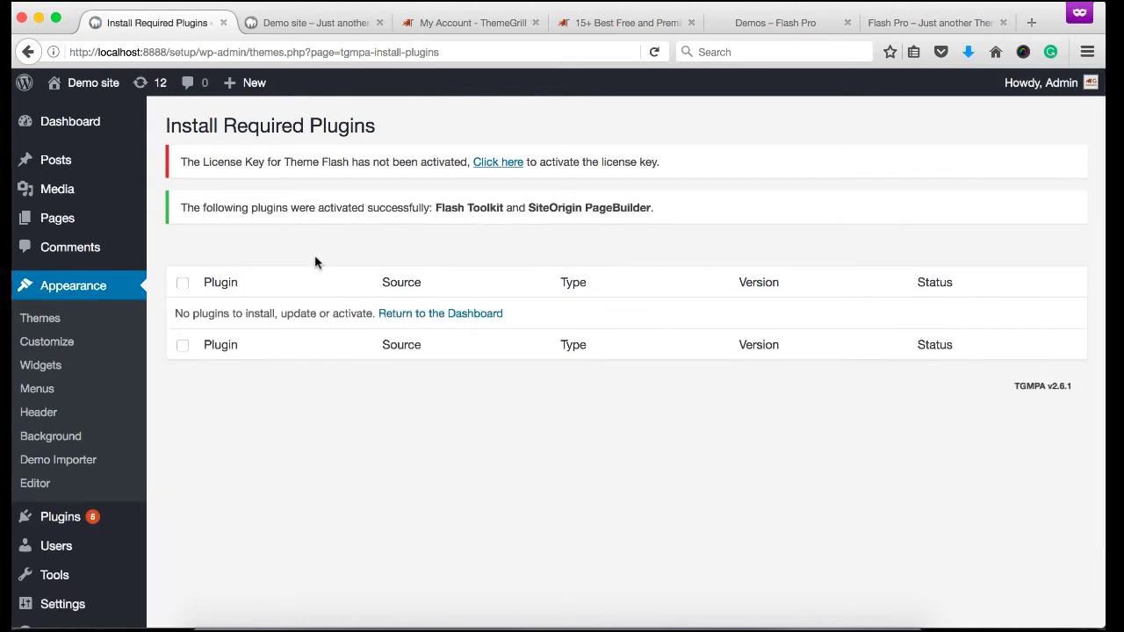
{"action": "mouse_move", "coordinate": [126, 373]}
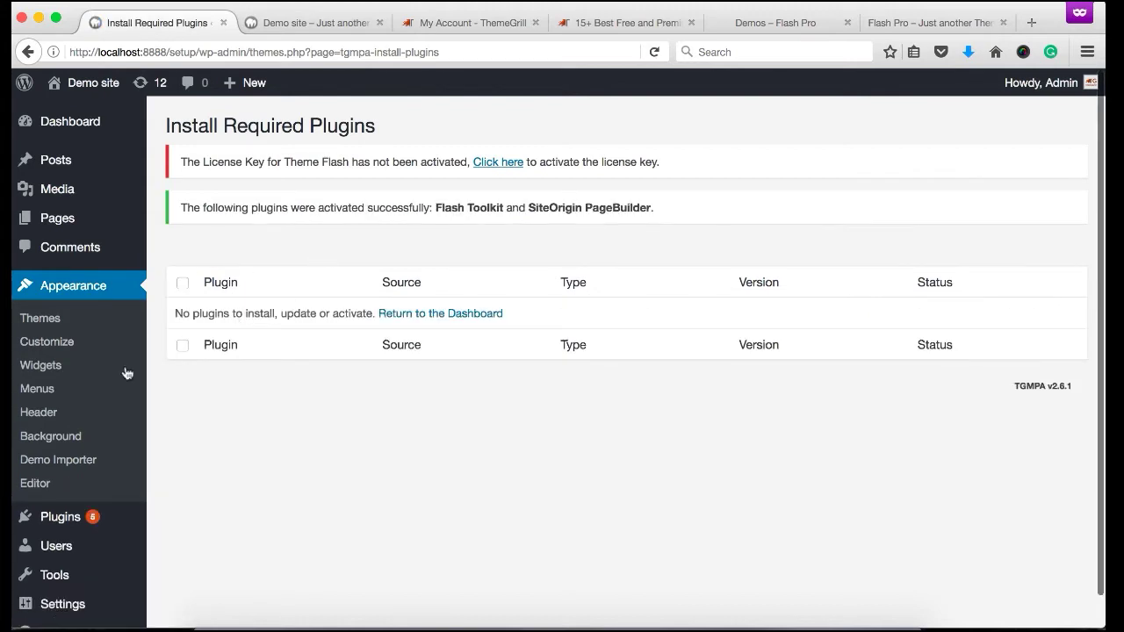
{"action": "left_click", "coordinate": [312, 21]}
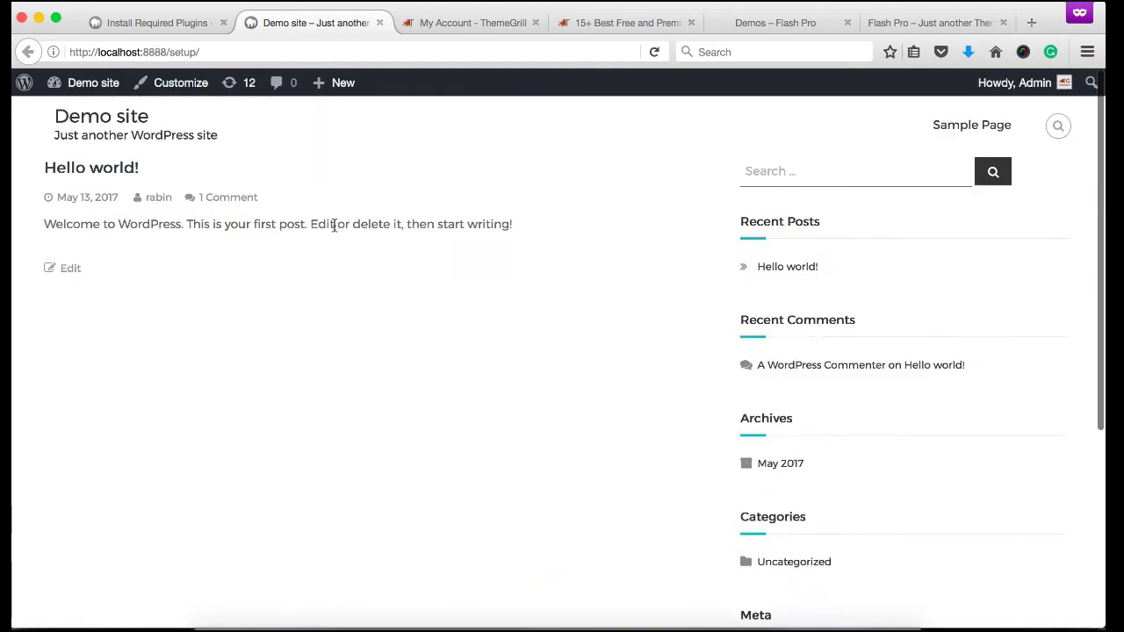
Return to the Install Required Plugins admin page confirming both plugins activated
{"action": "left_click", "coordinate": [154, 21]}
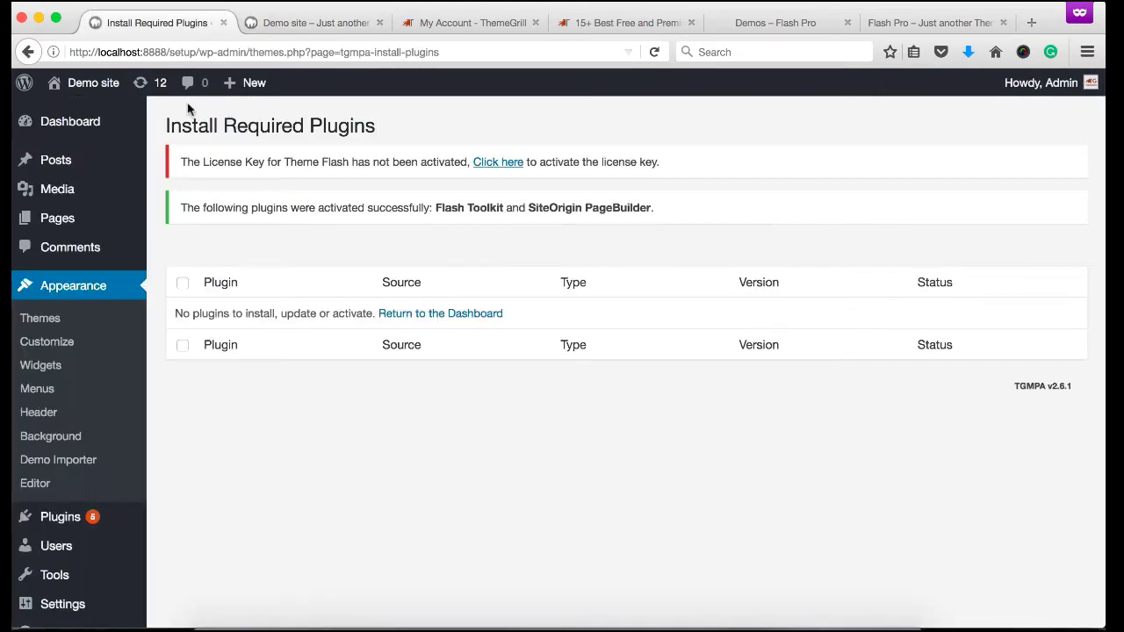
{"action": "scroll", "scroll_direction": "down", "scroll_amount": 3}
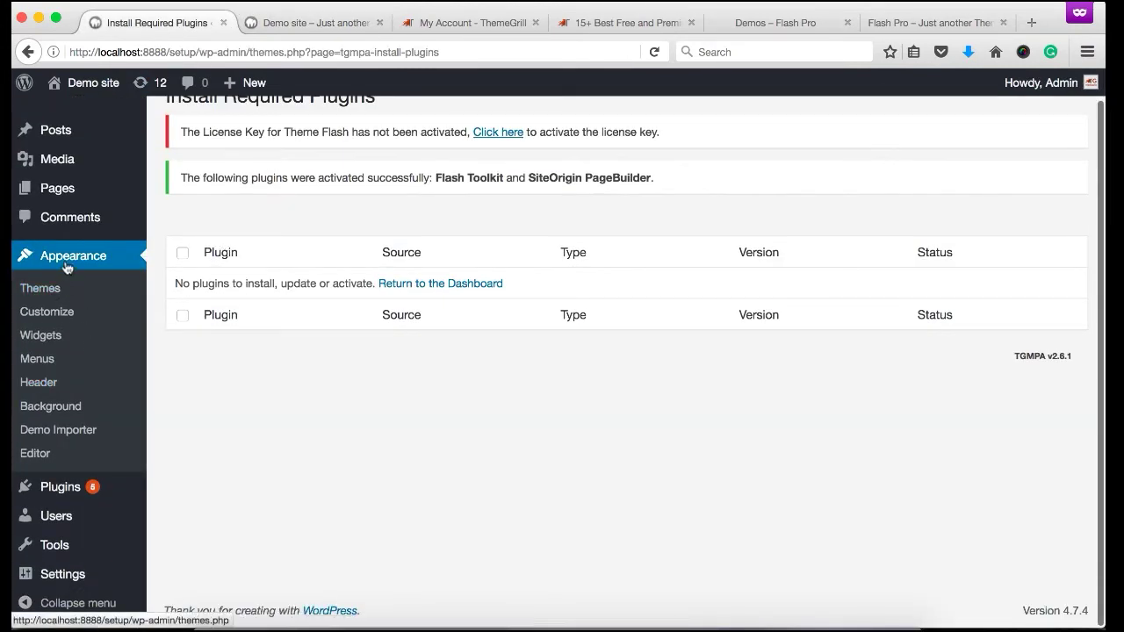
{"action": "mouse_move", "coordinate": [58, 429]}
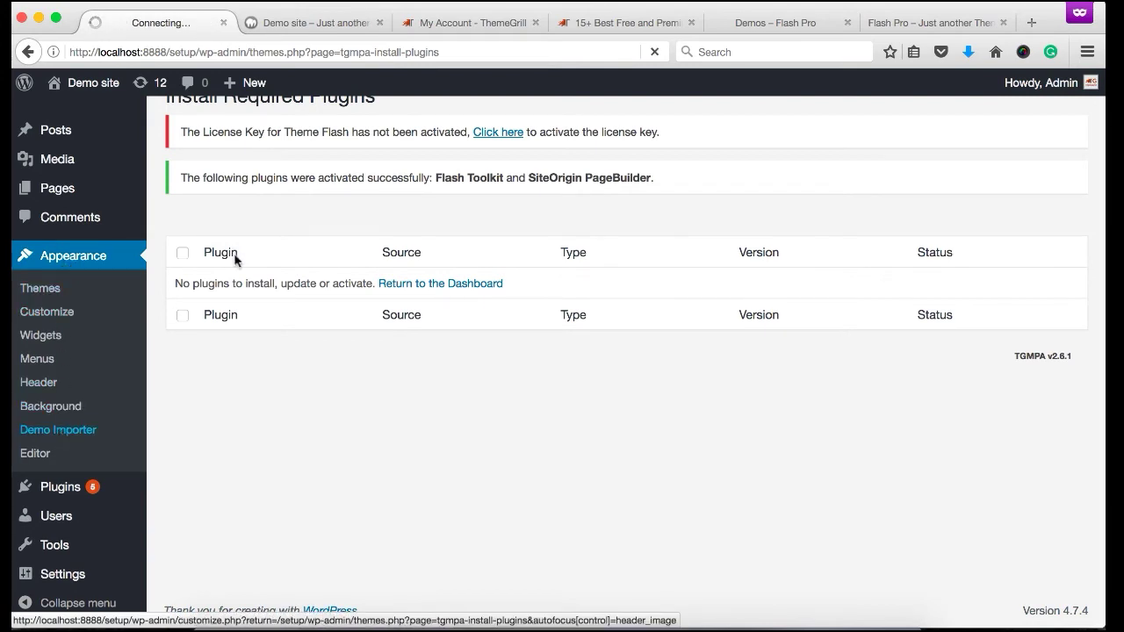
Install the ThemeGrill Demo Importer from Appearance > Demo Importer and run it
{"action": "left_click", "coordinate": [56, 429]}
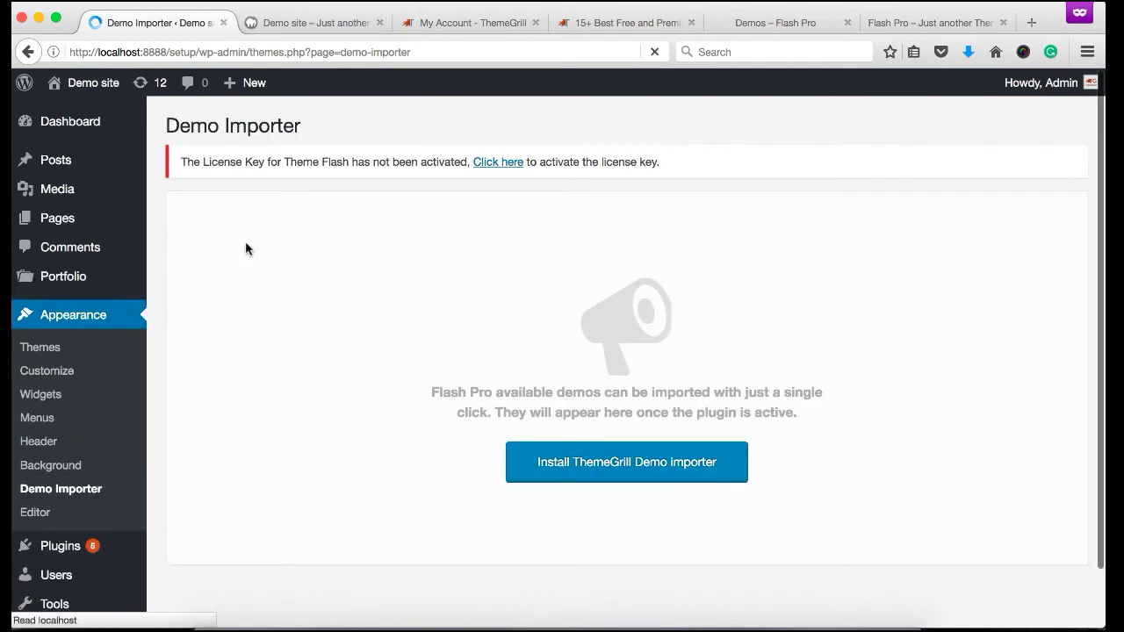
{"action": "scroll", "scroll_direction": "down", "scroll_amount": 3}
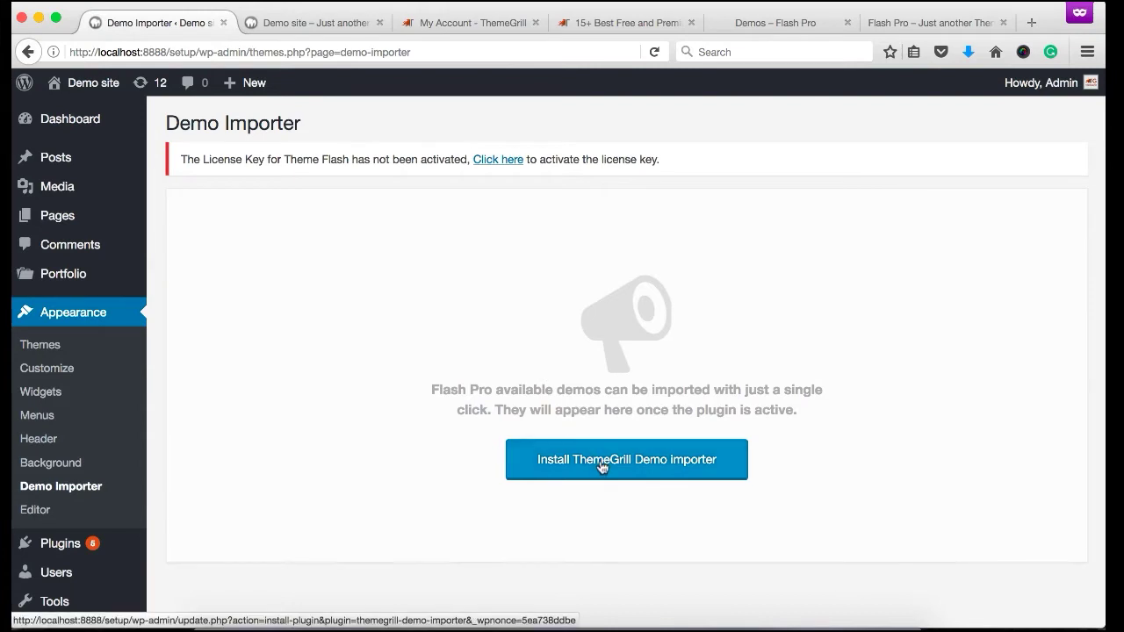
{"action": "left_click", "coordinate": [625, 460]}
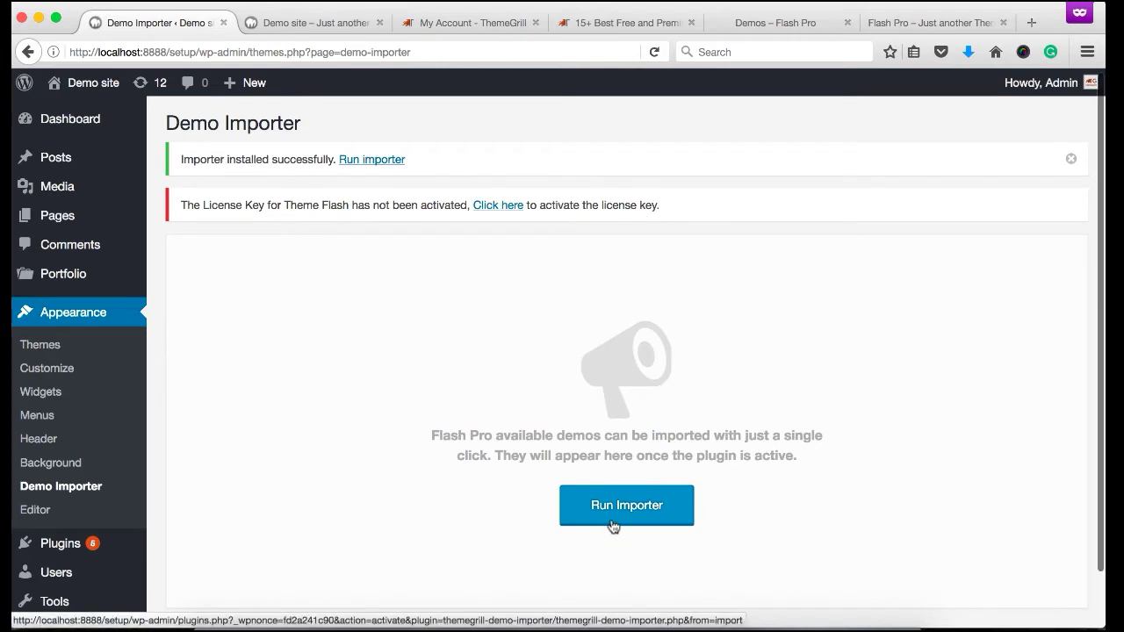
{"action": "left_click", "coordinate": [625, 506]}
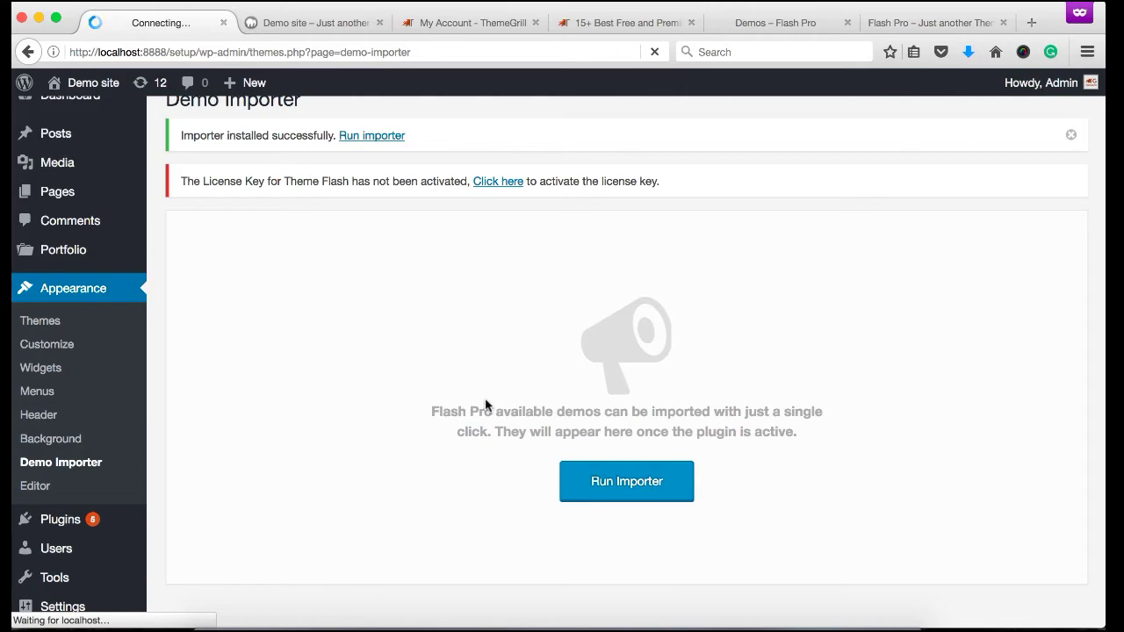
Launch the Demo Importer and browse its seven Flash Pro demos to locate Education
{"action": "left_click", "coordinate": [625, 481]}
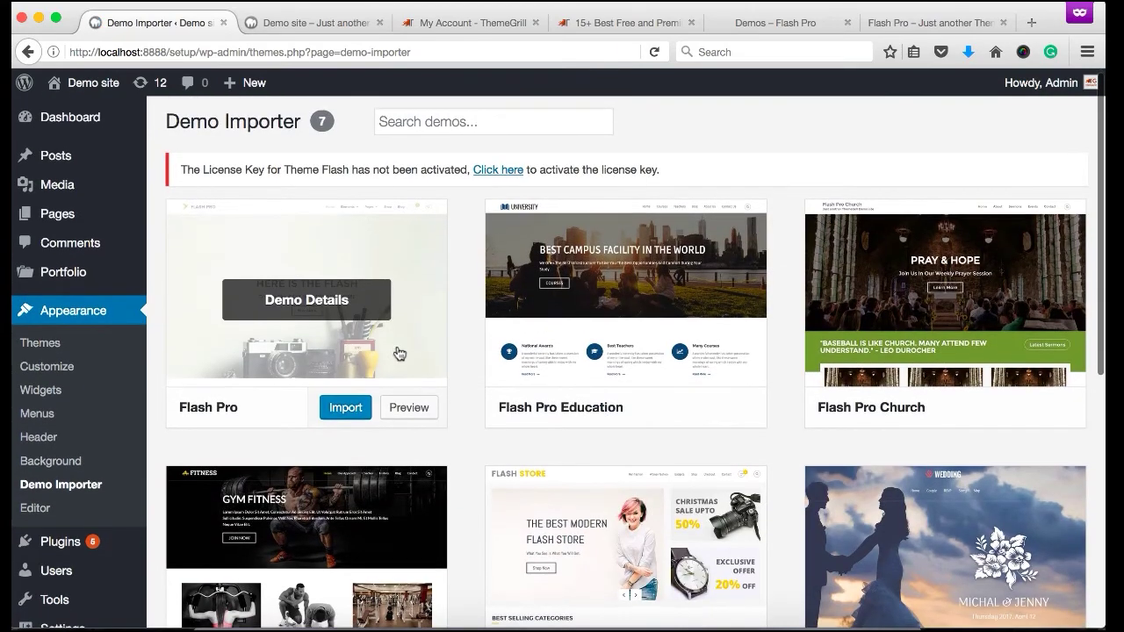
{"action": "scroll", "scroll_direction": "down", "scroll_amount": 3}
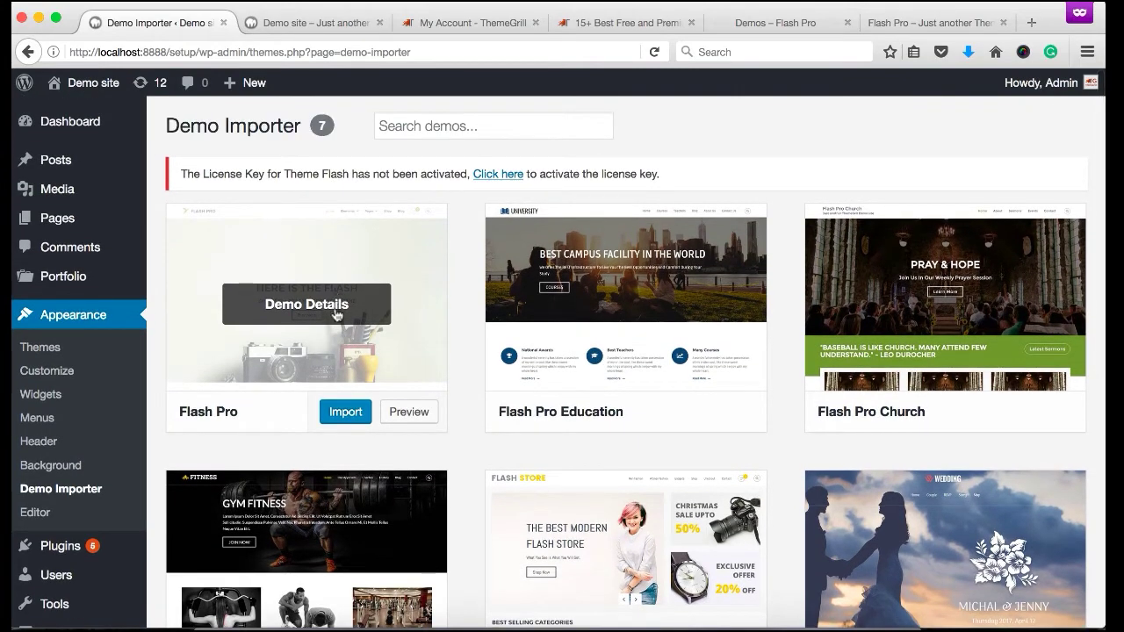
{"action": "mouse_move", "coordinate": [625, 304]}
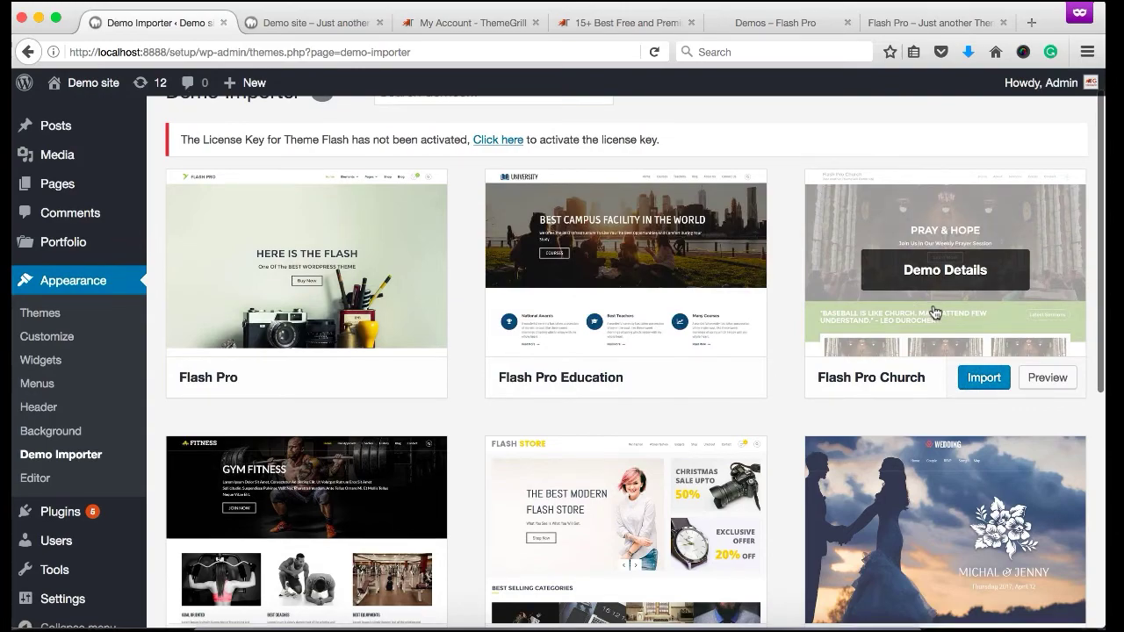
{"action": "scroll", "scroll_direction": "down", "scroll_amount": 3}
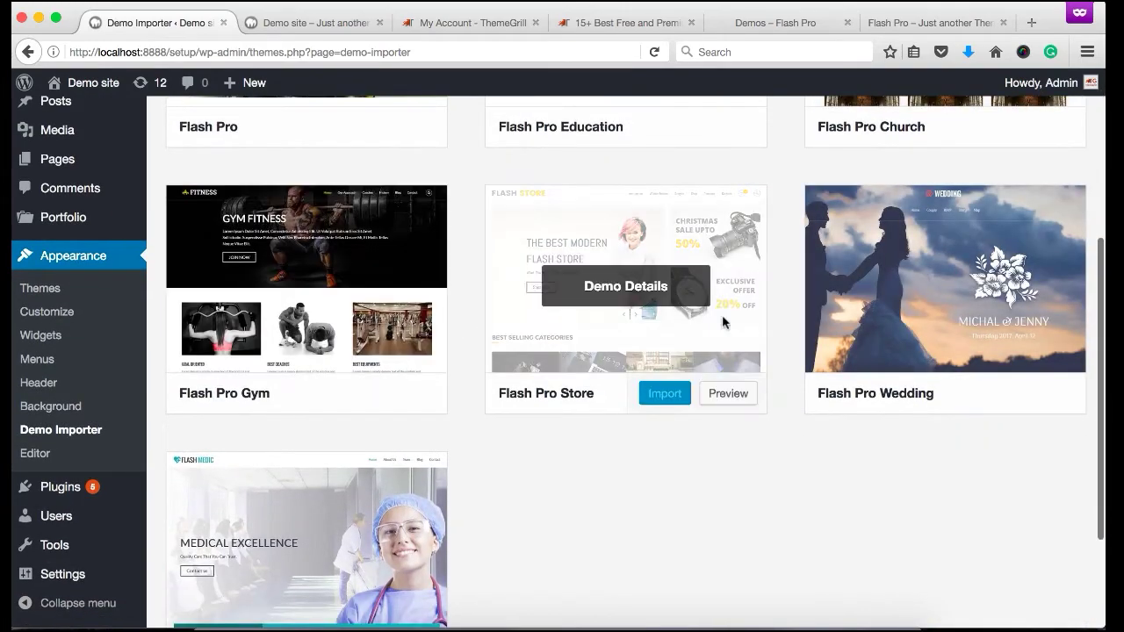
{"action": "scroll", "scroll_direction": "up", "scroll_amount": 3}
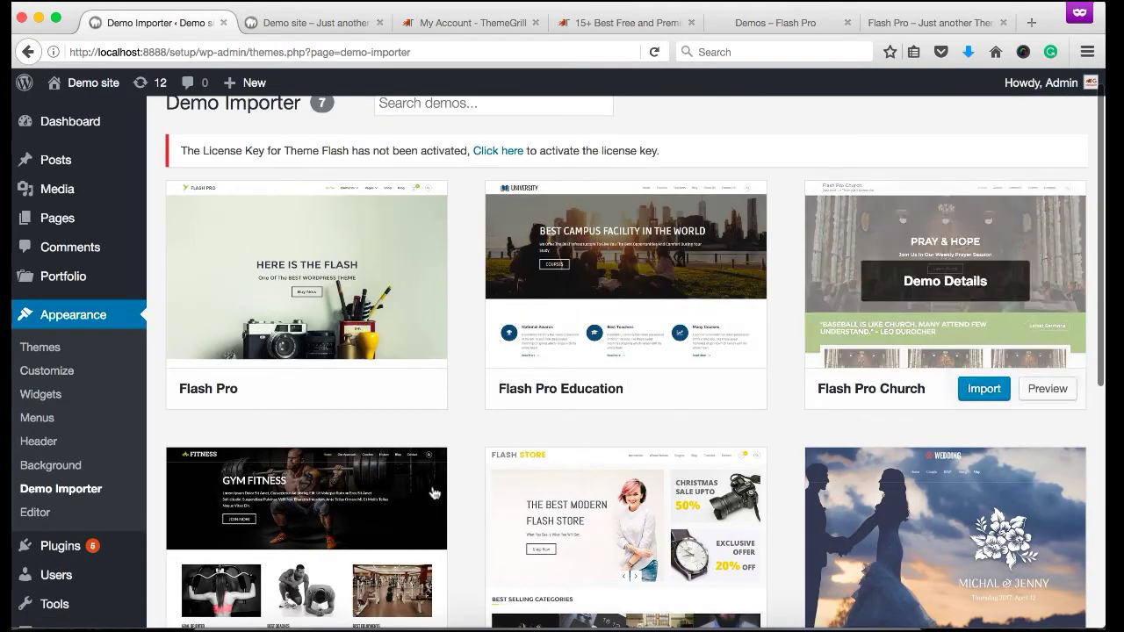
{"action": "scroll", "scroll_direction": "down", "scroll_amount": 3}
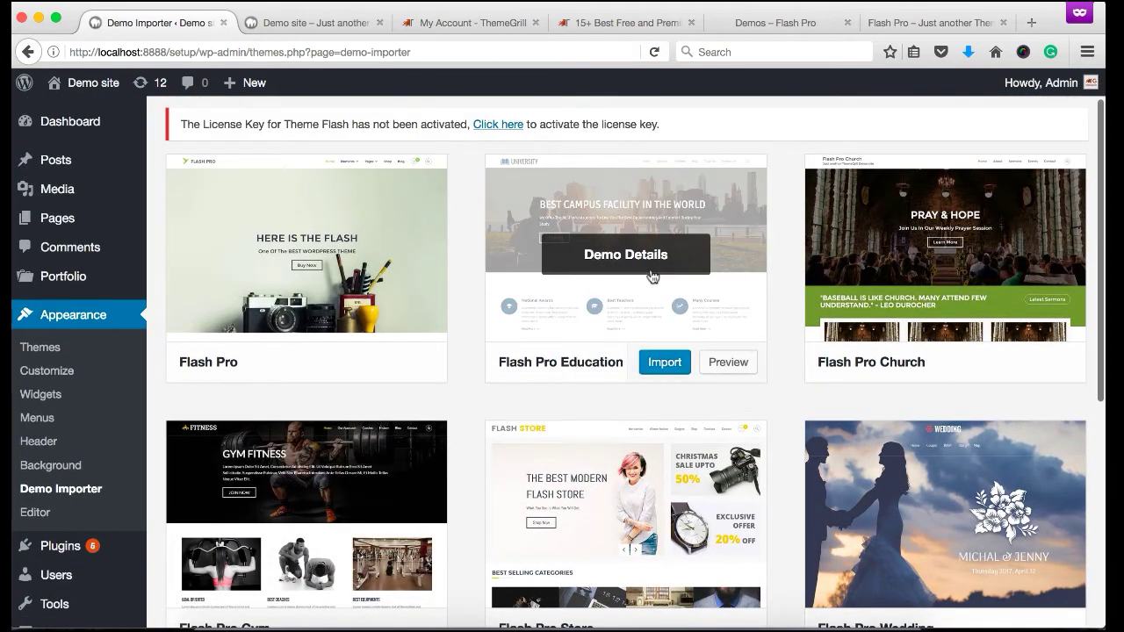
{"action": "mouse_move", "coordinate": [641, 281]}
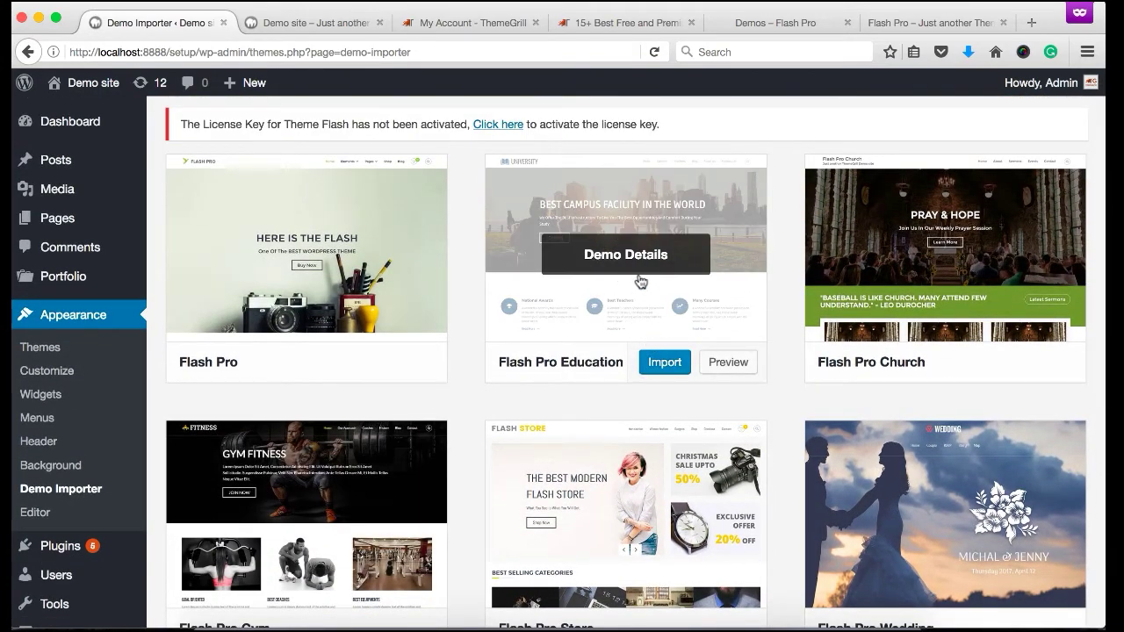
View the Flash Pro Education demo details with its required Flash Toolkit and Page Builder plugins
{"action": "left_click", "coordinate": [625, 253]}
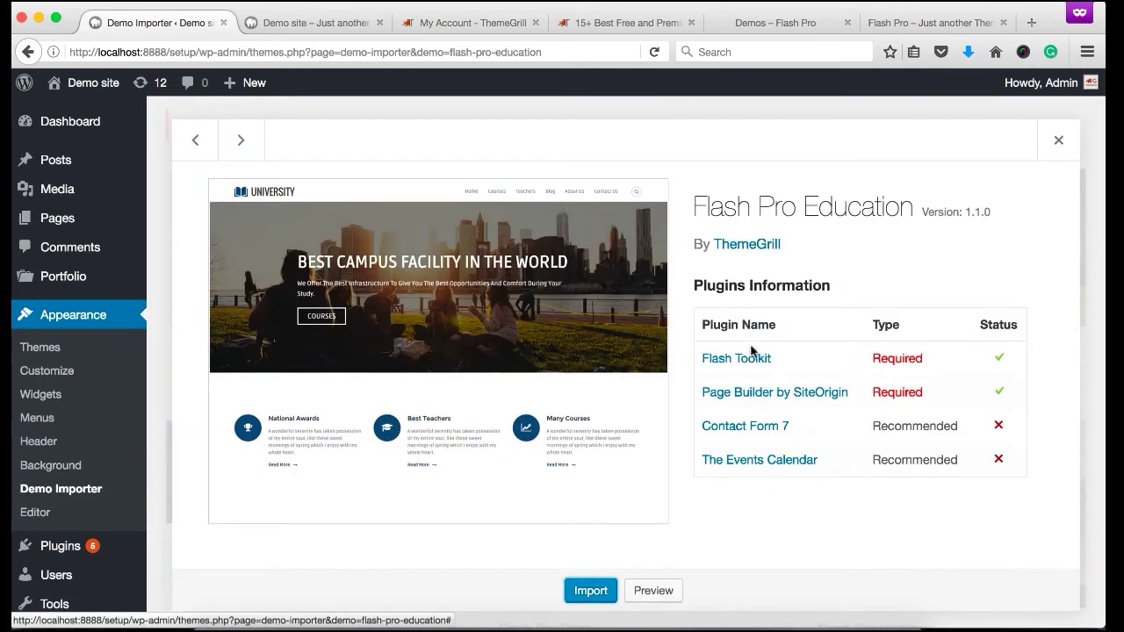
{"action": "mouse_move", "coordinate": [851, 404]}
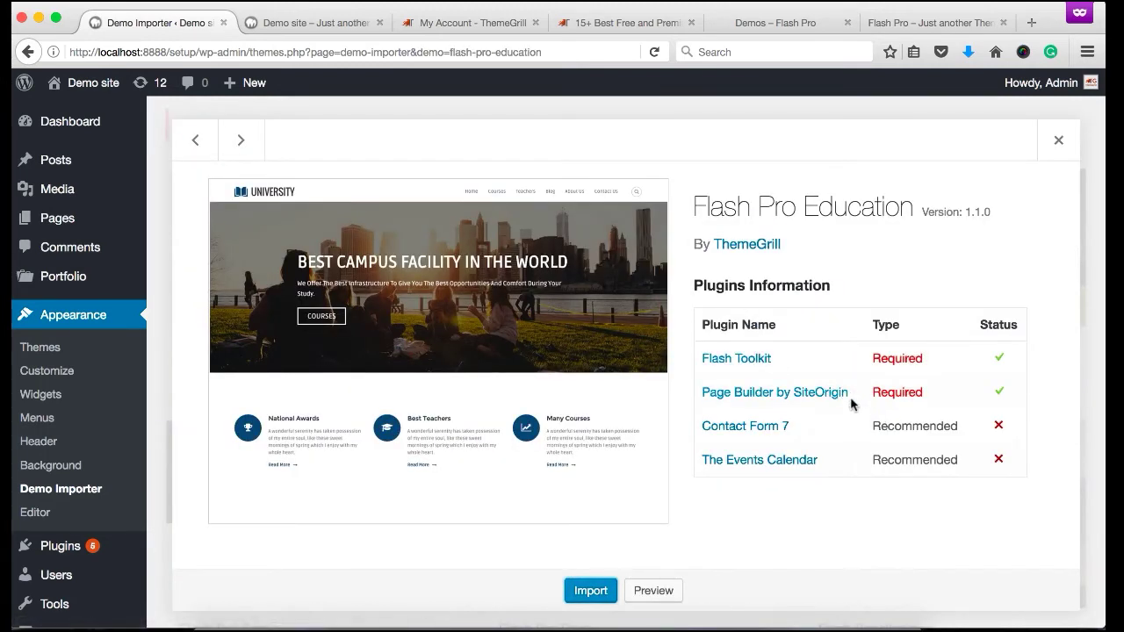
{"action": "mouse_move", "coordinate": [847, 378]}
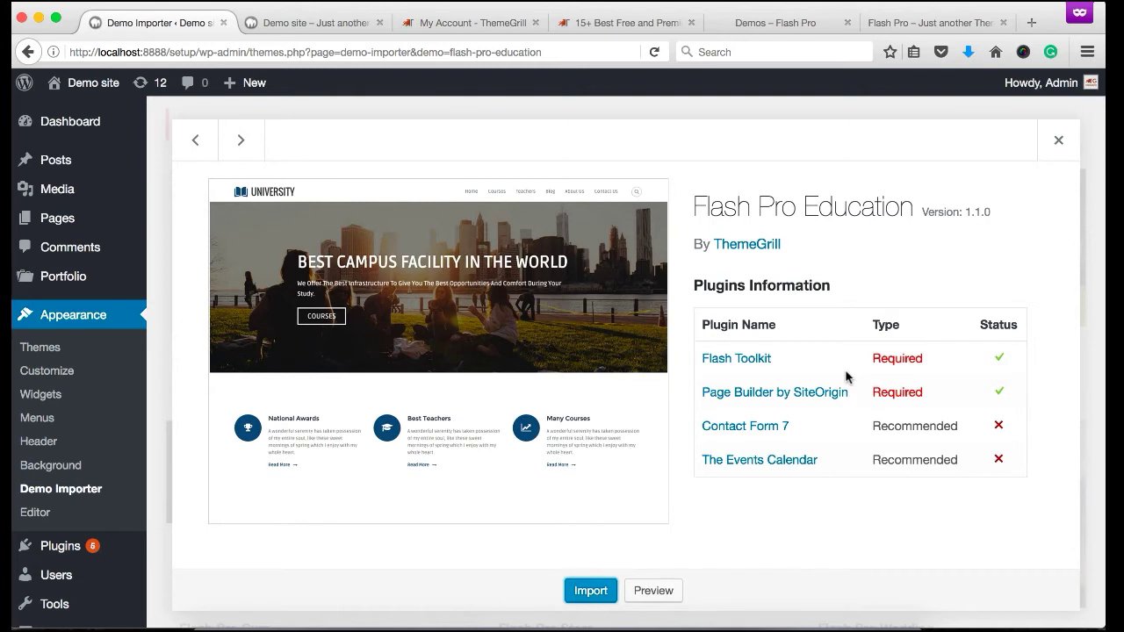
{"action": "mouse_move", "coordinate": [889, 360]}
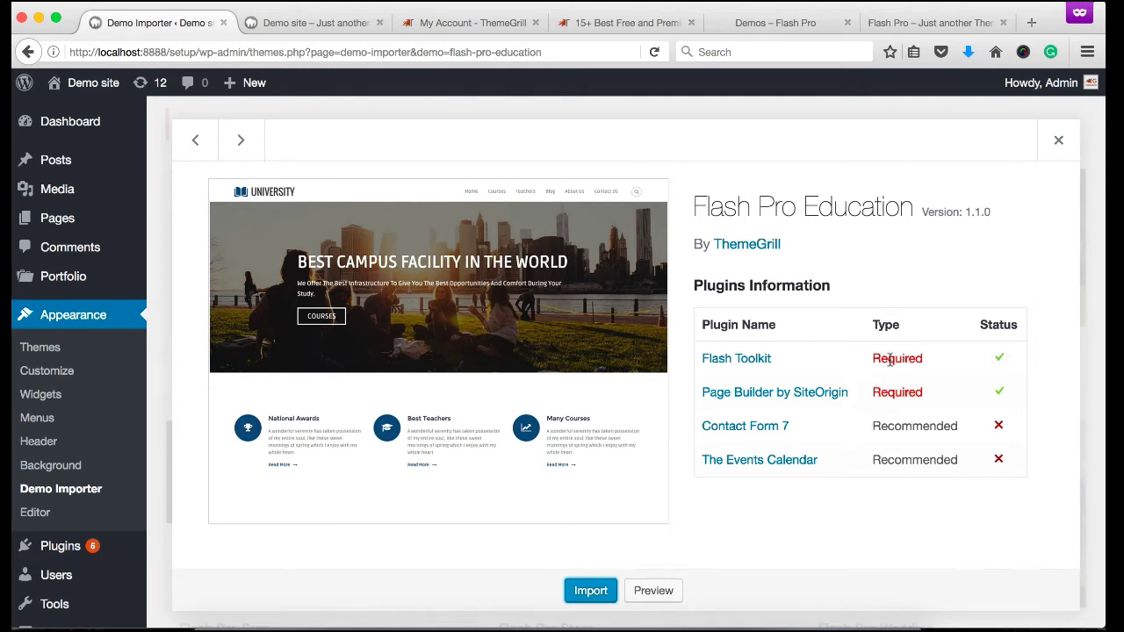
{"action": "mouse_move", "coordinate": [738, 358]}
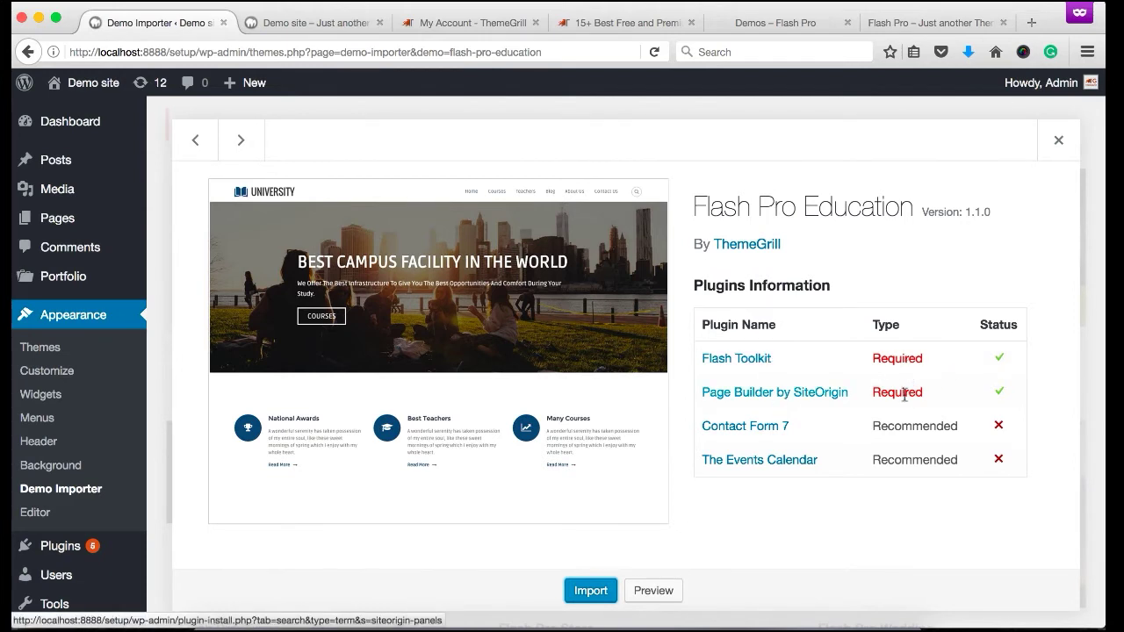
{"action": "mouse_move", "coordinate": [808, 443]}
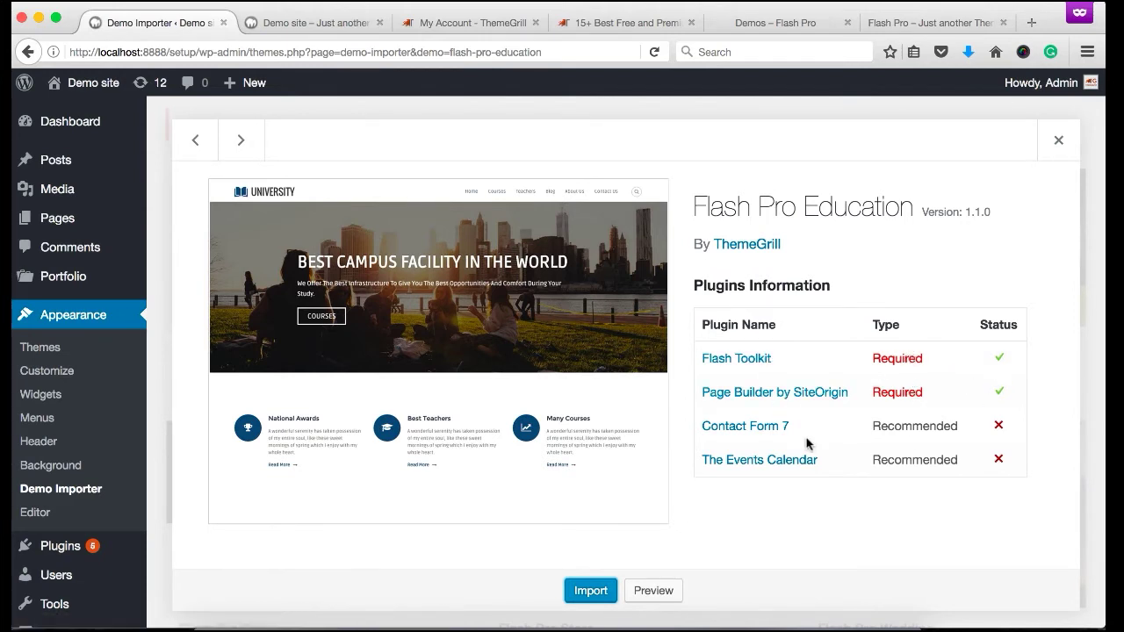
{"action": "mouse_move", "coordinate": [745, 428]}
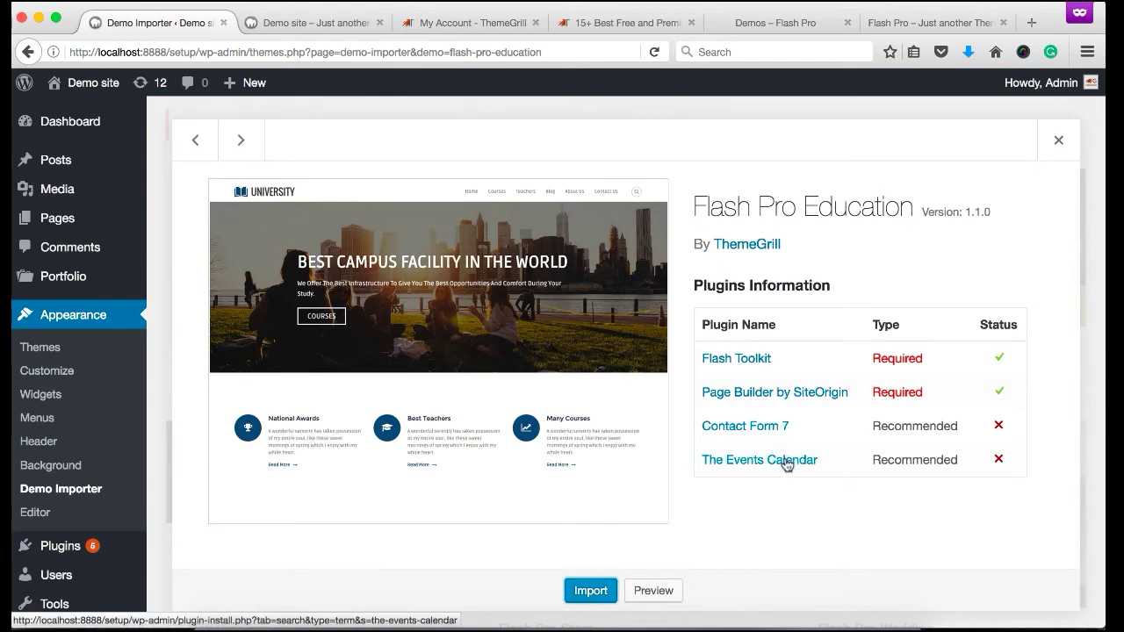
{"action": "mouse_move", "coordinate": [808, 448]}
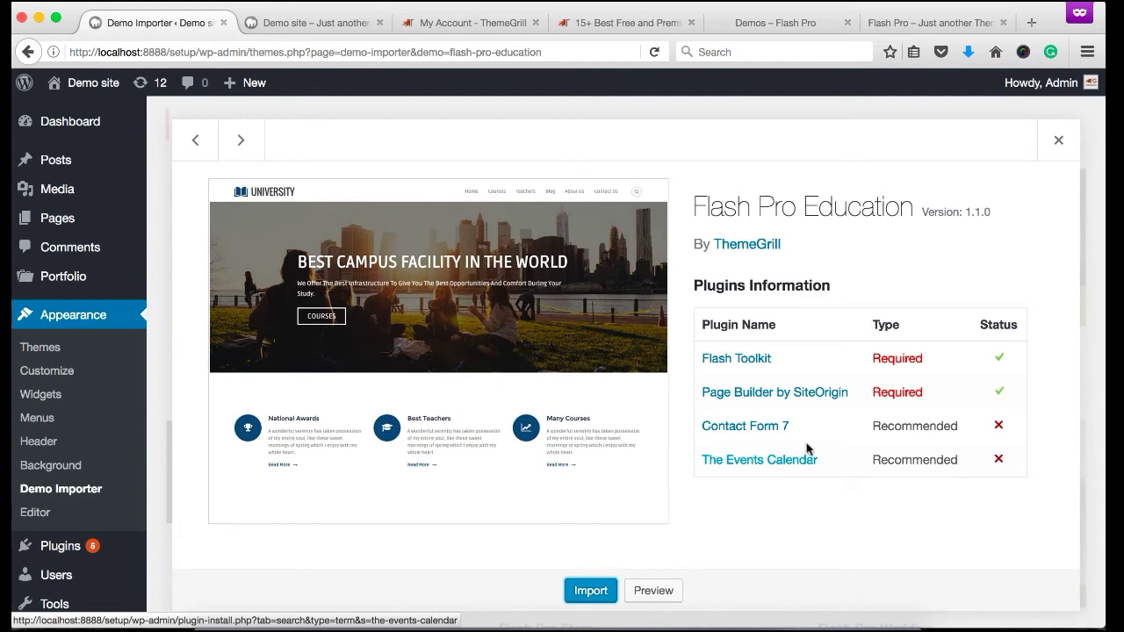
{"action": "mouse_move", "coordinate": [798, 426]}
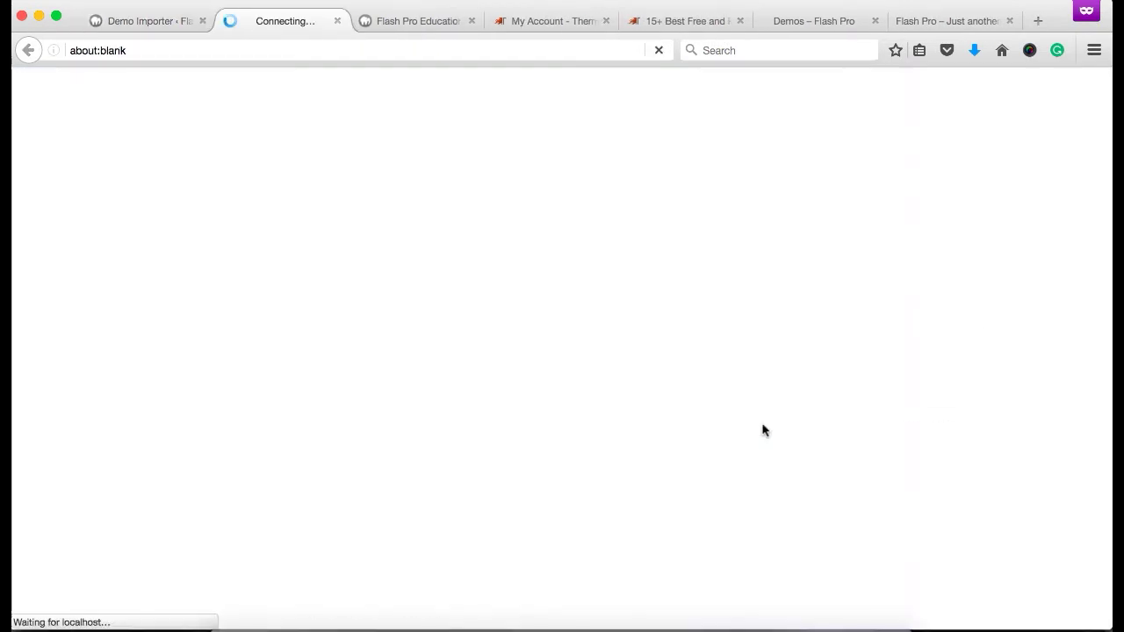
{"action": "mouse_move", "coordinate": [290, 141]}
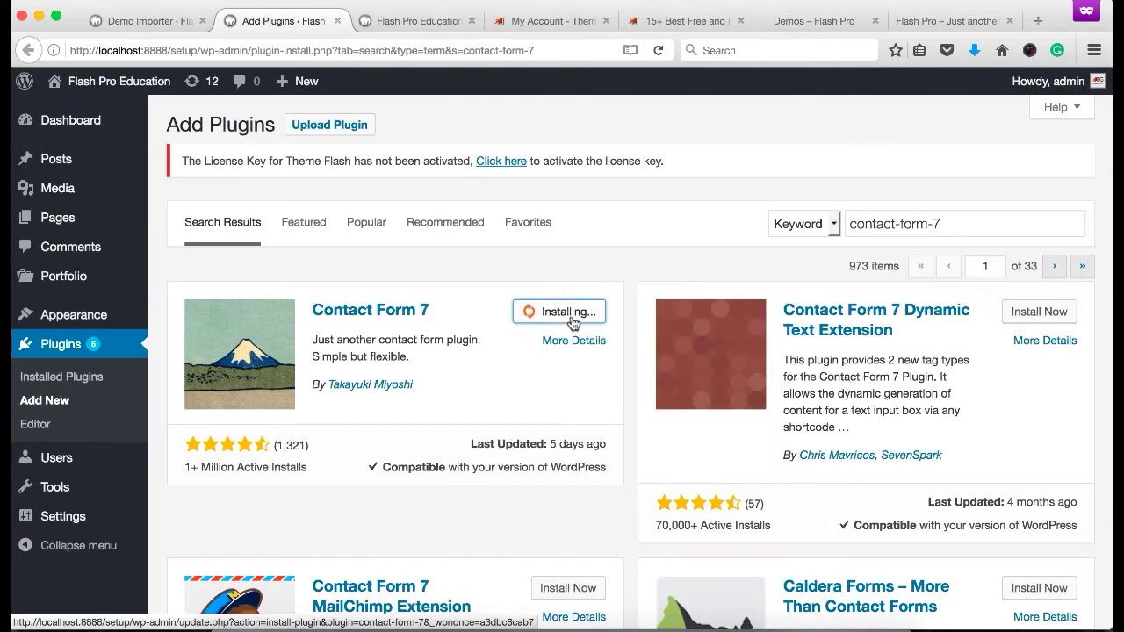
{"action": "mouse_move", "coordinate": [383, 197]}
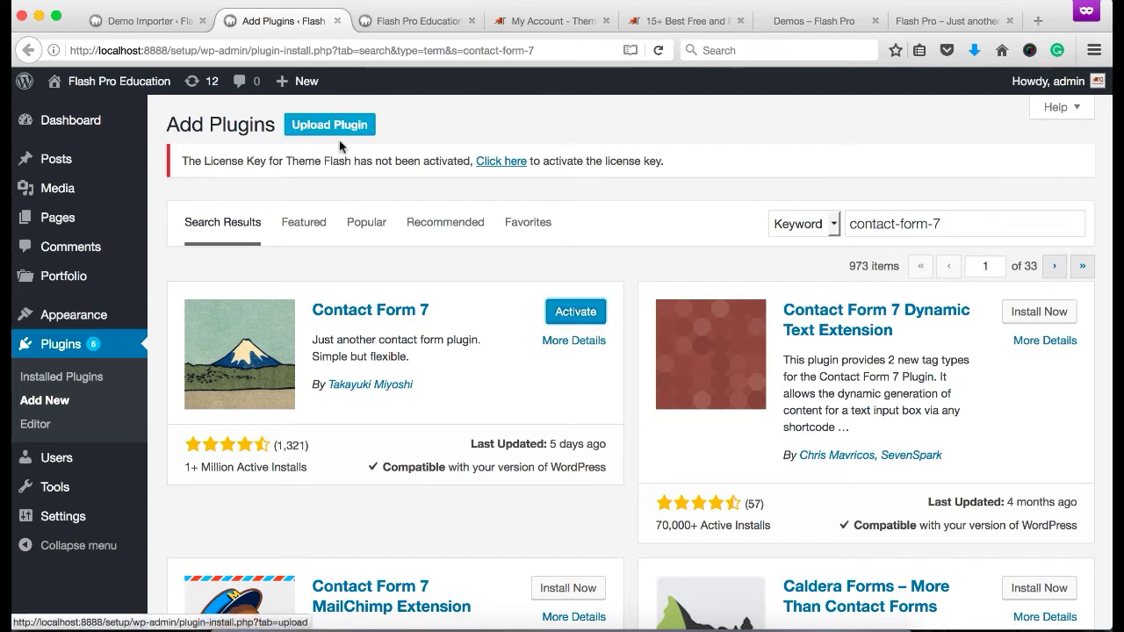
Install Contact Form 7 and activate it so the Plugins list confirms activation
{"action": "left_click", "coordinate": [577, 311]}
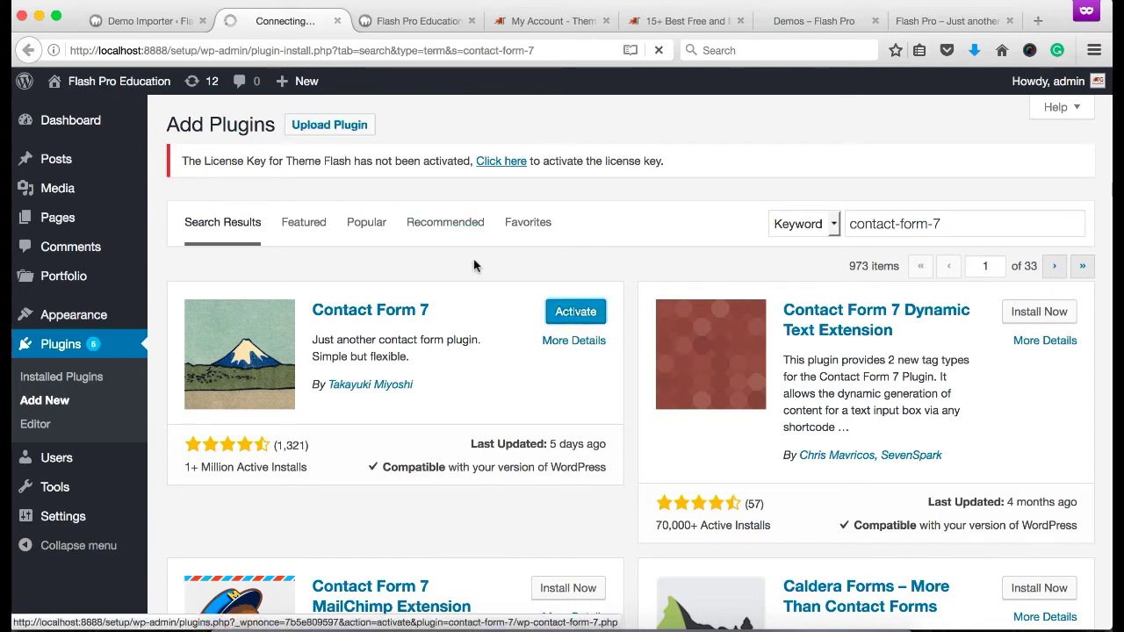
{"action": "left_click", "coordinate": [576, 313]}
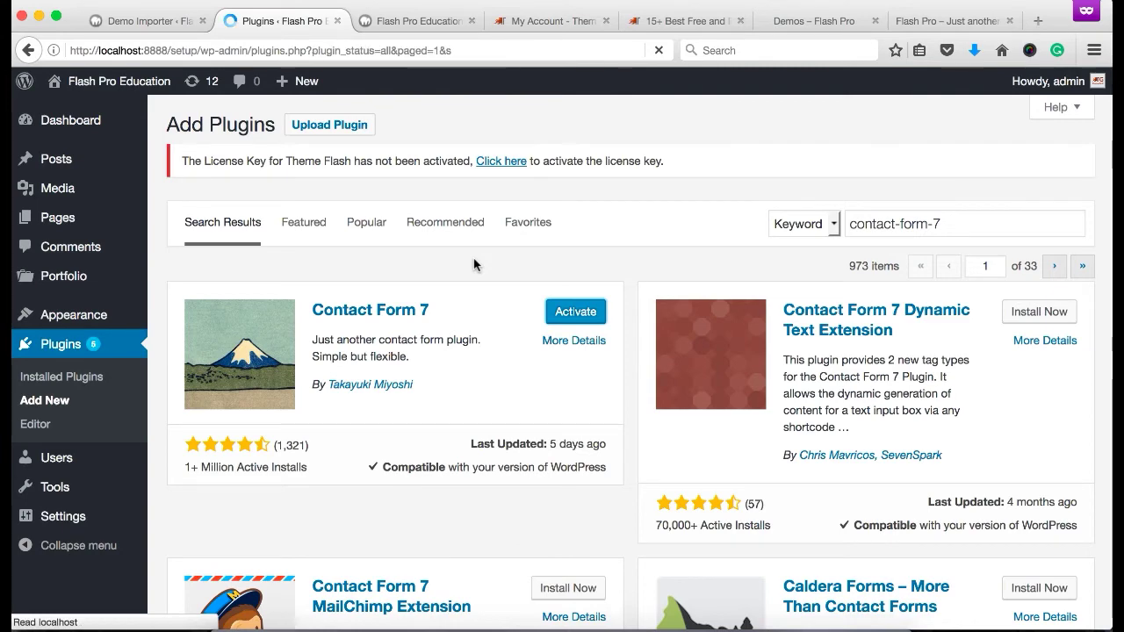
{"action": "left_click", "coordinate": [576, 313]}
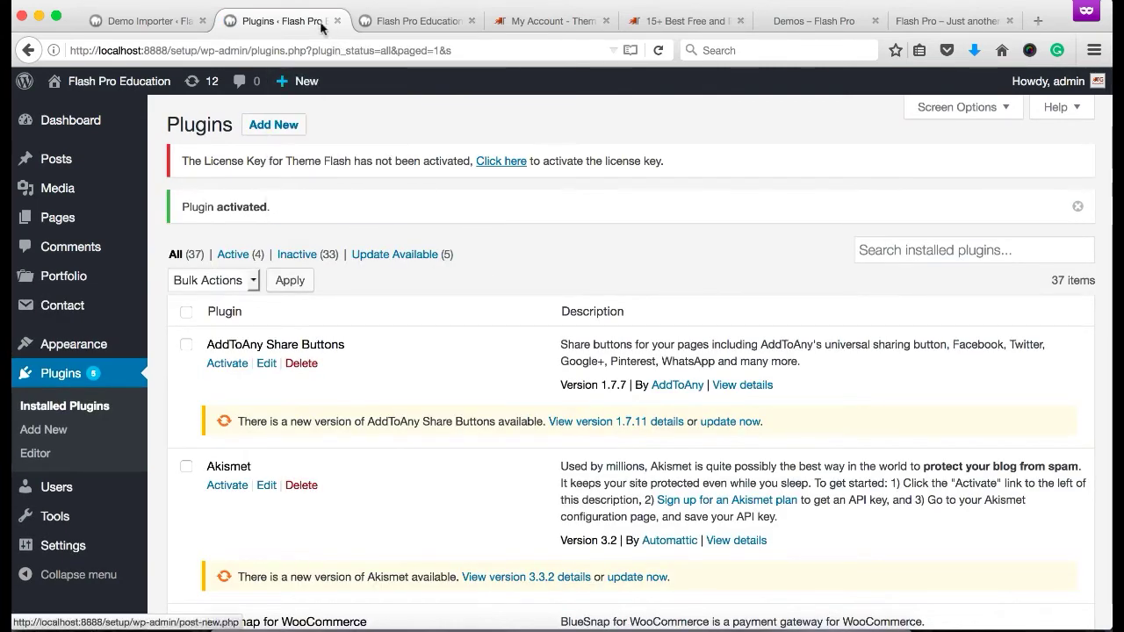
Install and activate The Events Calendar, then return to the Flash Pro Education demo details
{"action": "left_click", "coordinate": [145, 21]}
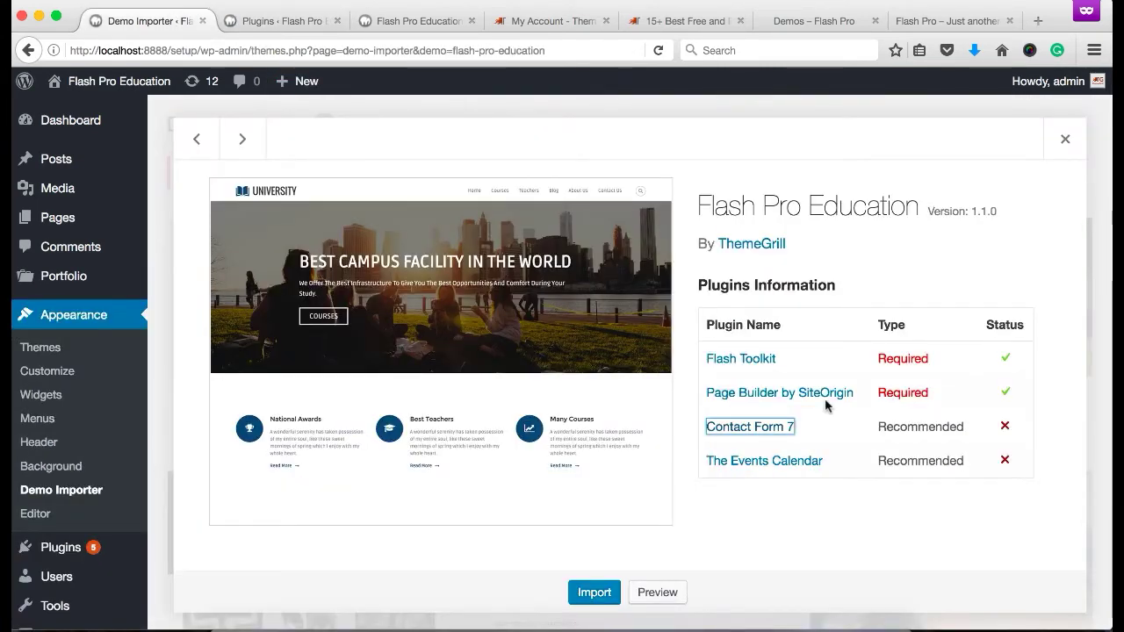
{"action": "left_click", "coordinate": [765, 461]}
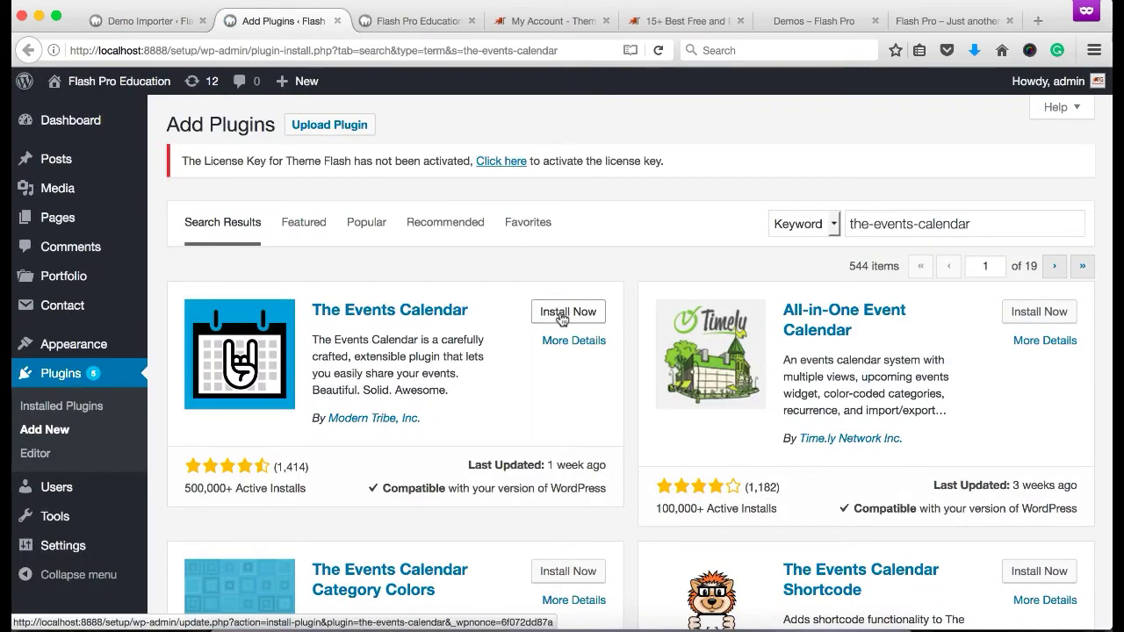
{"action": "left_click", "coordinate": [567, 312]}
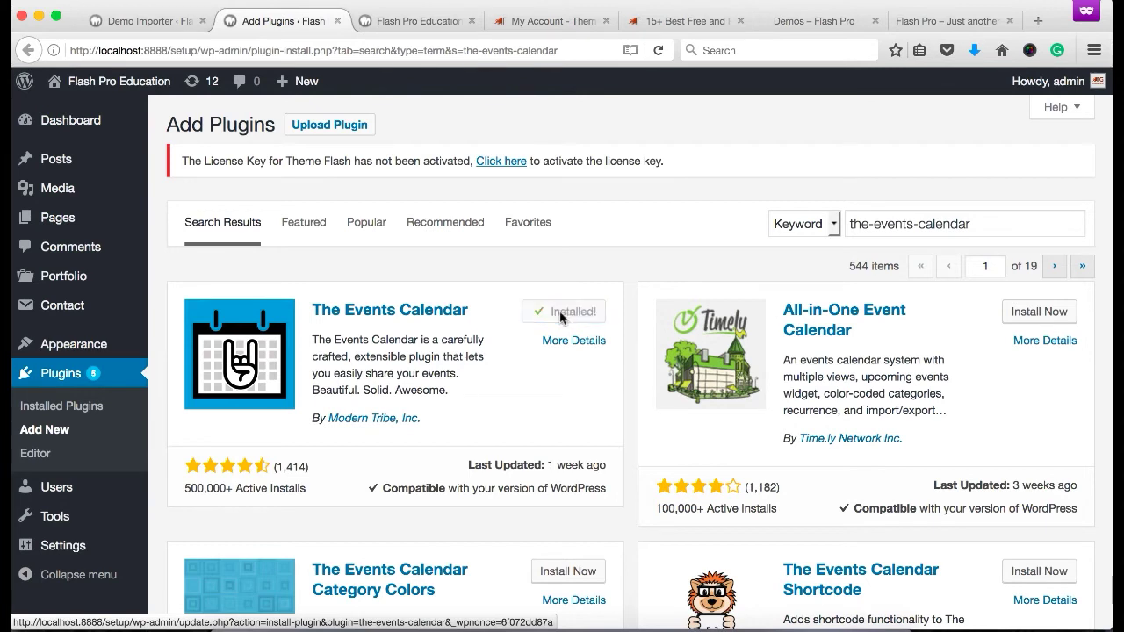
{"action": "left_click", "coordinate": [564, 311]}
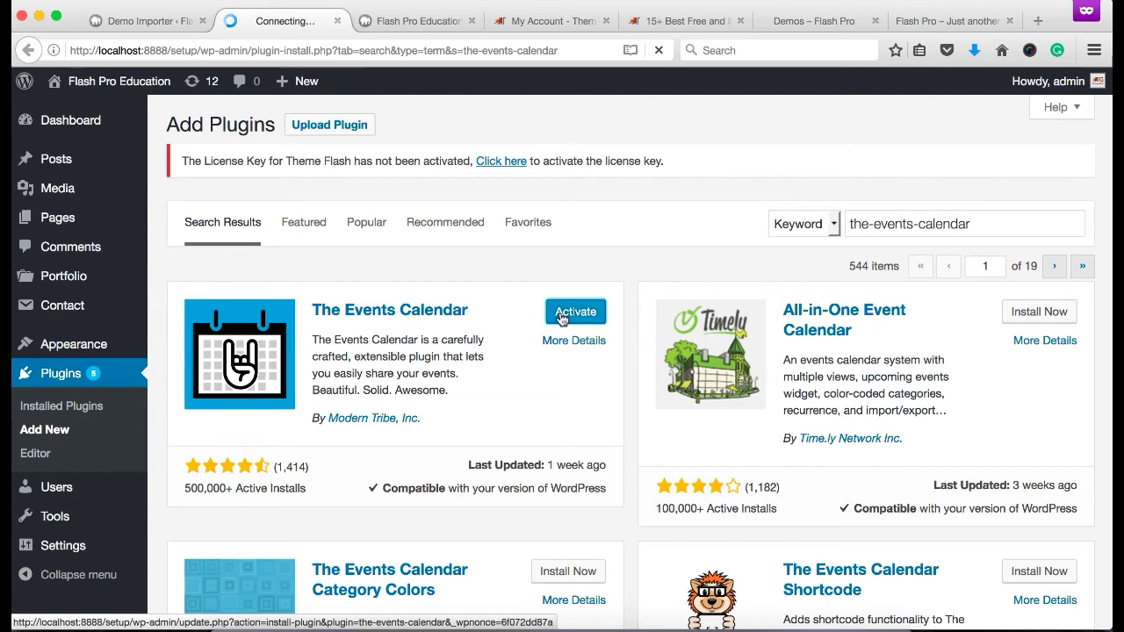
{"action": "left_click", "coordinate": [575, 312]}
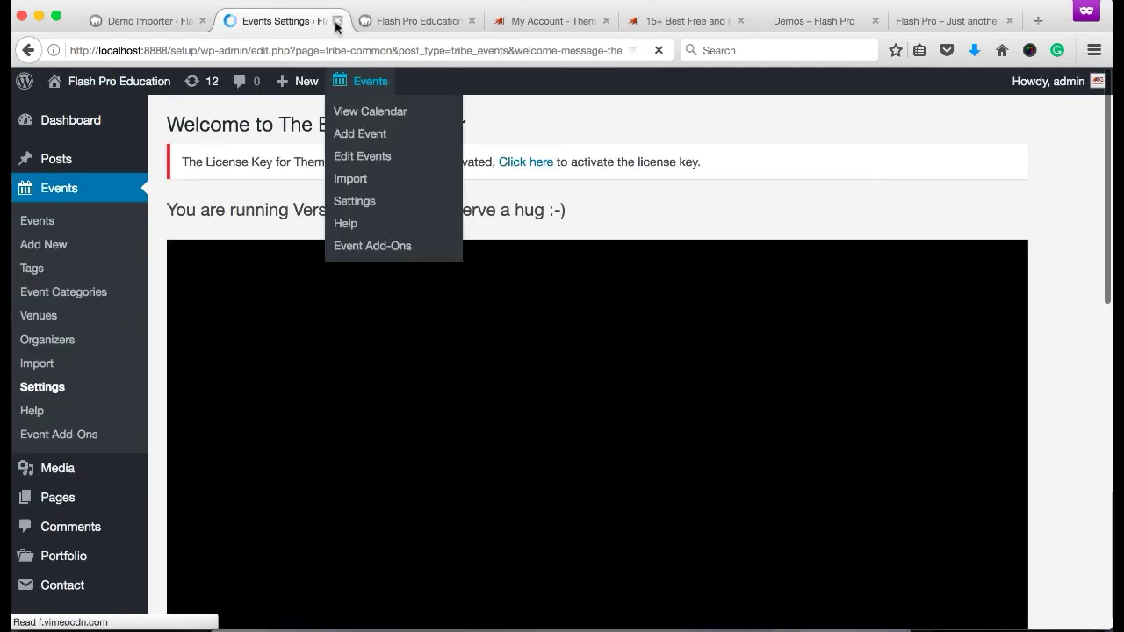
{"action": "left_click", "coordinate": [149, 21]}
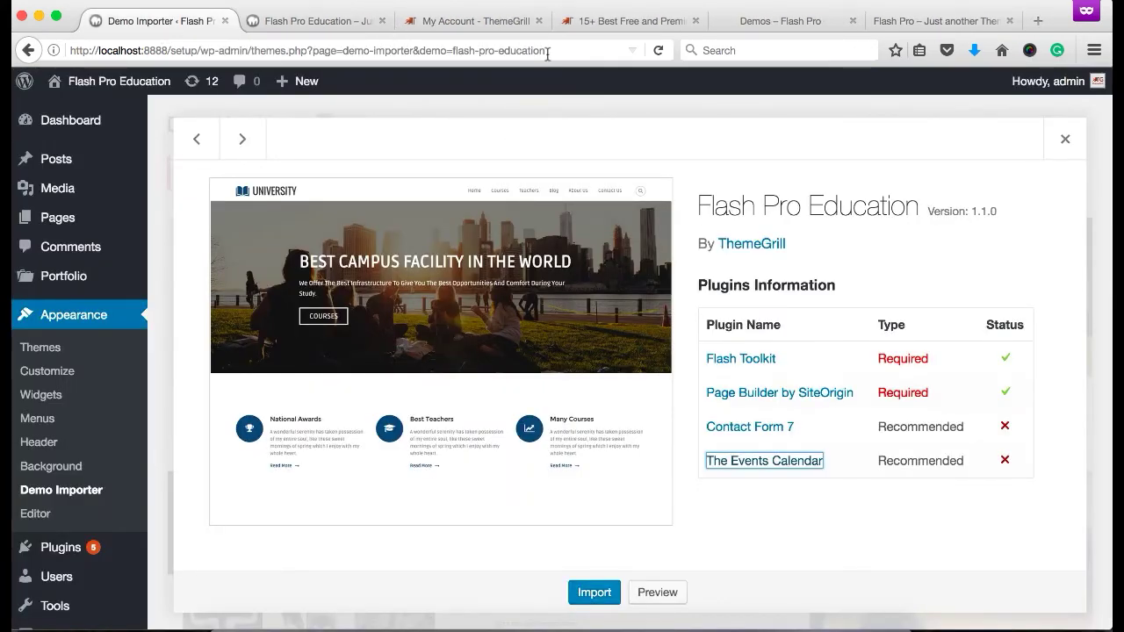
Refresh the demo details so all four plugins show ready, then start the Education import
{"action": "left_click", "coordinate": [594, 592]}
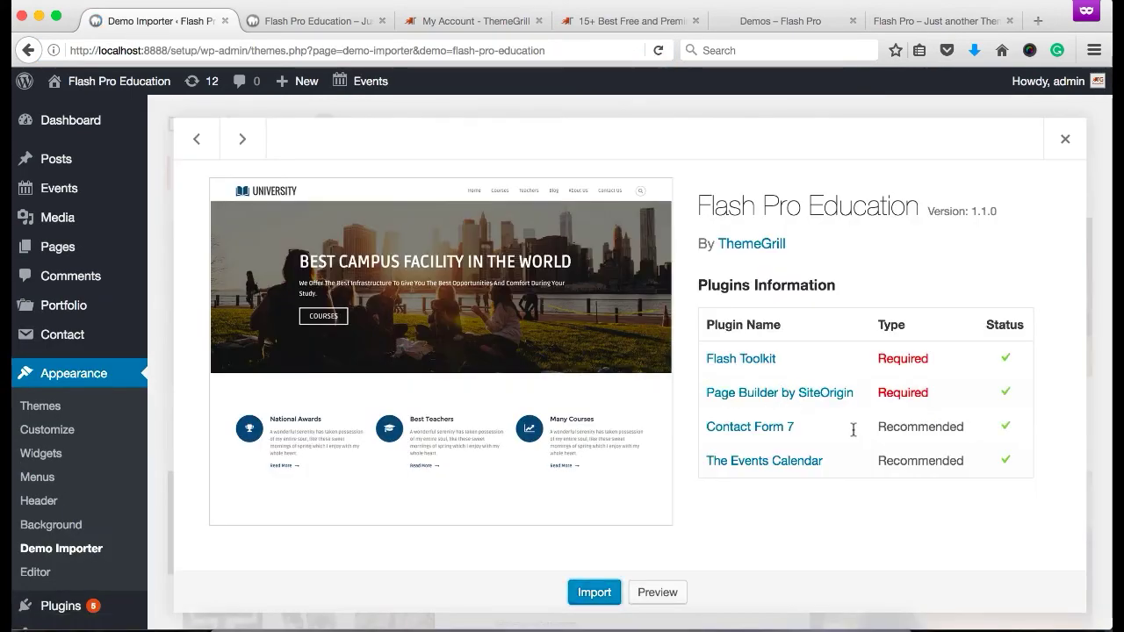
{"action": "left_click", "coordinate": [593, 592]}
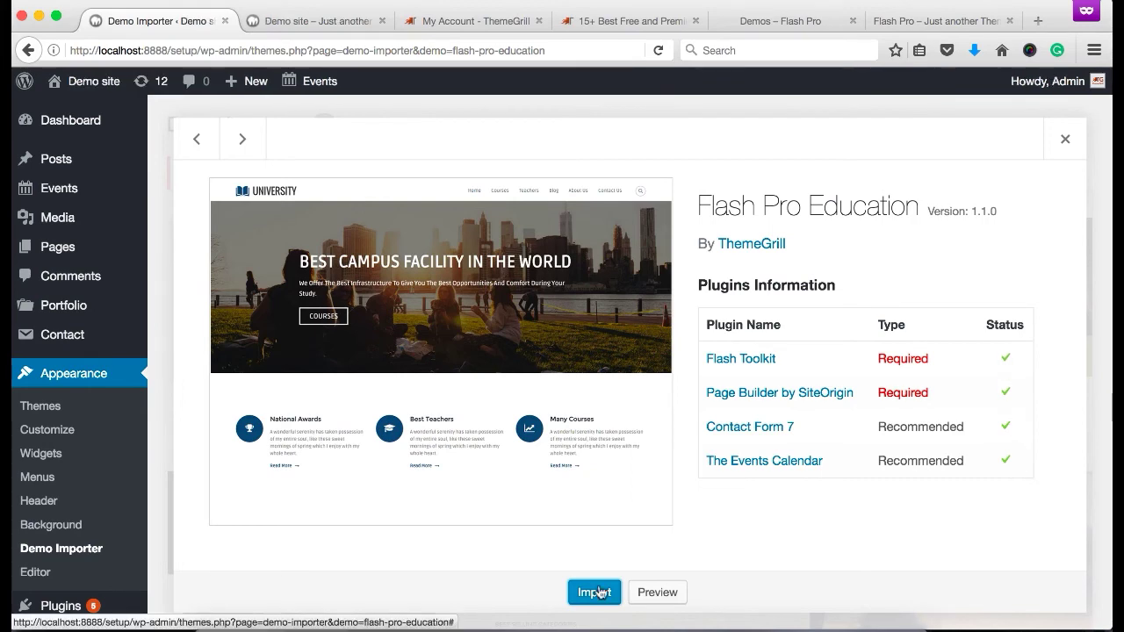
{"action": "left_click", "coordinate": [593, 592]}
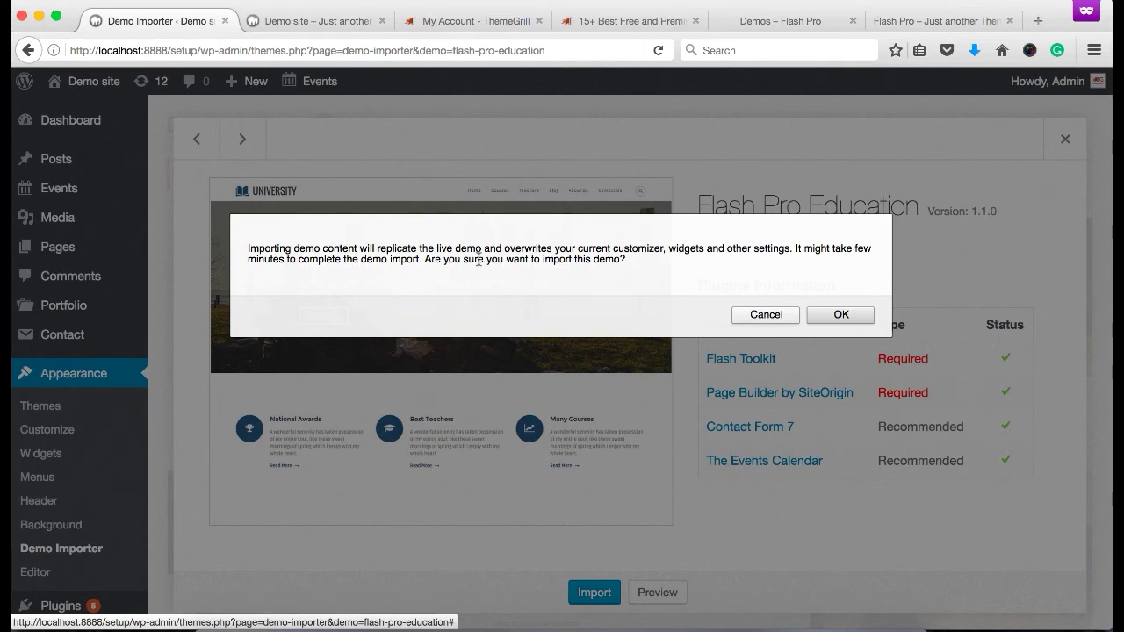
{"action": "mouse_move", "coordinate": [797, 302]}
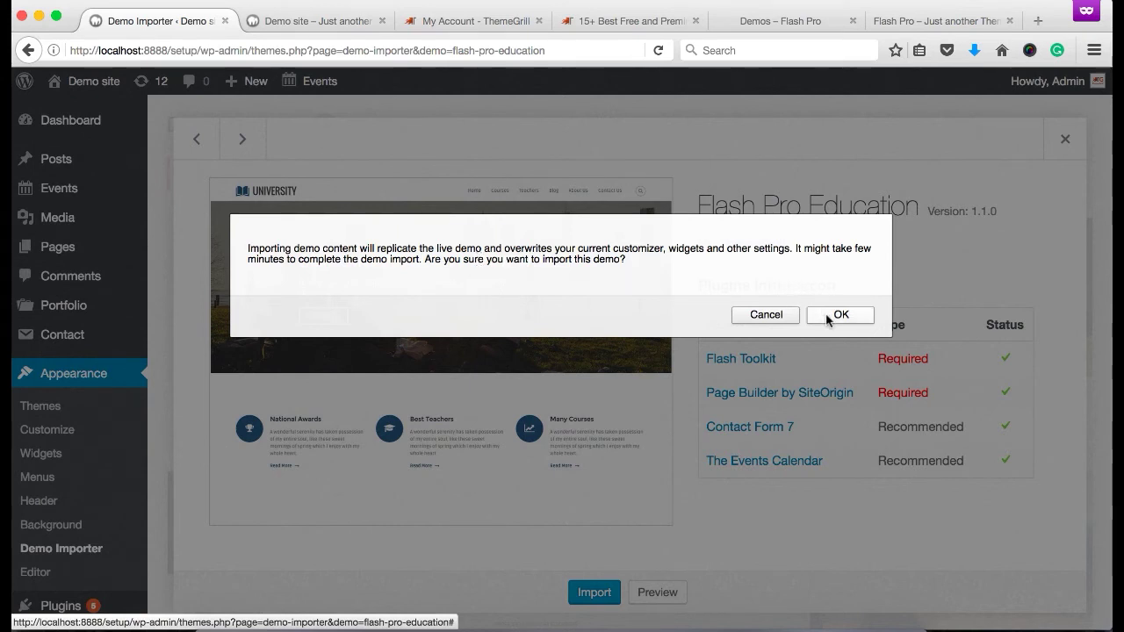
Confirm replacing the current customizer settings and widgets with the Education demo content
{"action": "left_click", "coordinate": [840, 315]}
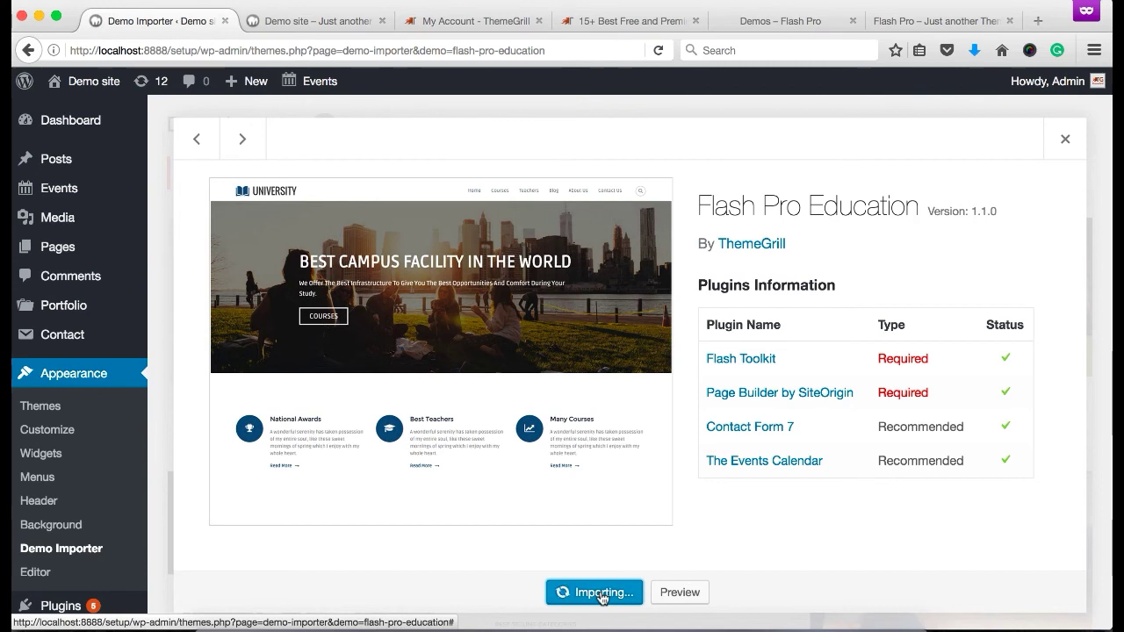
{"action": "mouse_move", "coordinate": [685, 544]}
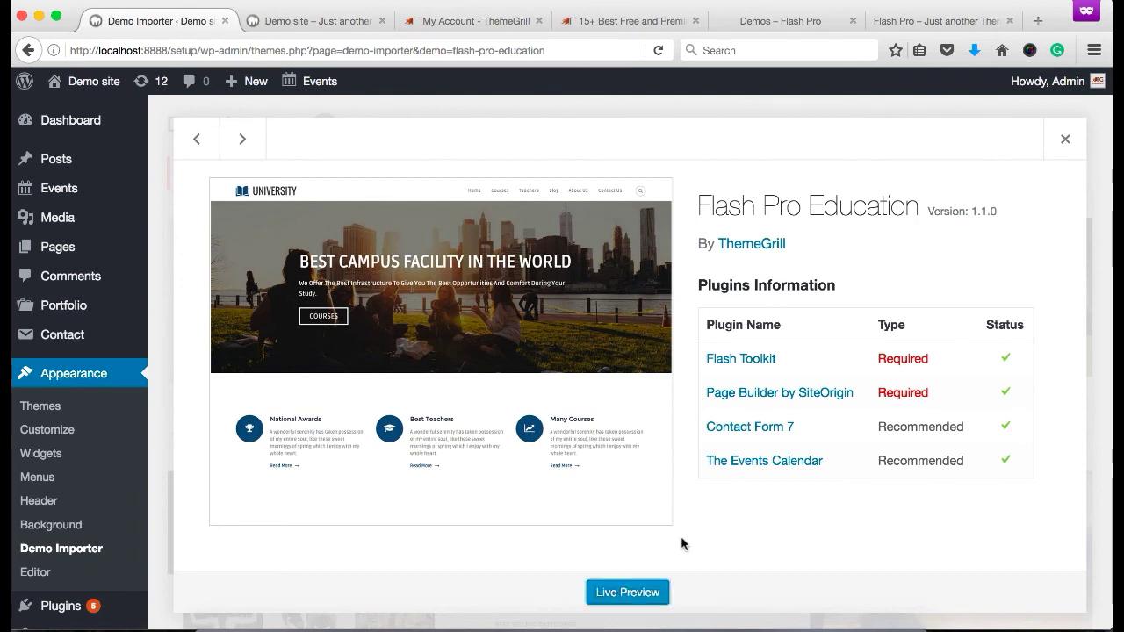
{"action": "mouse_move", "coordinate": [669, 545]}
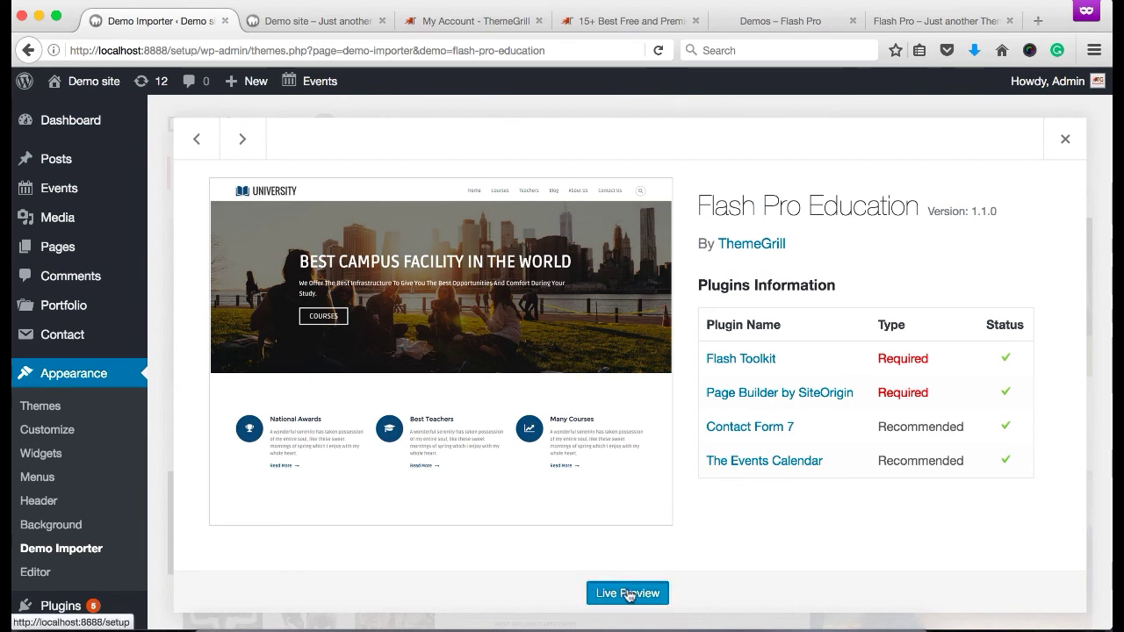
Preview the imported University homepage, scrolling through campuses, courses, news, events and newsletter
{"action": "left_click", "coordinate": [627, 594]}
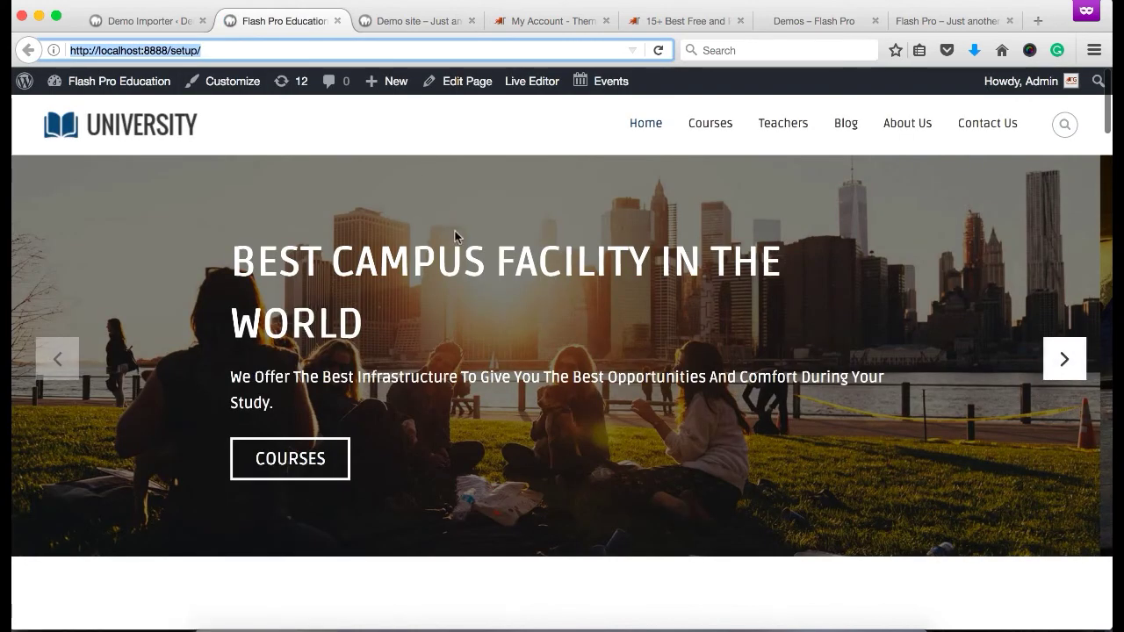
{"action": "scroll", "scroll_direction": "down", "scroll_amount": 3}
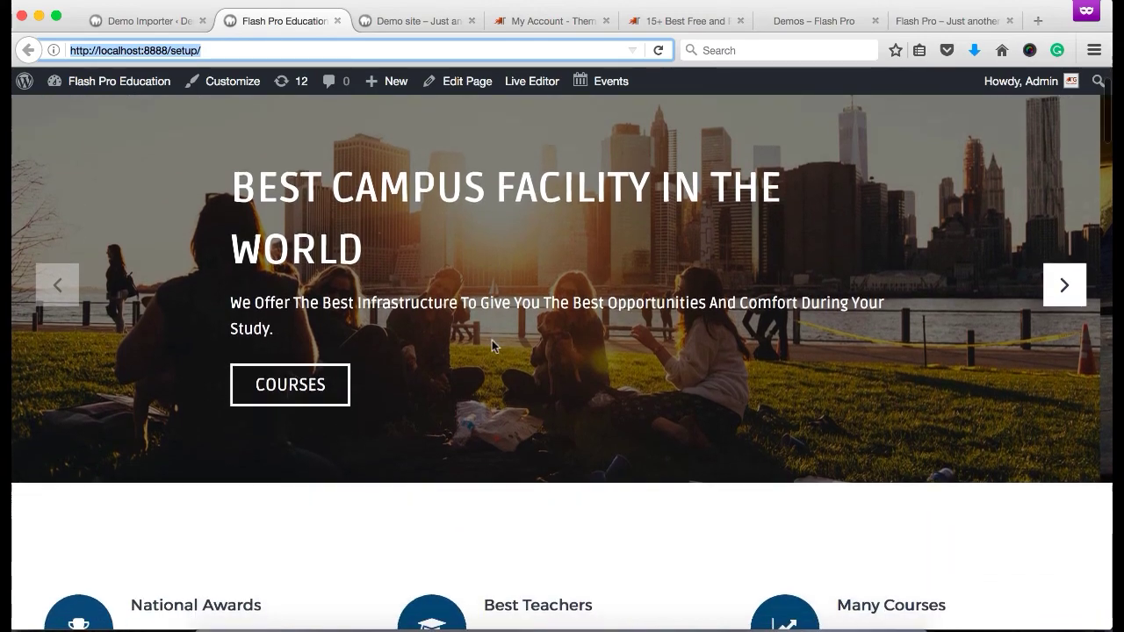
{"action": "scroll", "scroll_direction": "down", "scroll_amount": 3}
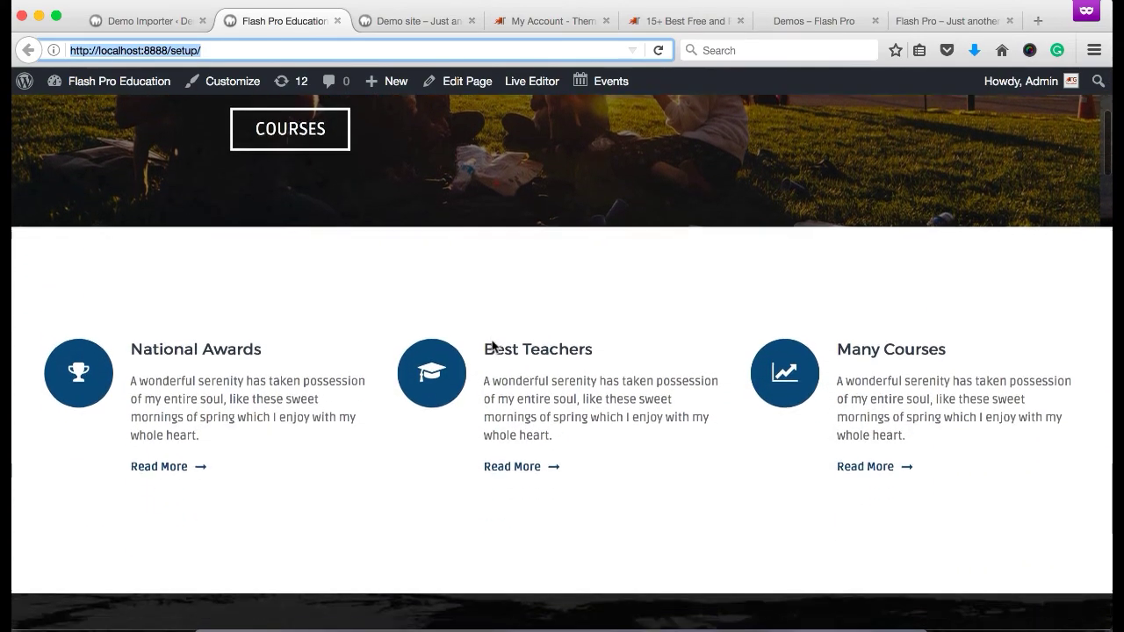
{"action": "scroll", "scroll_direction": "down", "scroll_amount": 3}
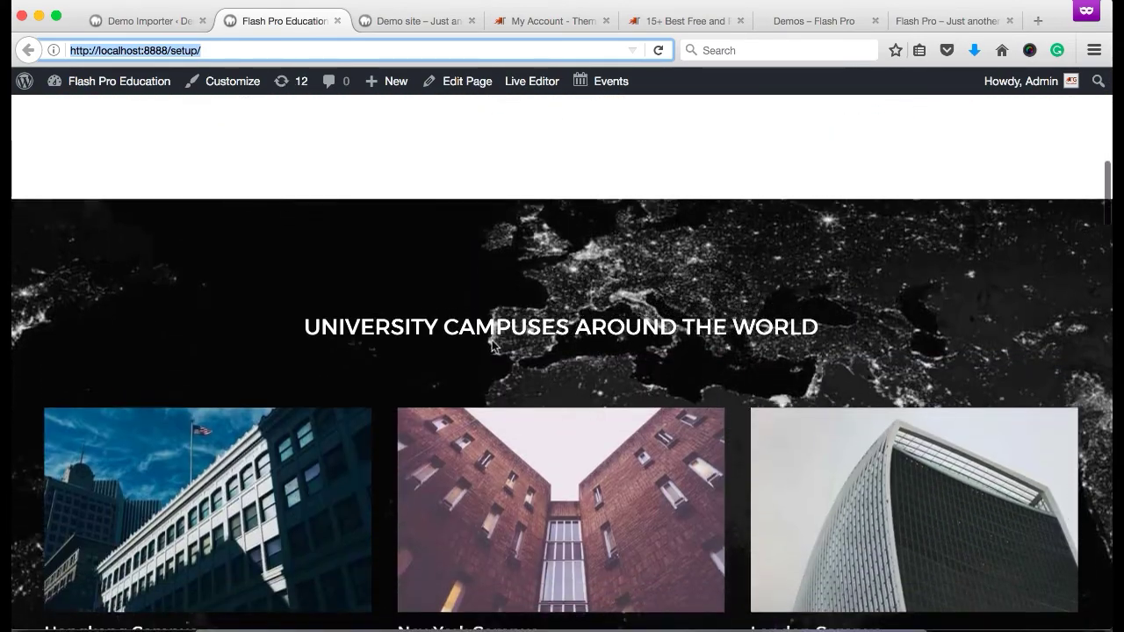
{"action": "scroll", "scroll_direction": "down", "scroll_amount": 3}
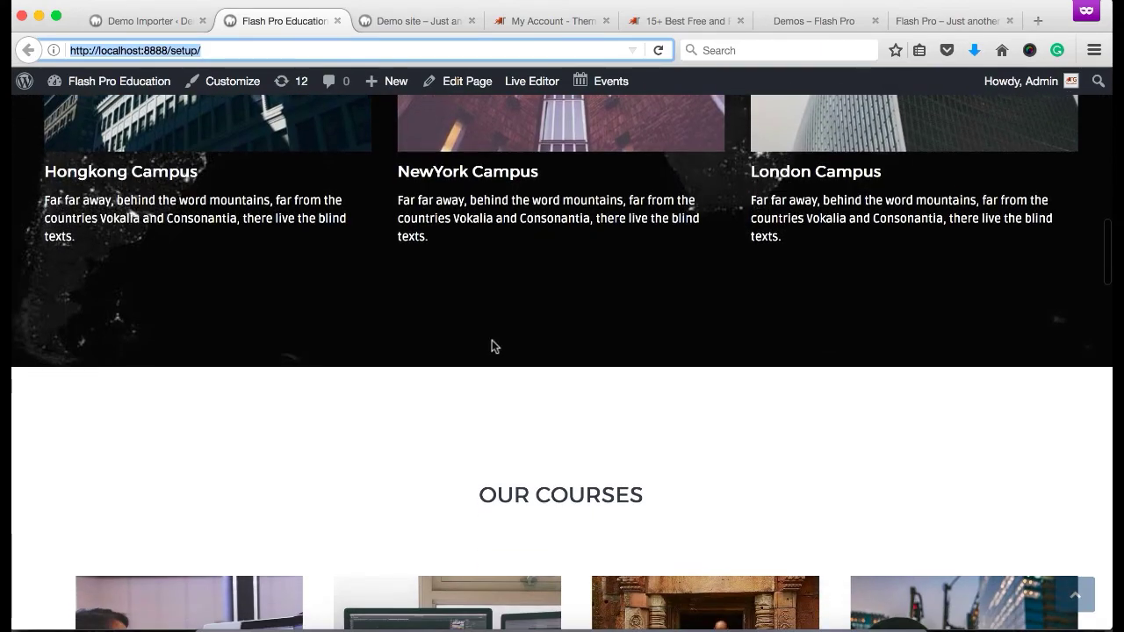
{"action": "scroll", "scroll_direction": "down", "scroll_amount": 3}
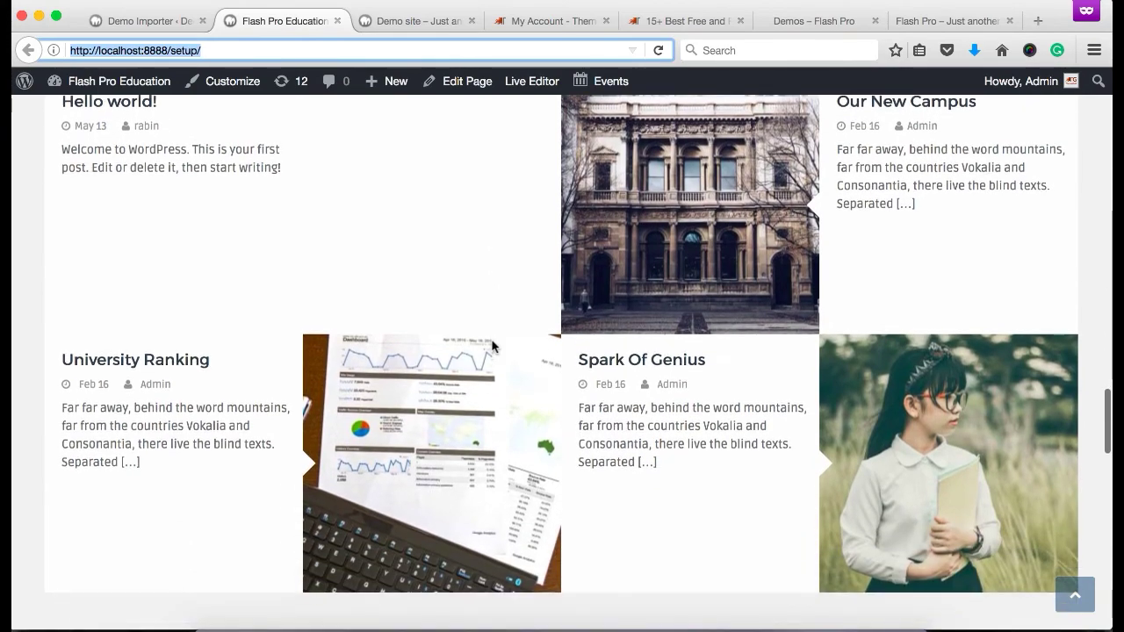
{"action": "scroll", "scroll_direction": "down", "scroll_amount": 3}
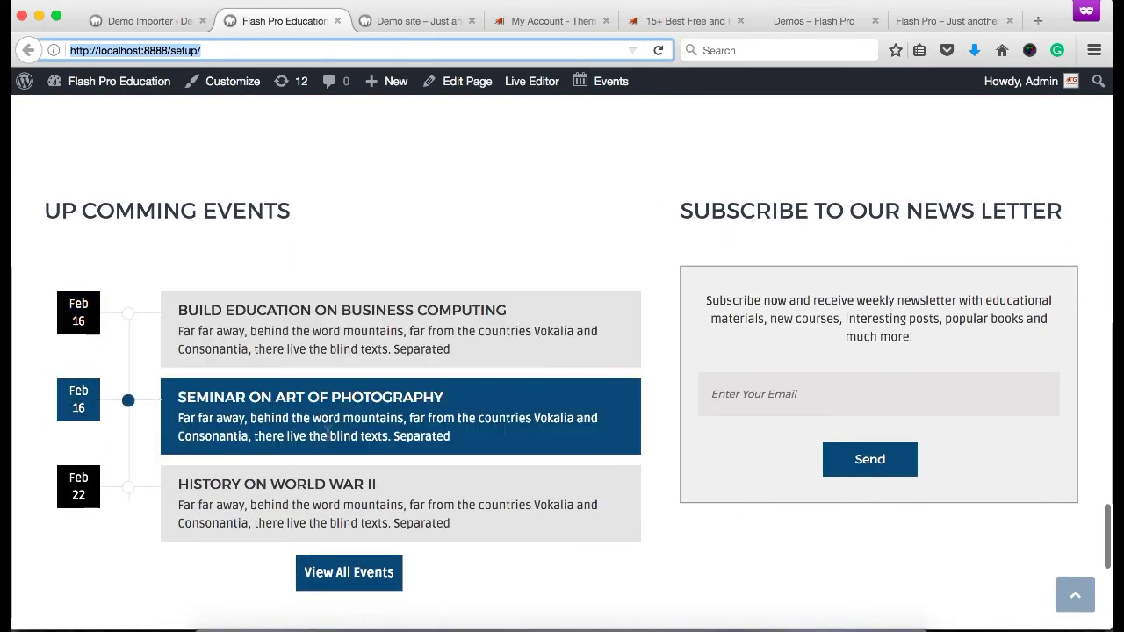
{"action": "scroll", "scroll_direction": "up", "scroll_amount": 3}
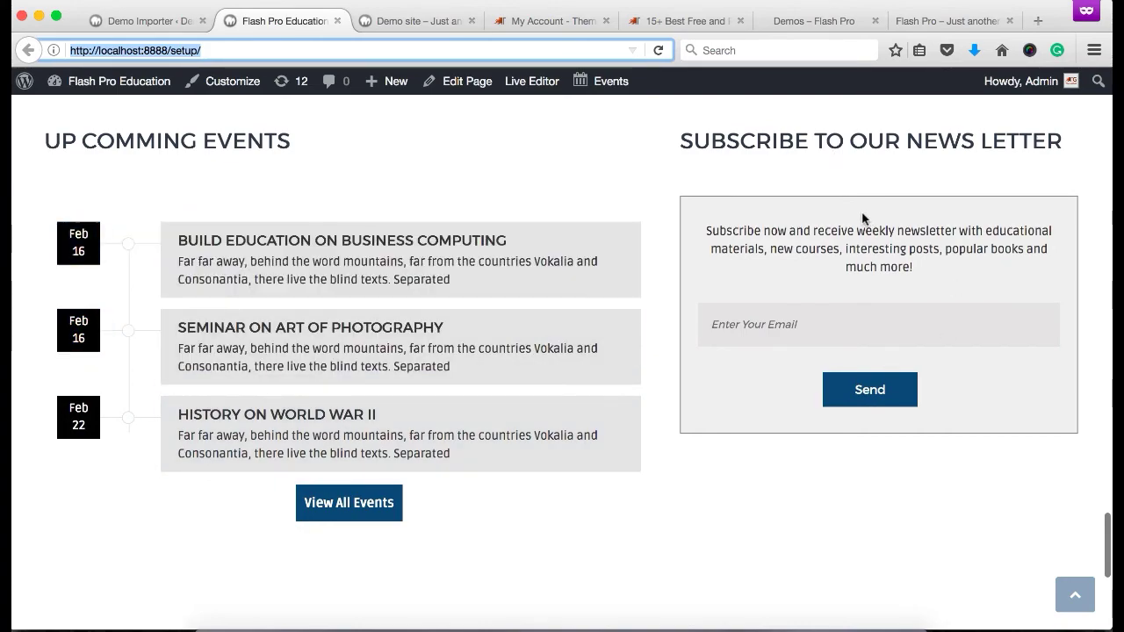
{"action": "scroll", "scroll_direction": "down", "scroll_amount": 3}
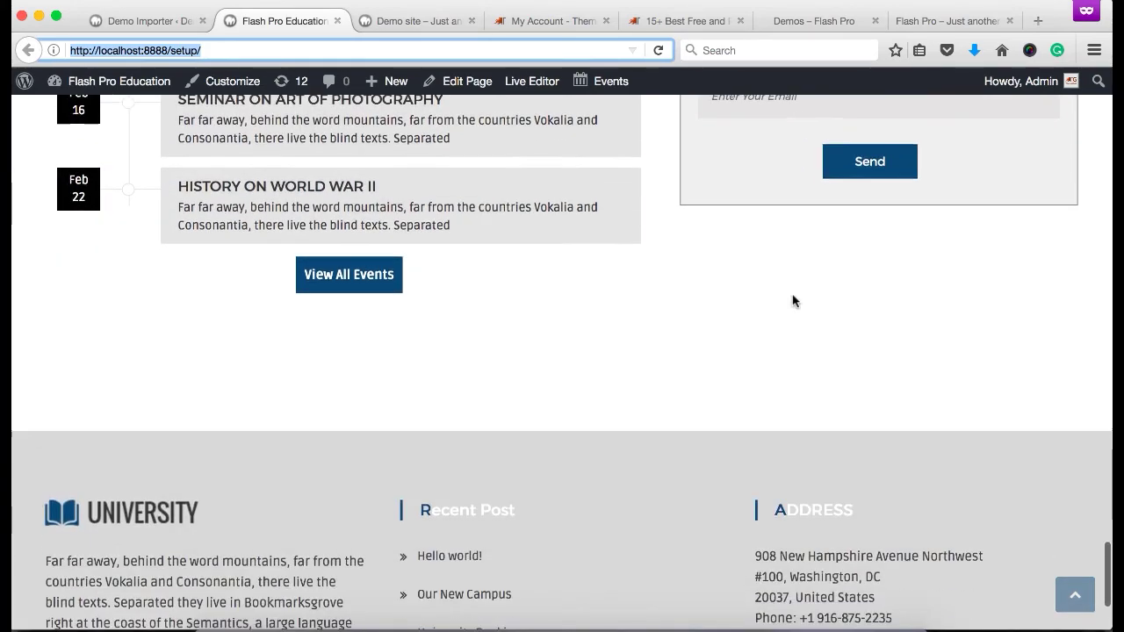
{"action": "scroll", "scroll_direction": "up", "scroll_amount": 3}
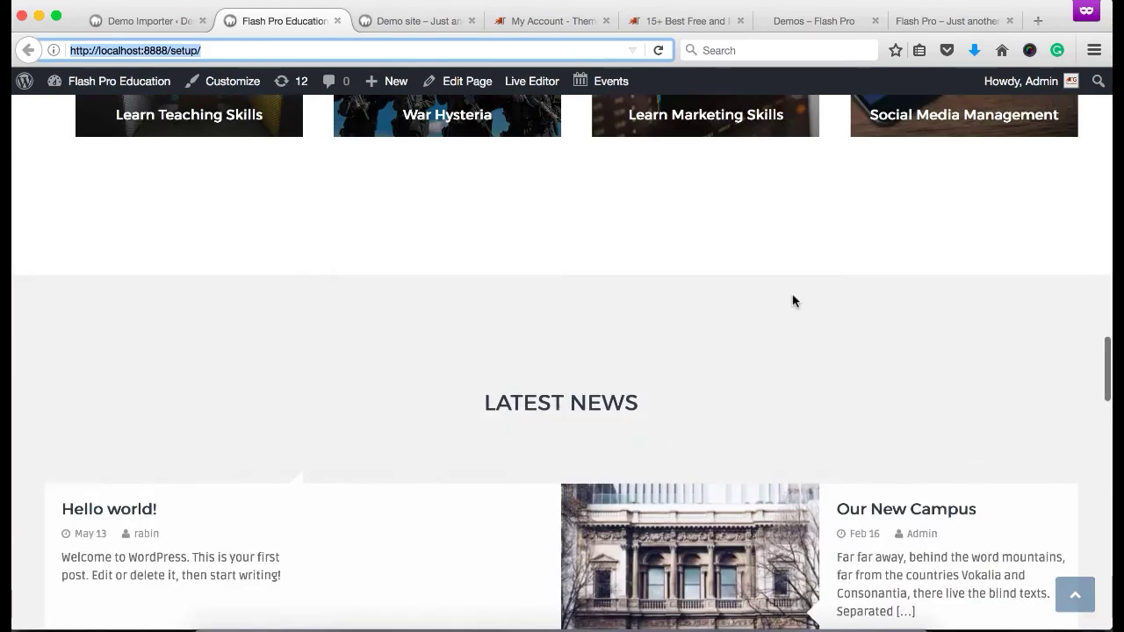
{"action": "scroll", "scroll_direction": "up", "scroll_amount": 3}
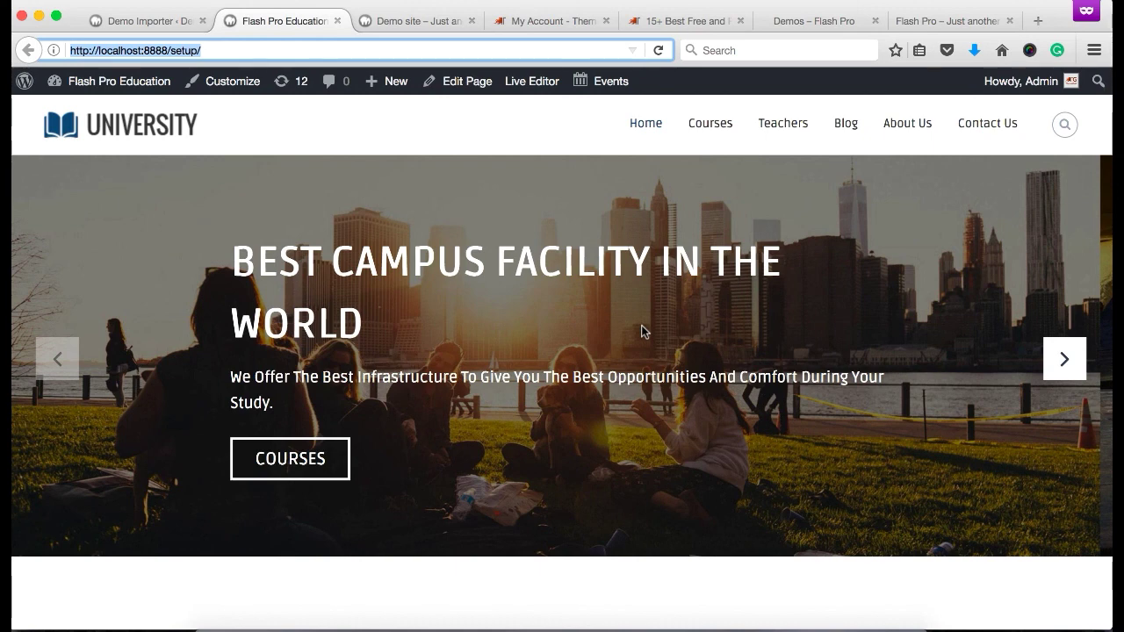
{"action": "mouse_move", "coordinate": [467, 81]}
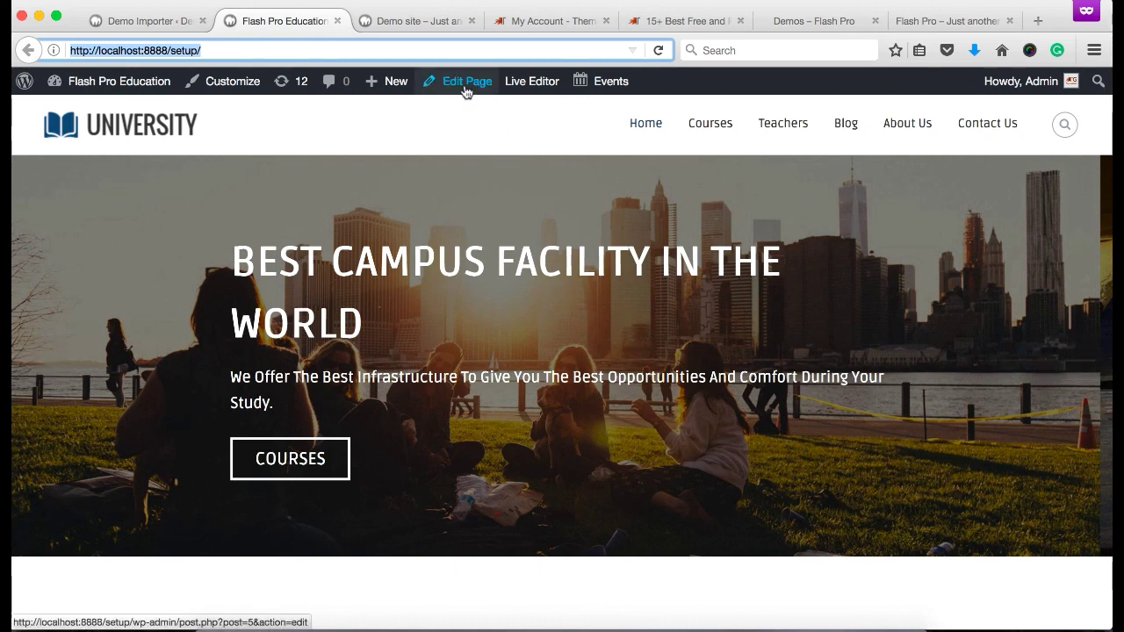